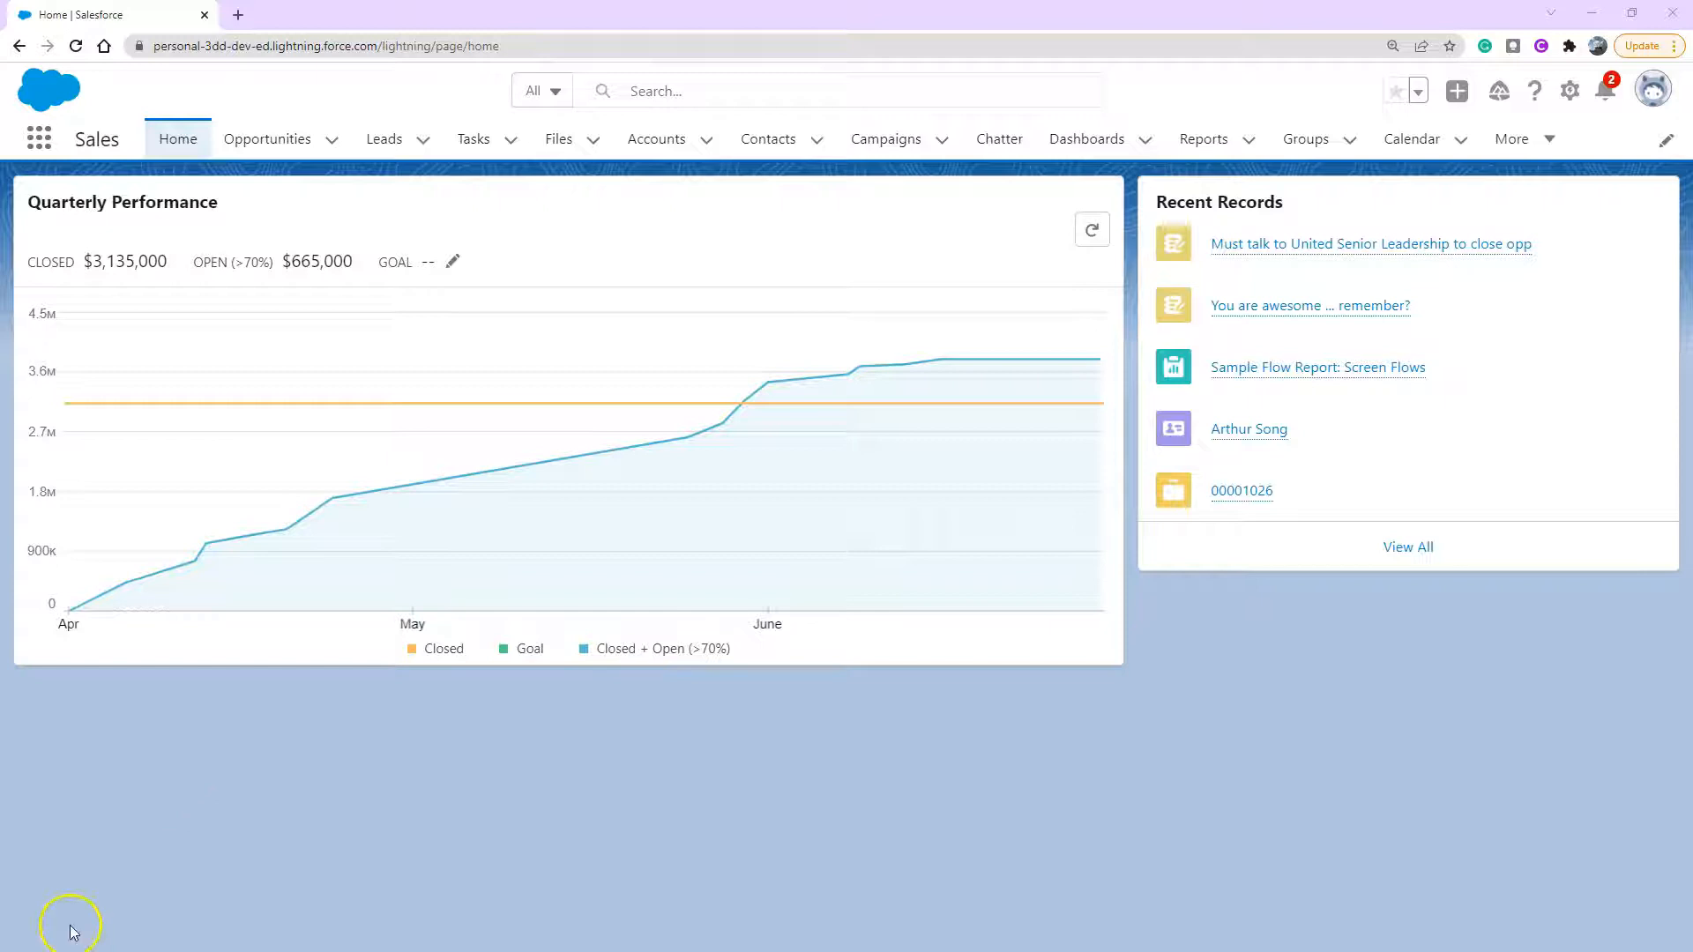
{"action": "mouse_move", "coordinate": [416, 853]}
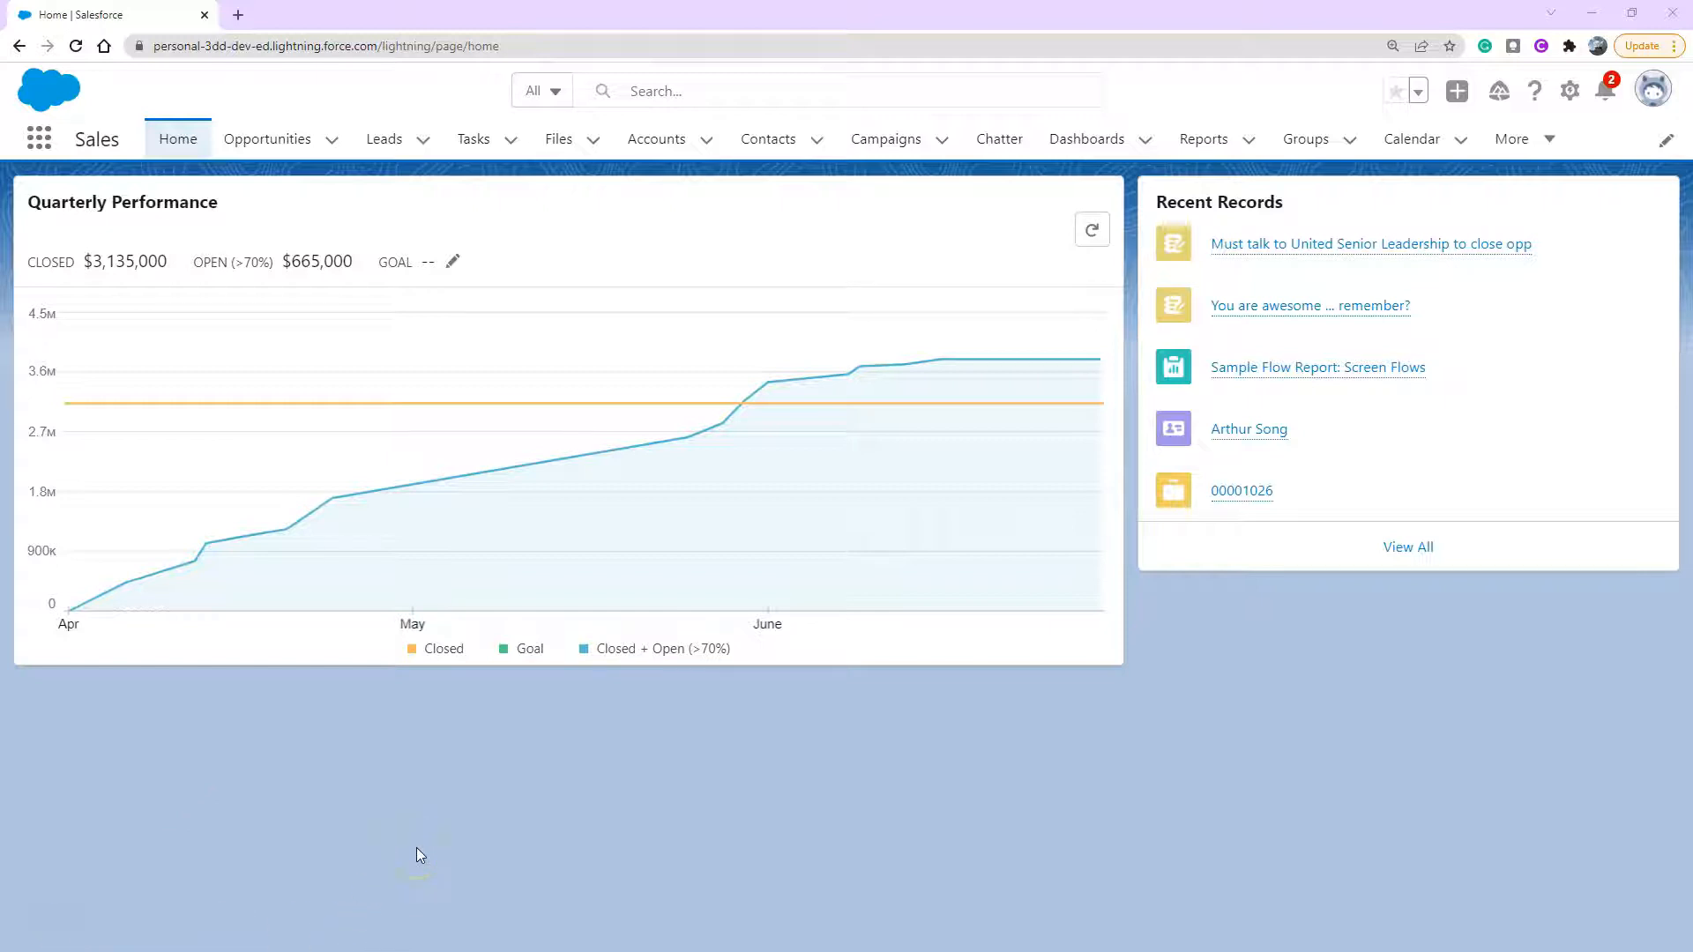
{"action": "mouse_move", "coordinate": [455, 842]}
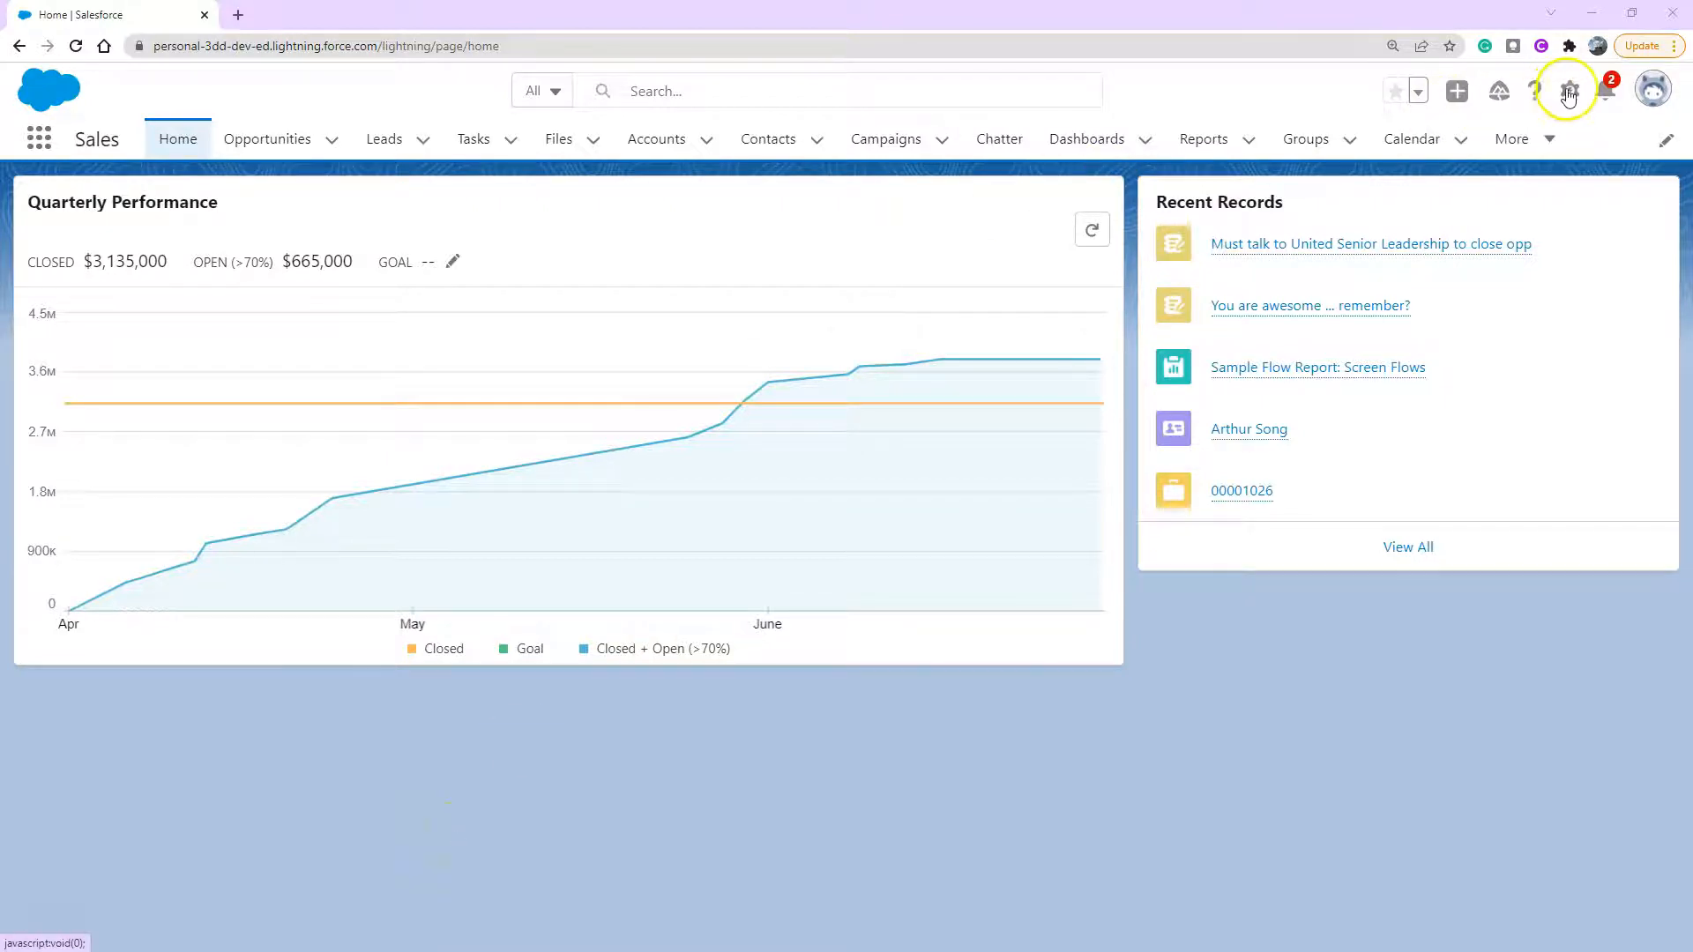
Go to Setup from the gear menu and find App Manager via Quick Find 'app'.
{"action": "left_click", "coordinate": [1569, 90]}
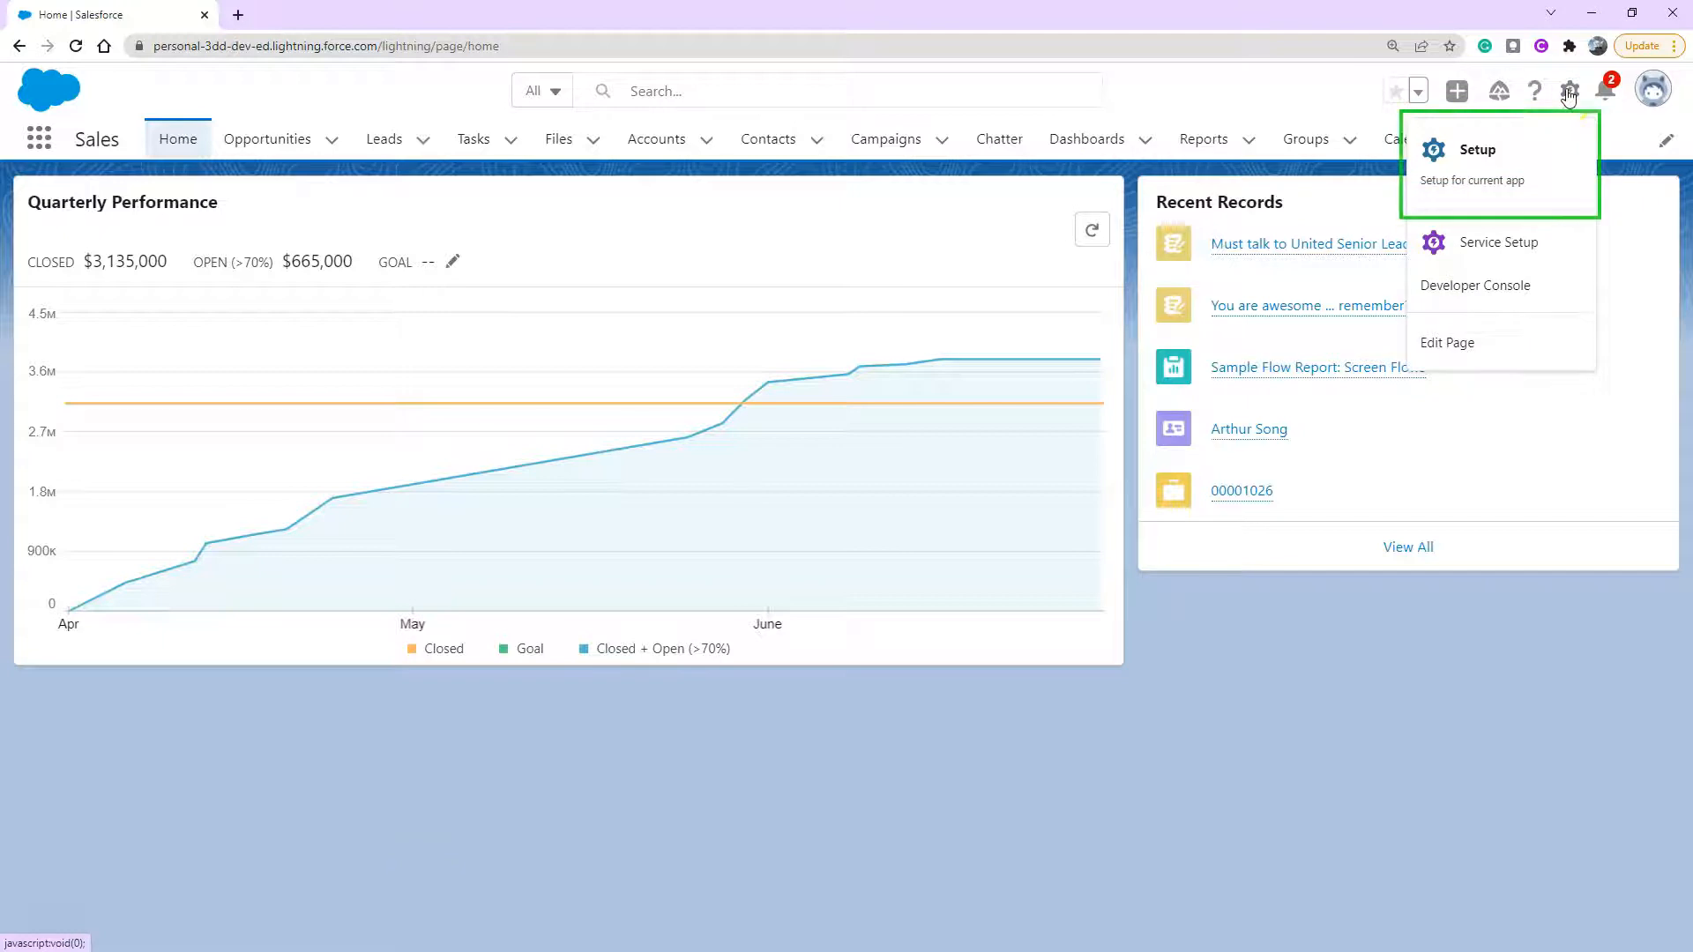
{"action": "left_click", "coordinate": [1478, 150]}
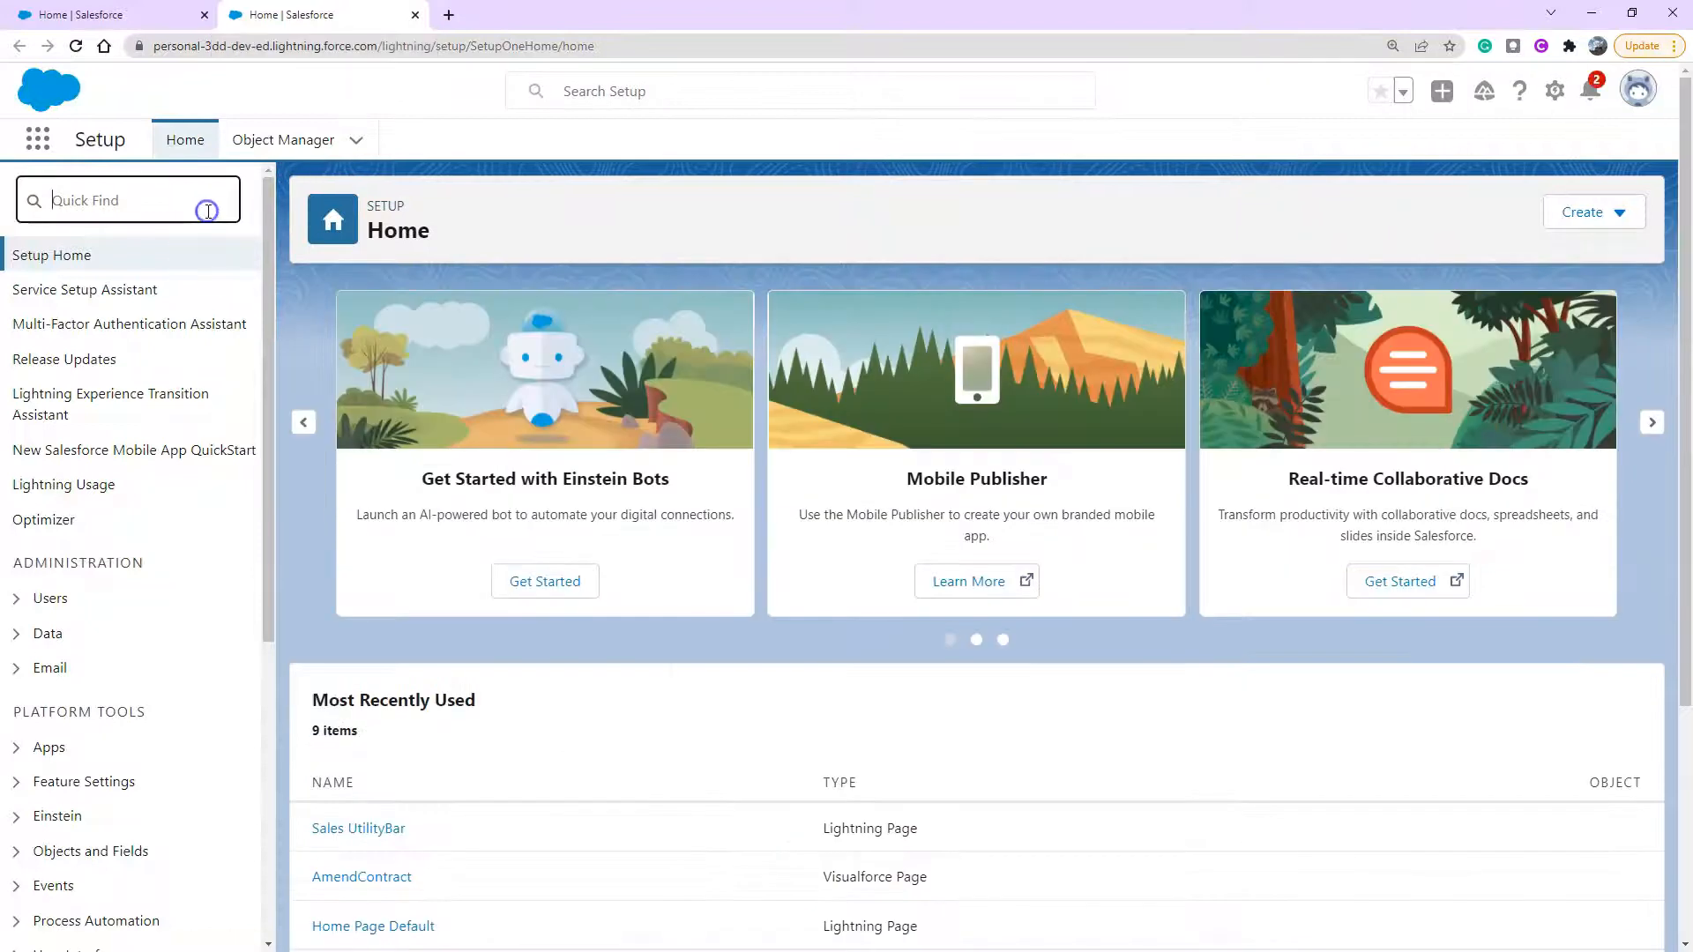
{"action": "type", "text": "app"}
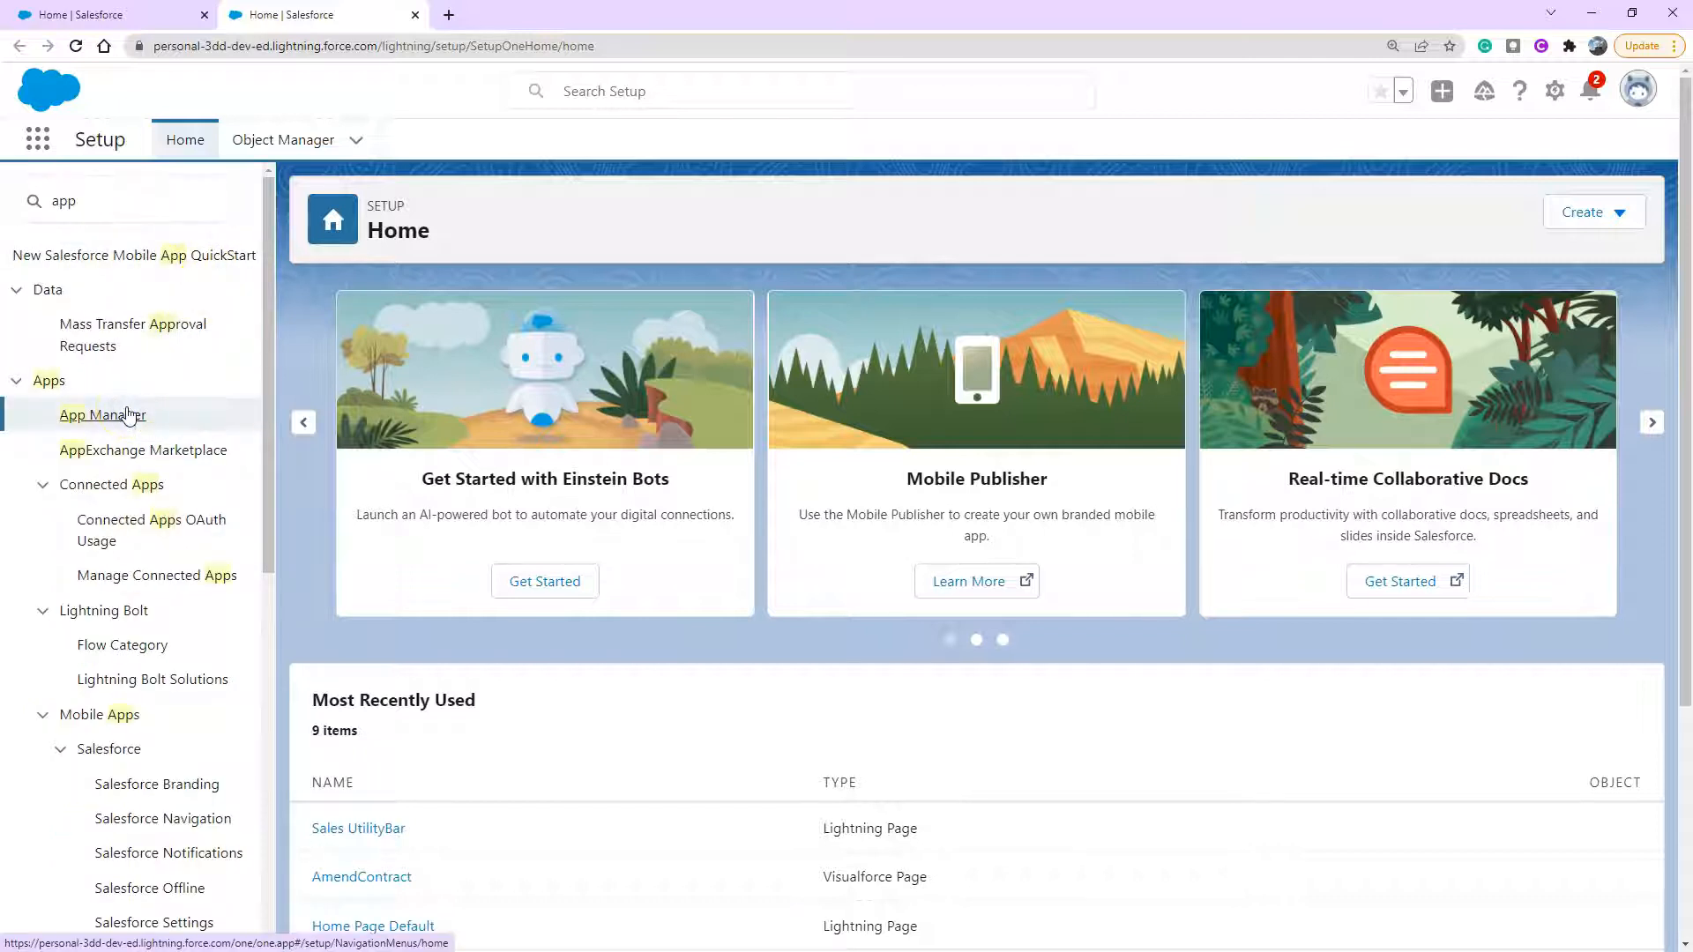
{"action": "left_click", "coordinate": [102, 414]}
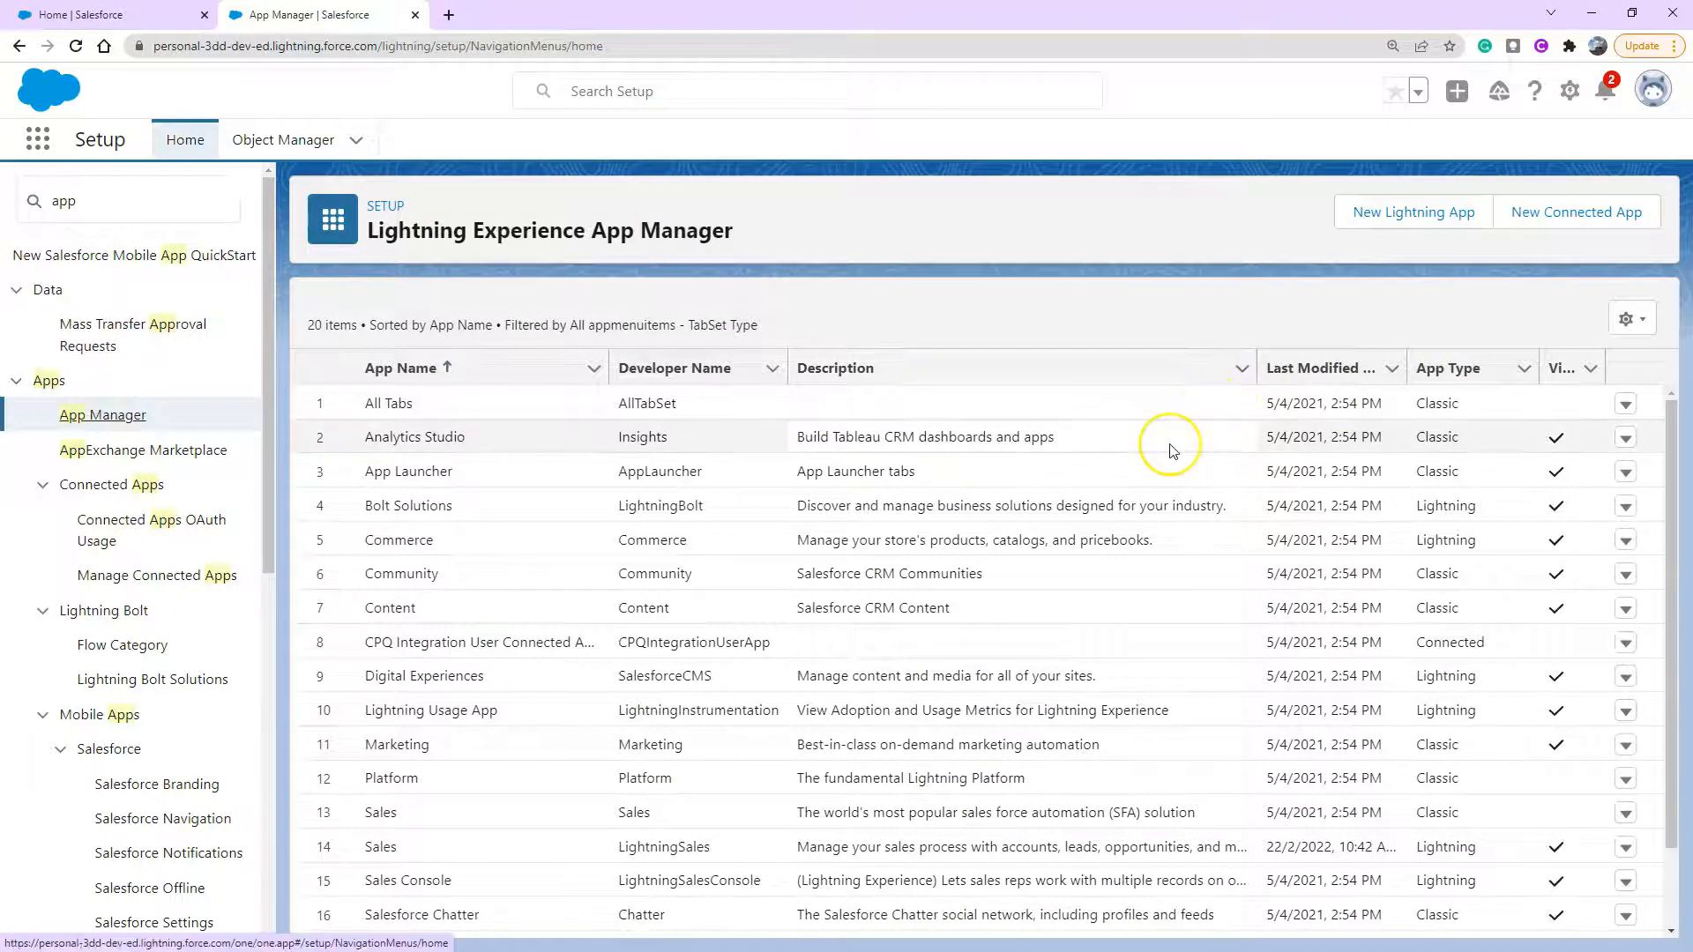
{"action": "scroll", "scroll_direction": "down", "scroll_amount": 3}
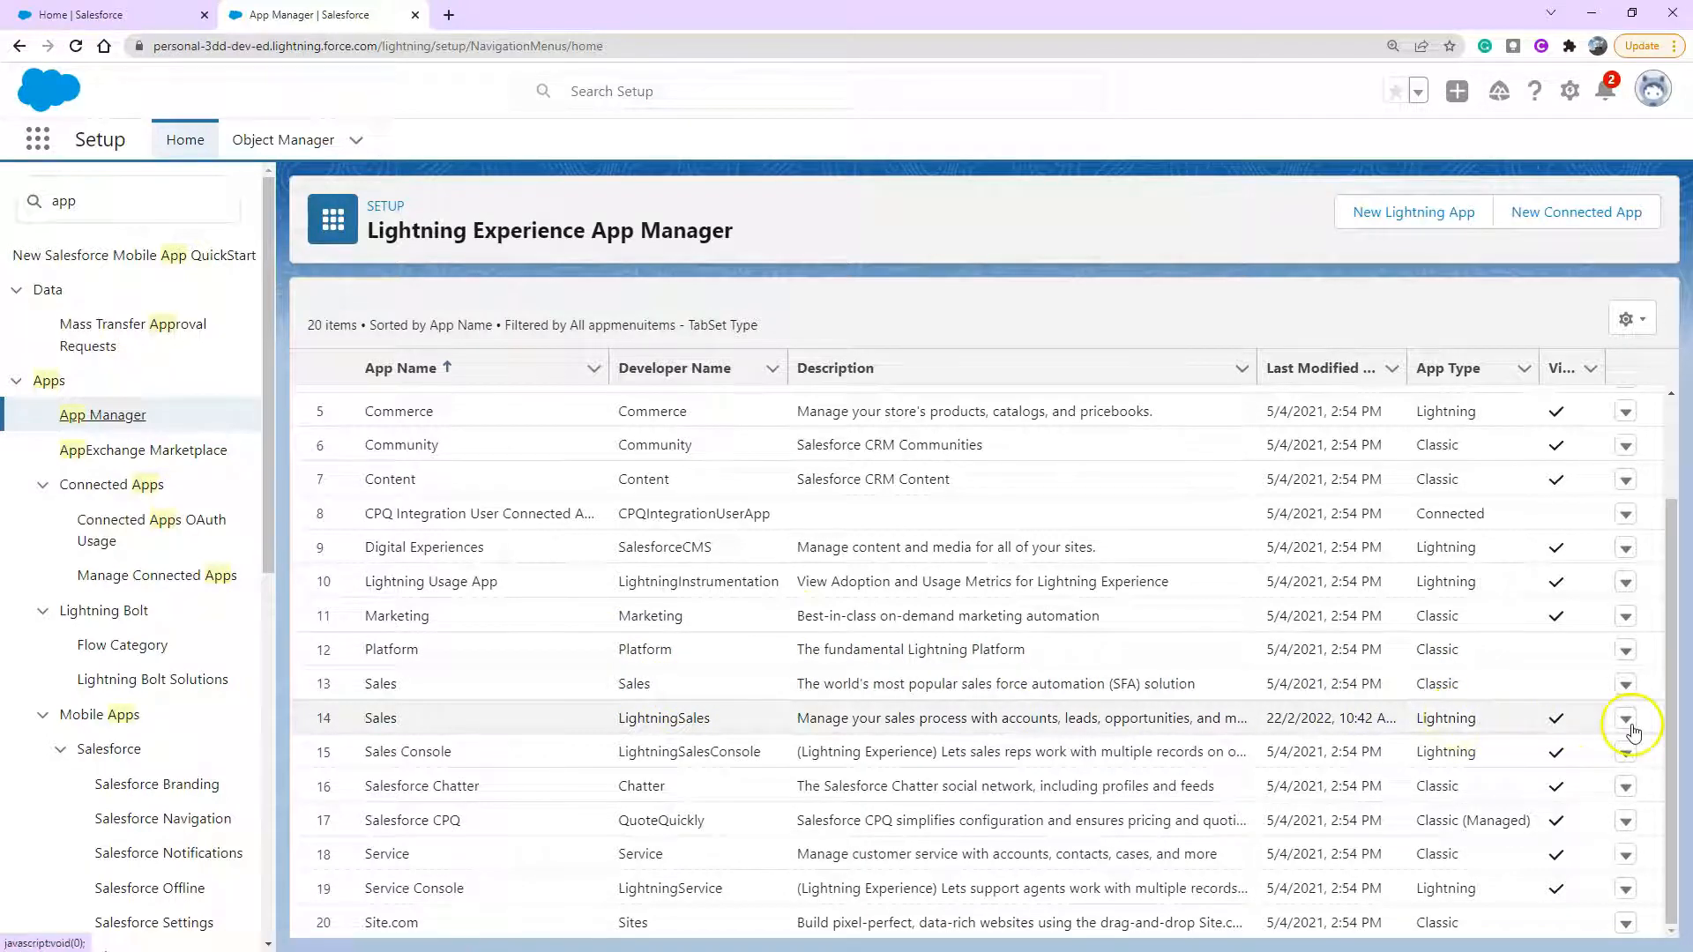
Choose Edit from the Sales (LightningSales) row actions to load it in App Builder.
{"action": "left_click", "coordinate": [1624, 730]}
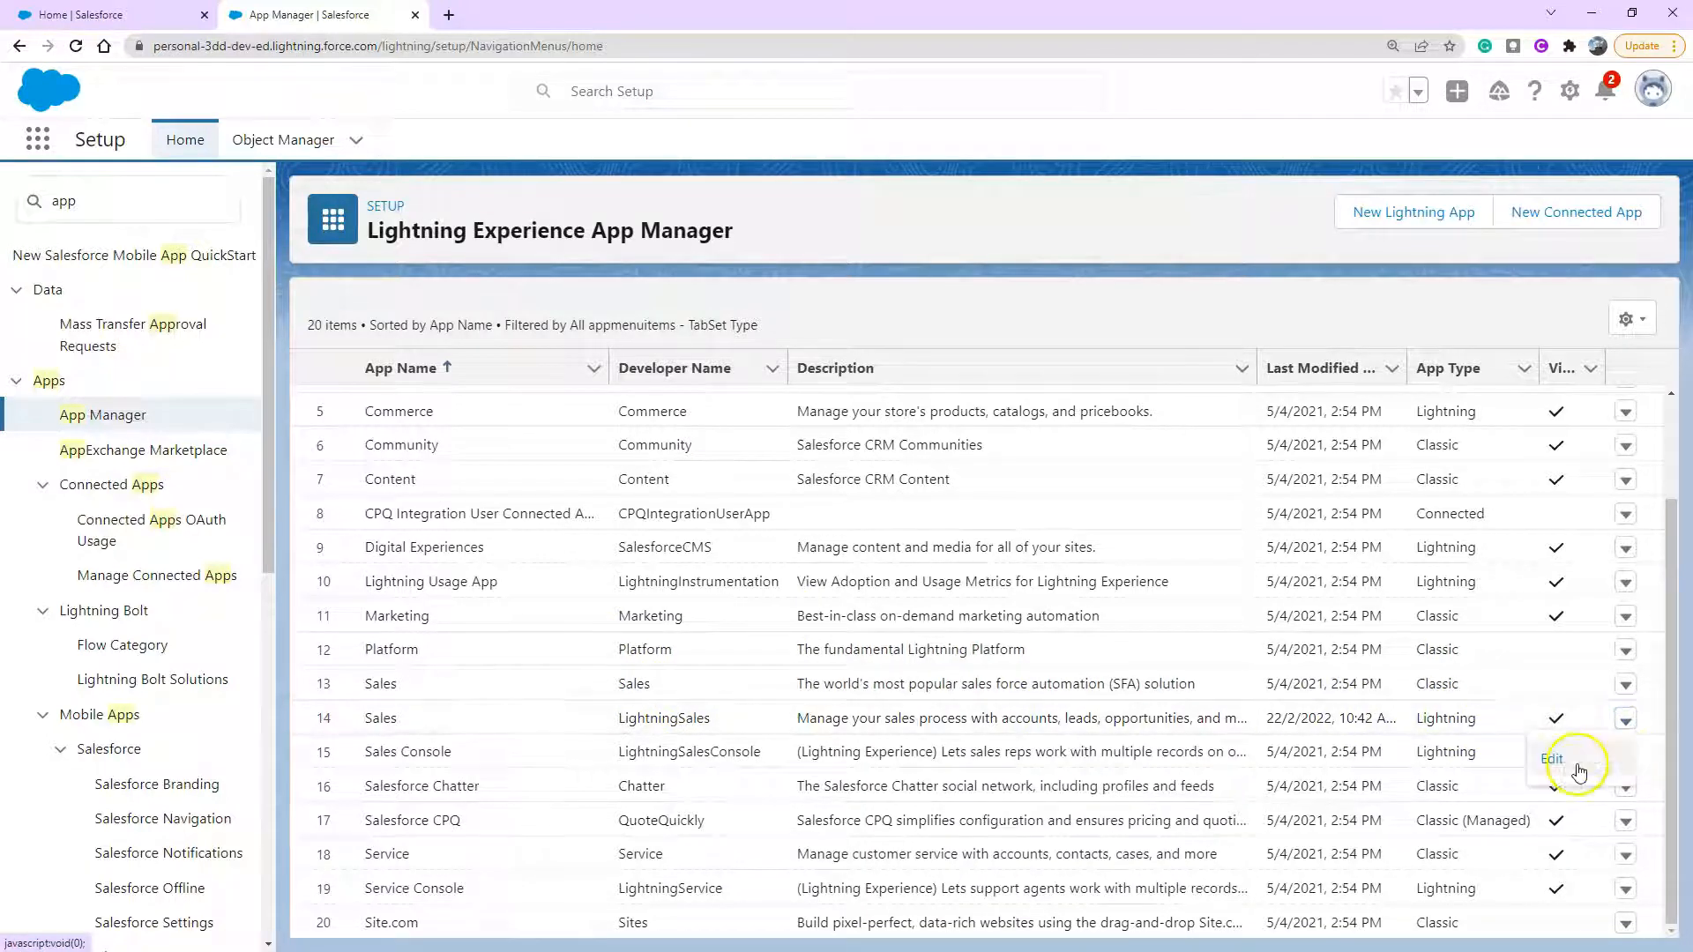
{"action": "left_click", "coordinate": [1551, 758]}
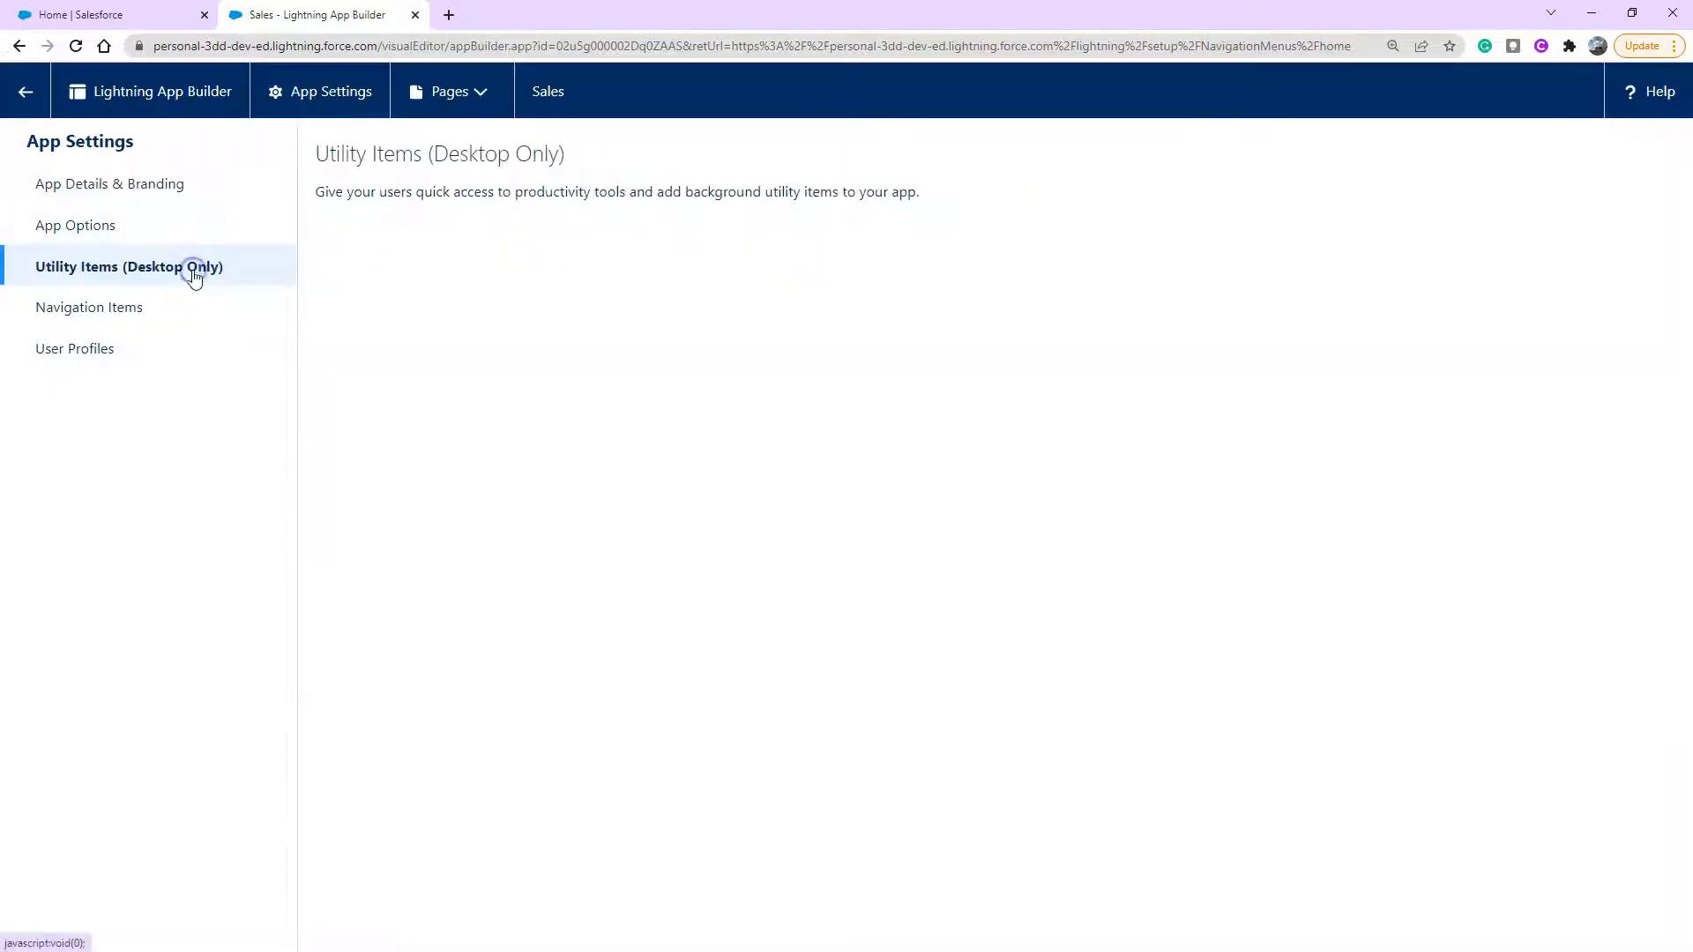
Under Utility Items (Desktop Only), add a Notes component to the Sales utility bar.
{"action": "left_click", "coordinate": [127, 268]}
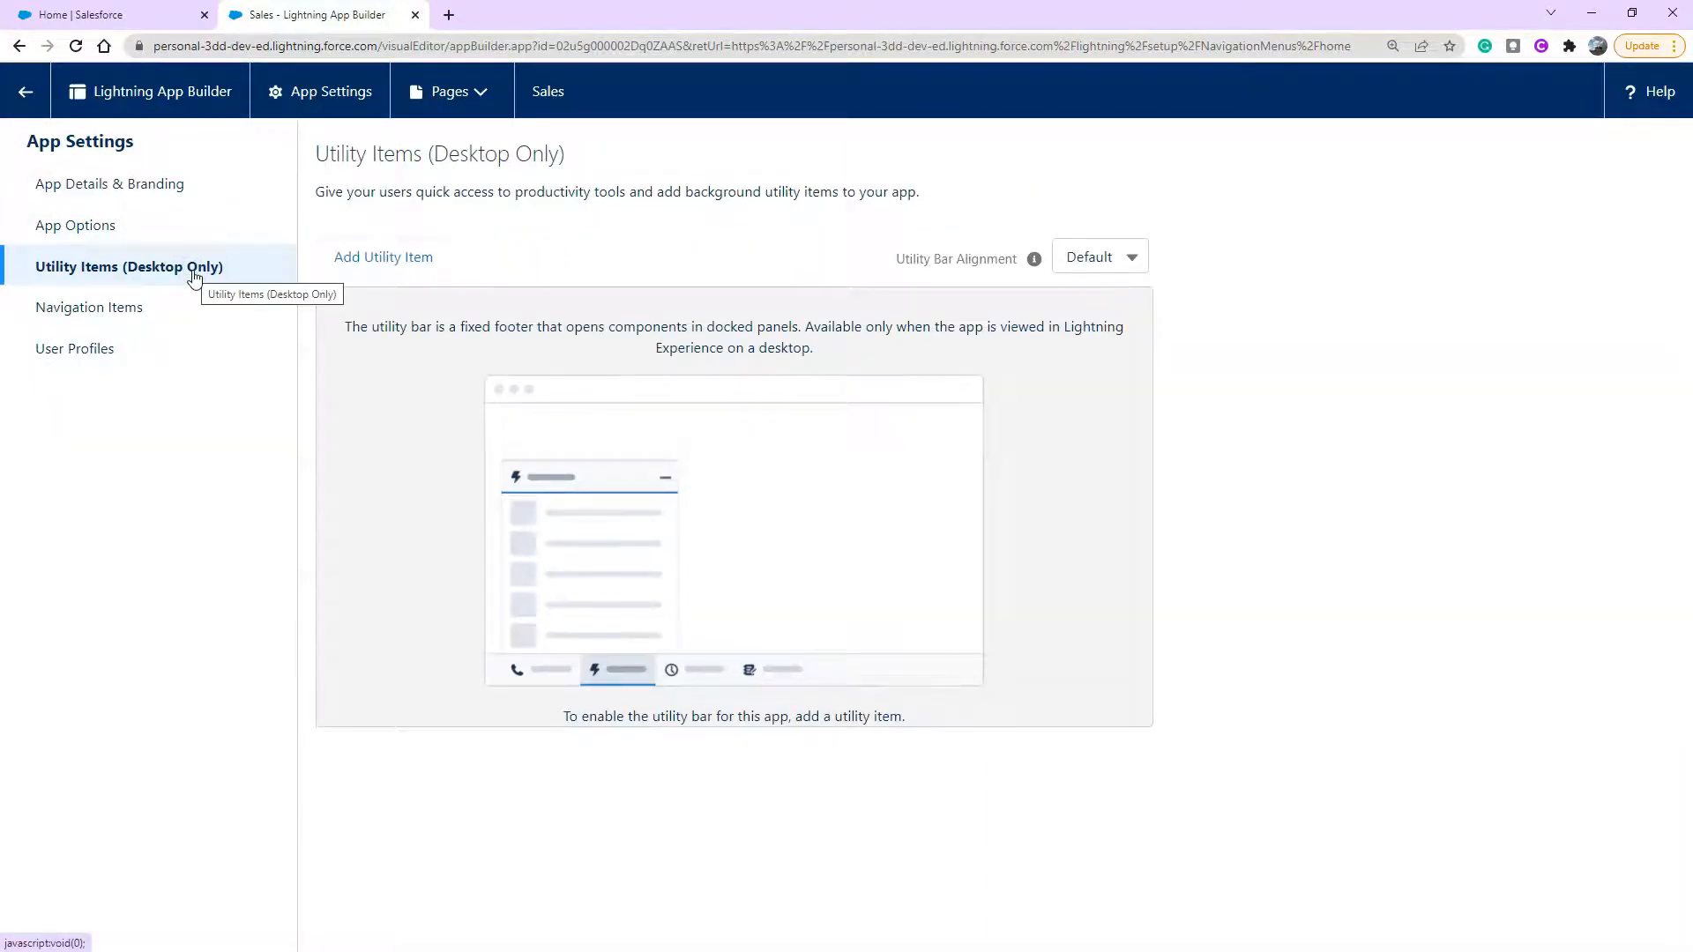
{"action": "left_click", "coordinate": [411, 257]}
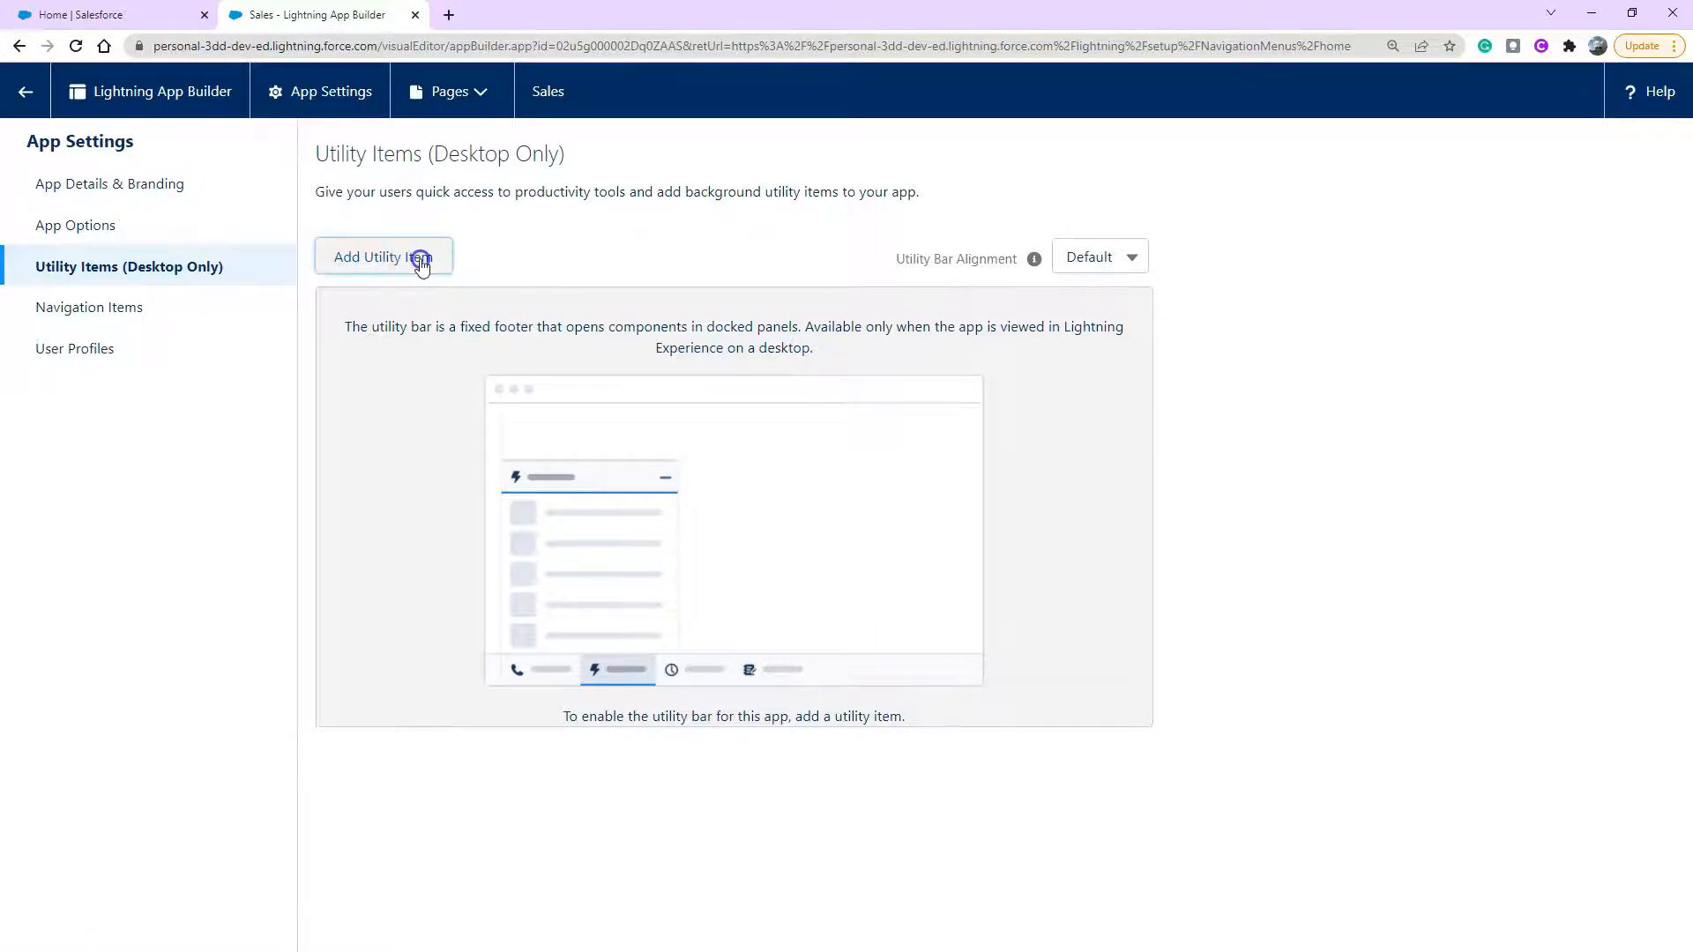
{"action": "left_click", "coordinate": [383, 257]}
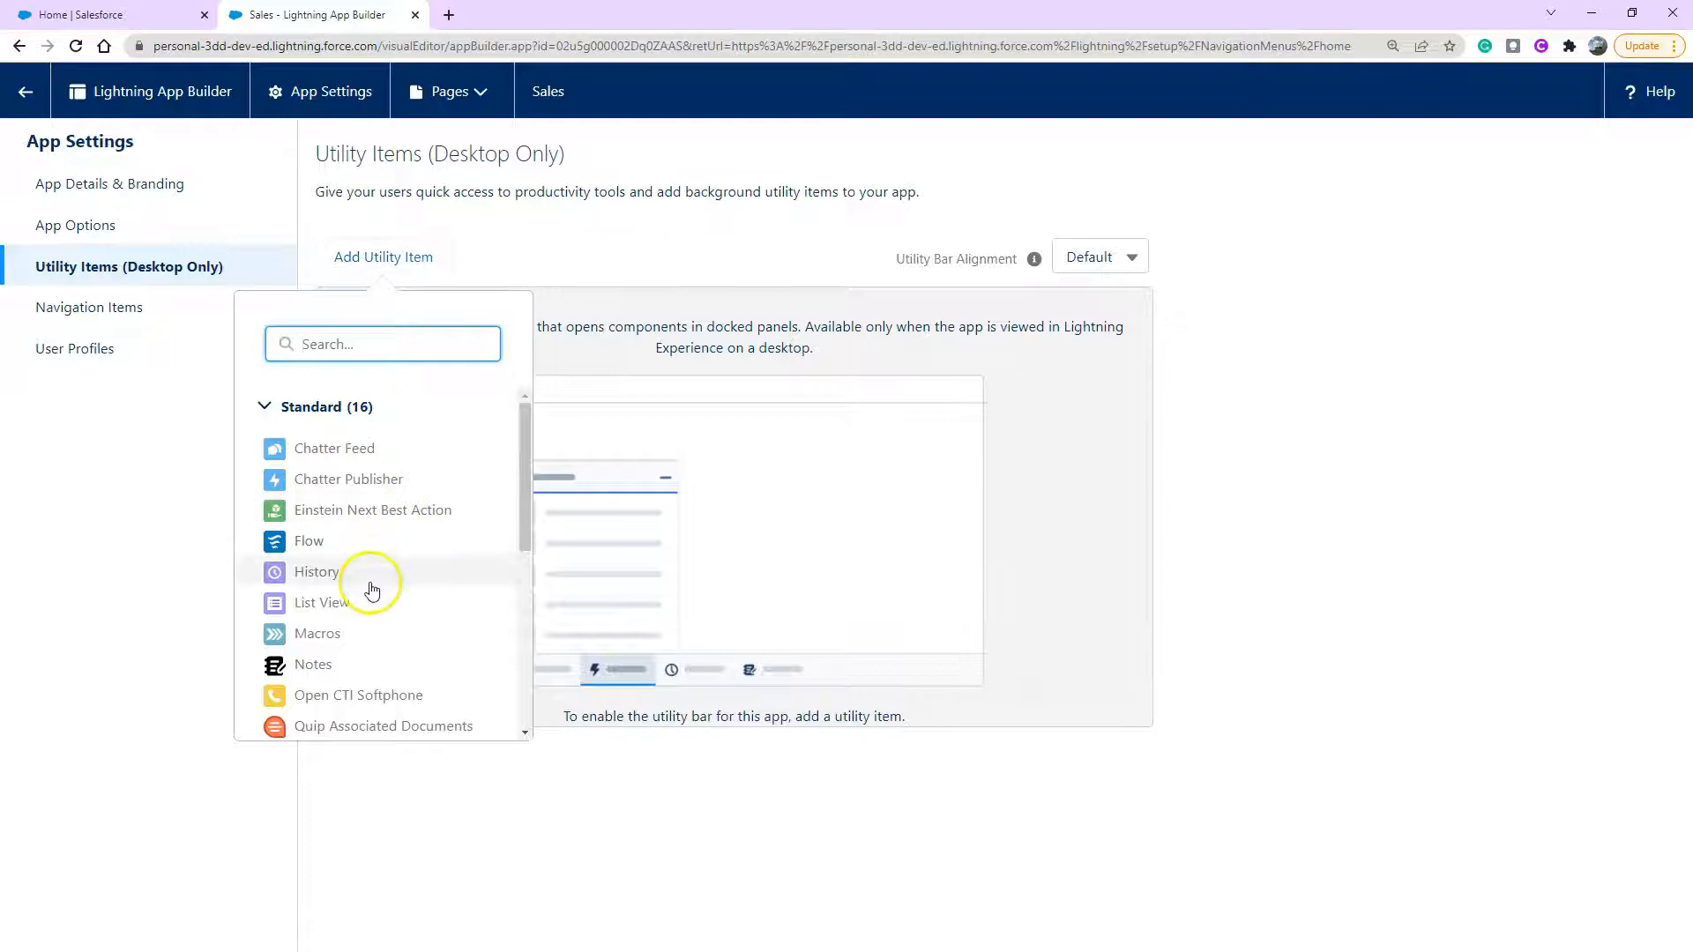
{"action": "left_click", "coordinate": [310, 664]}
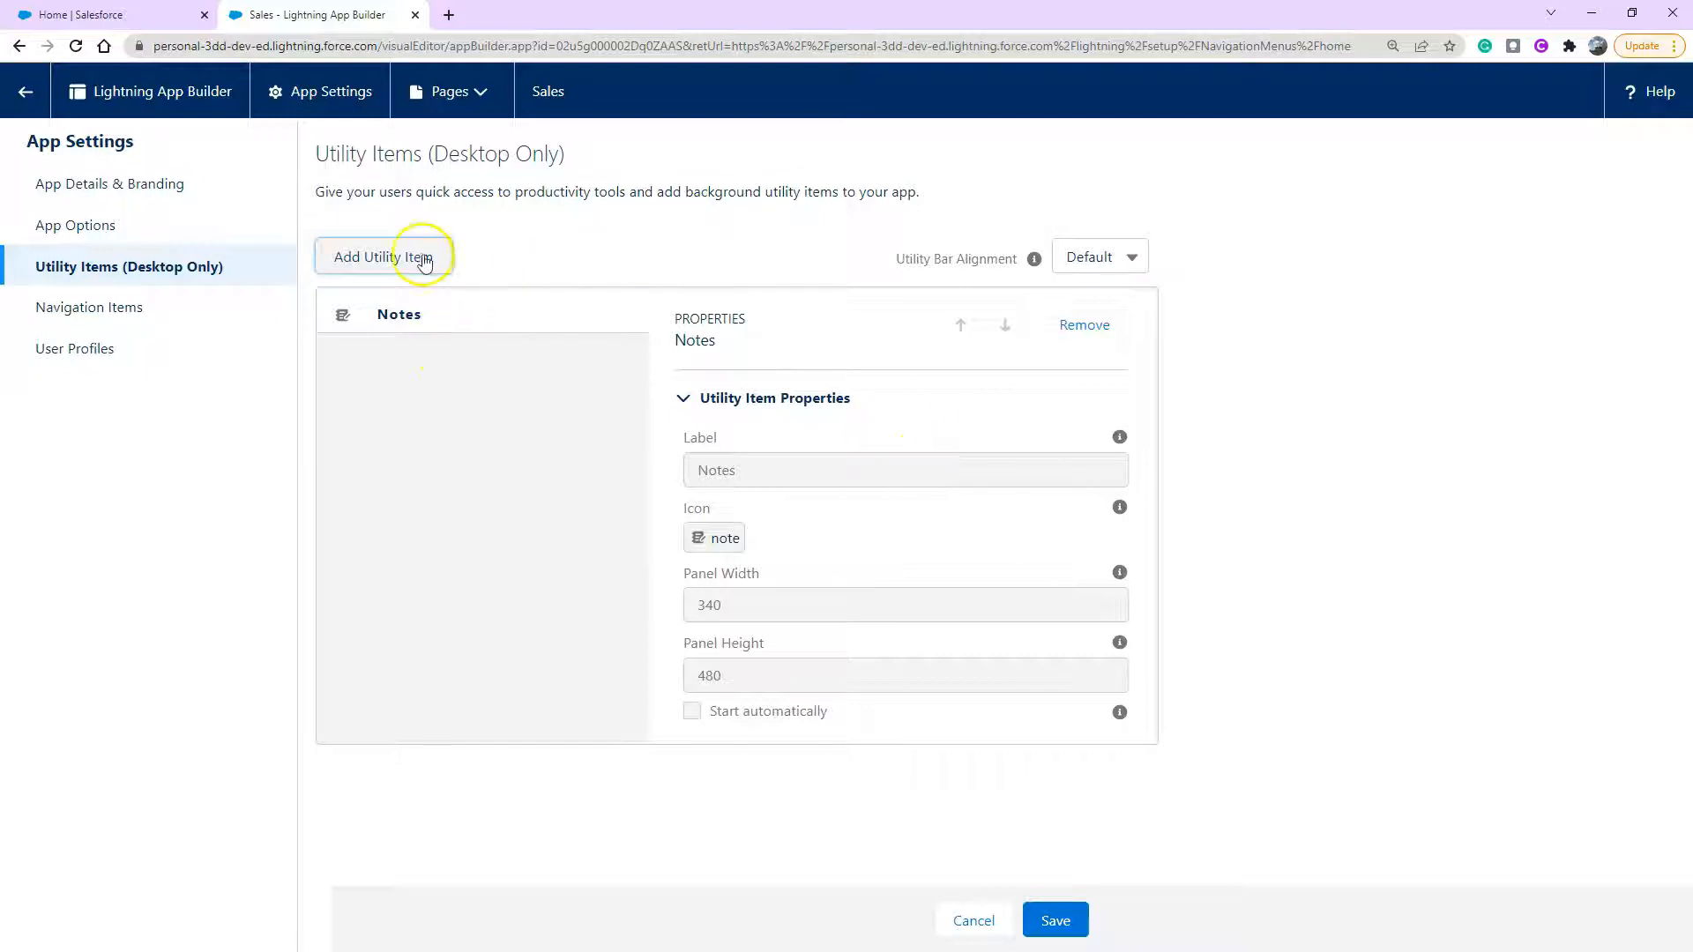
{"action": "left_click", "coordinate": [383, 257]}
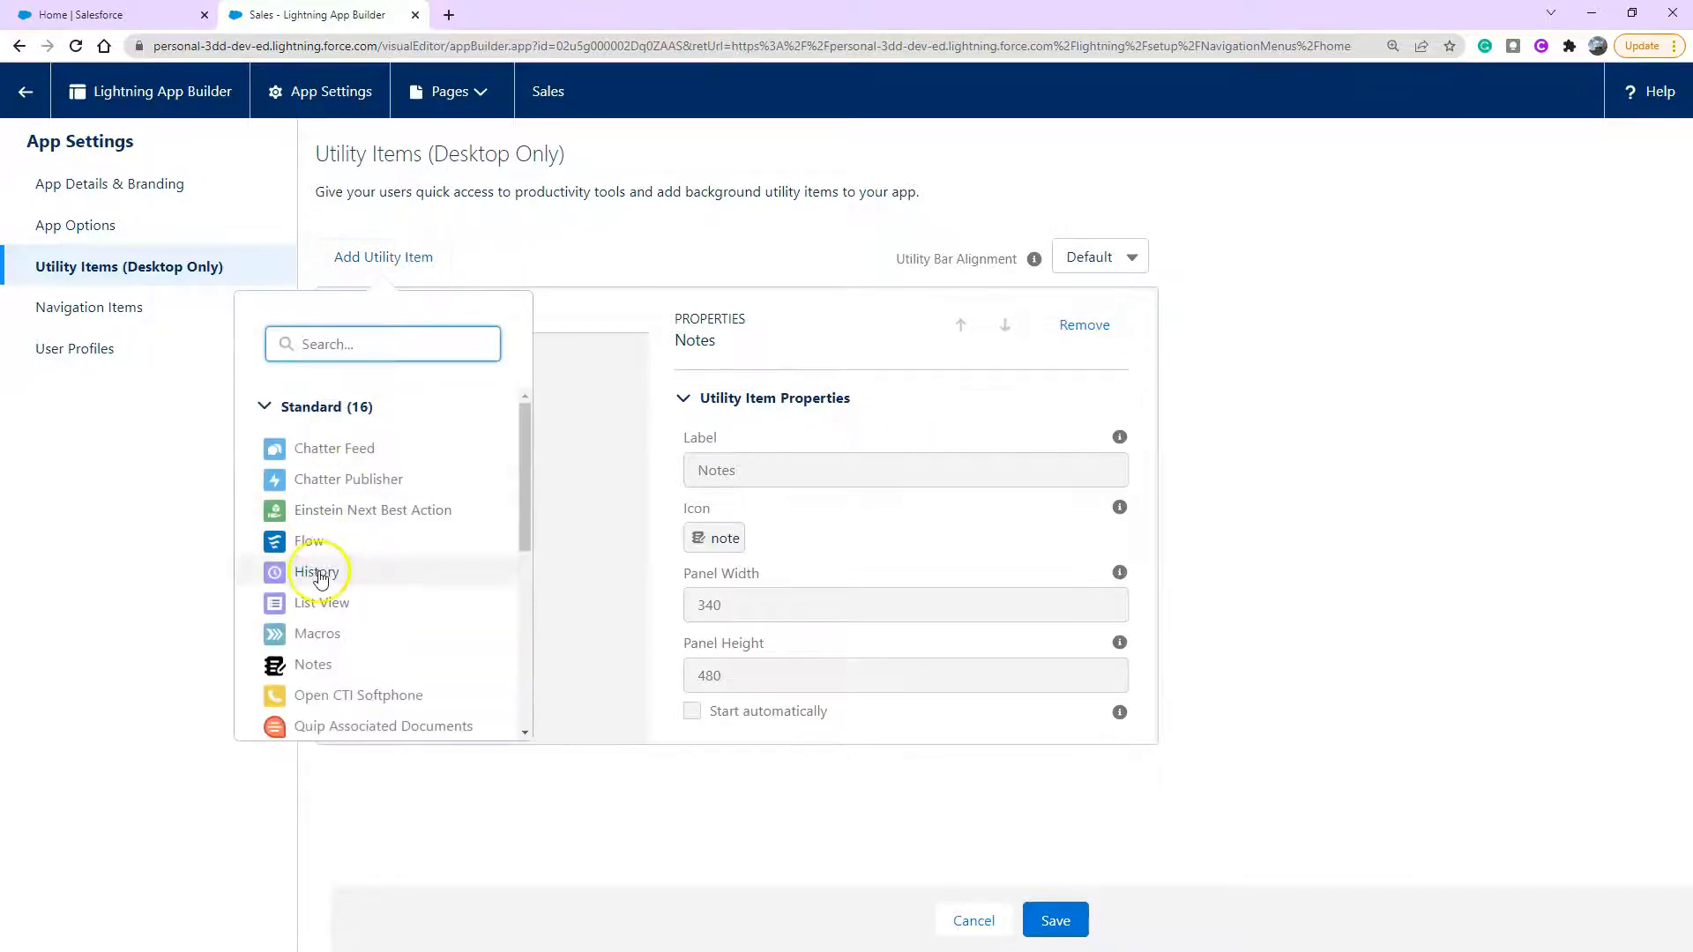
Add a List View utility item and relabel it 'Open Leads'.
{"action": "left_click", "coordinate": [321, 603]}
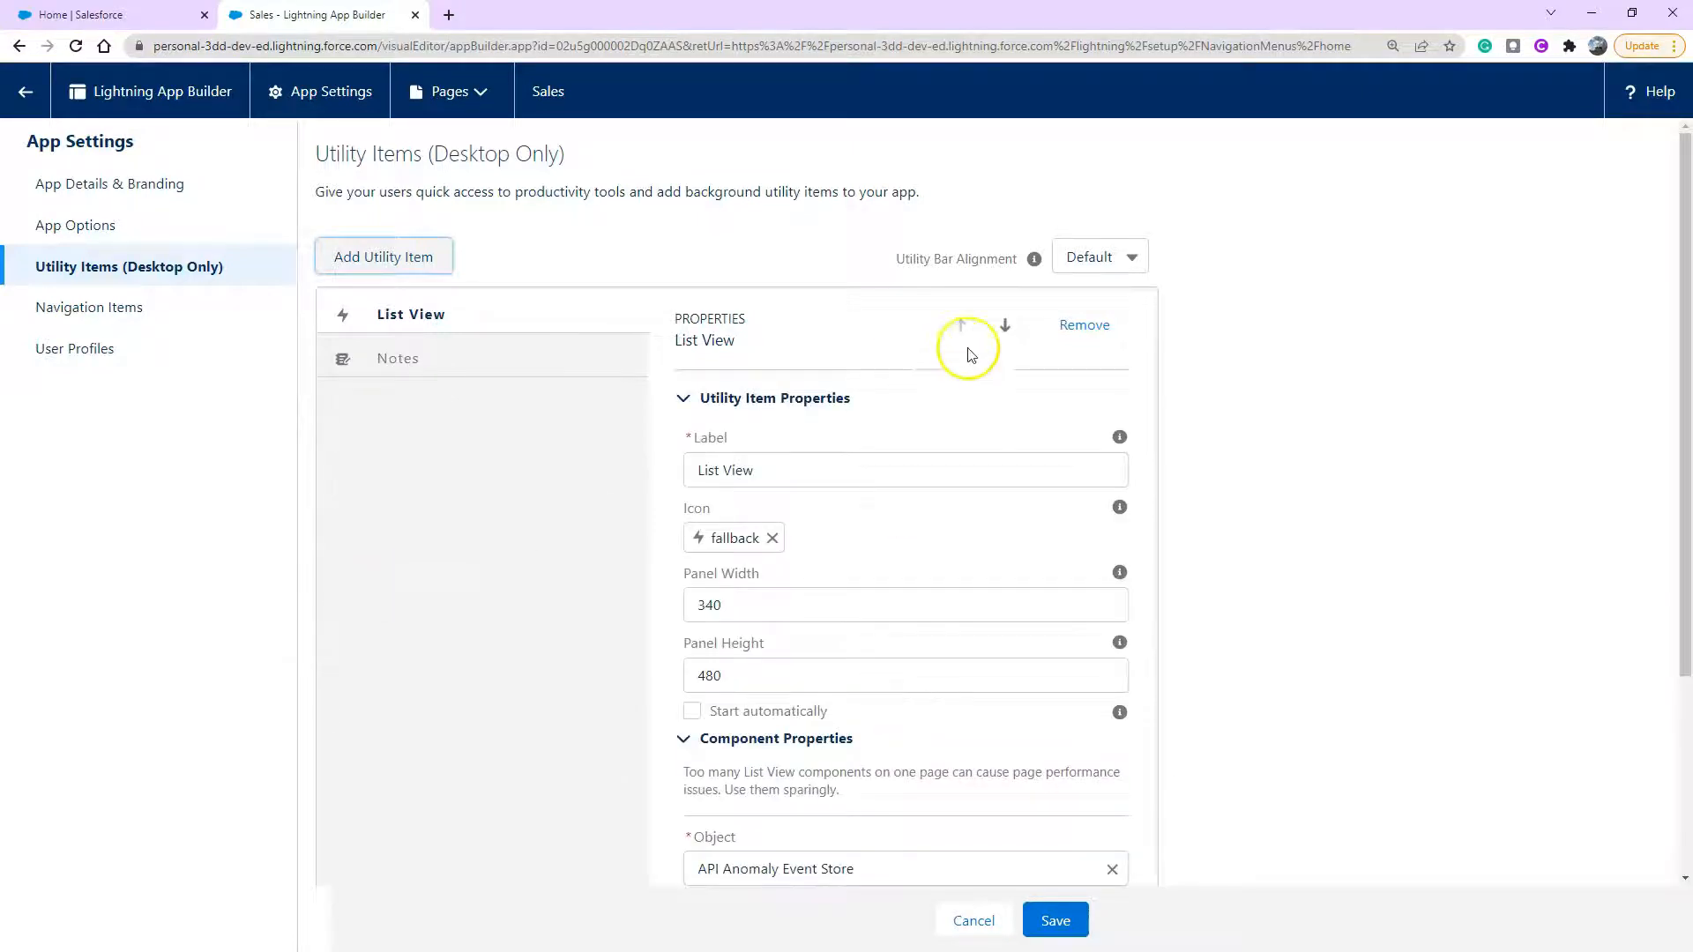
{"action": "mouse_move", "coordinate": [938, 395]}
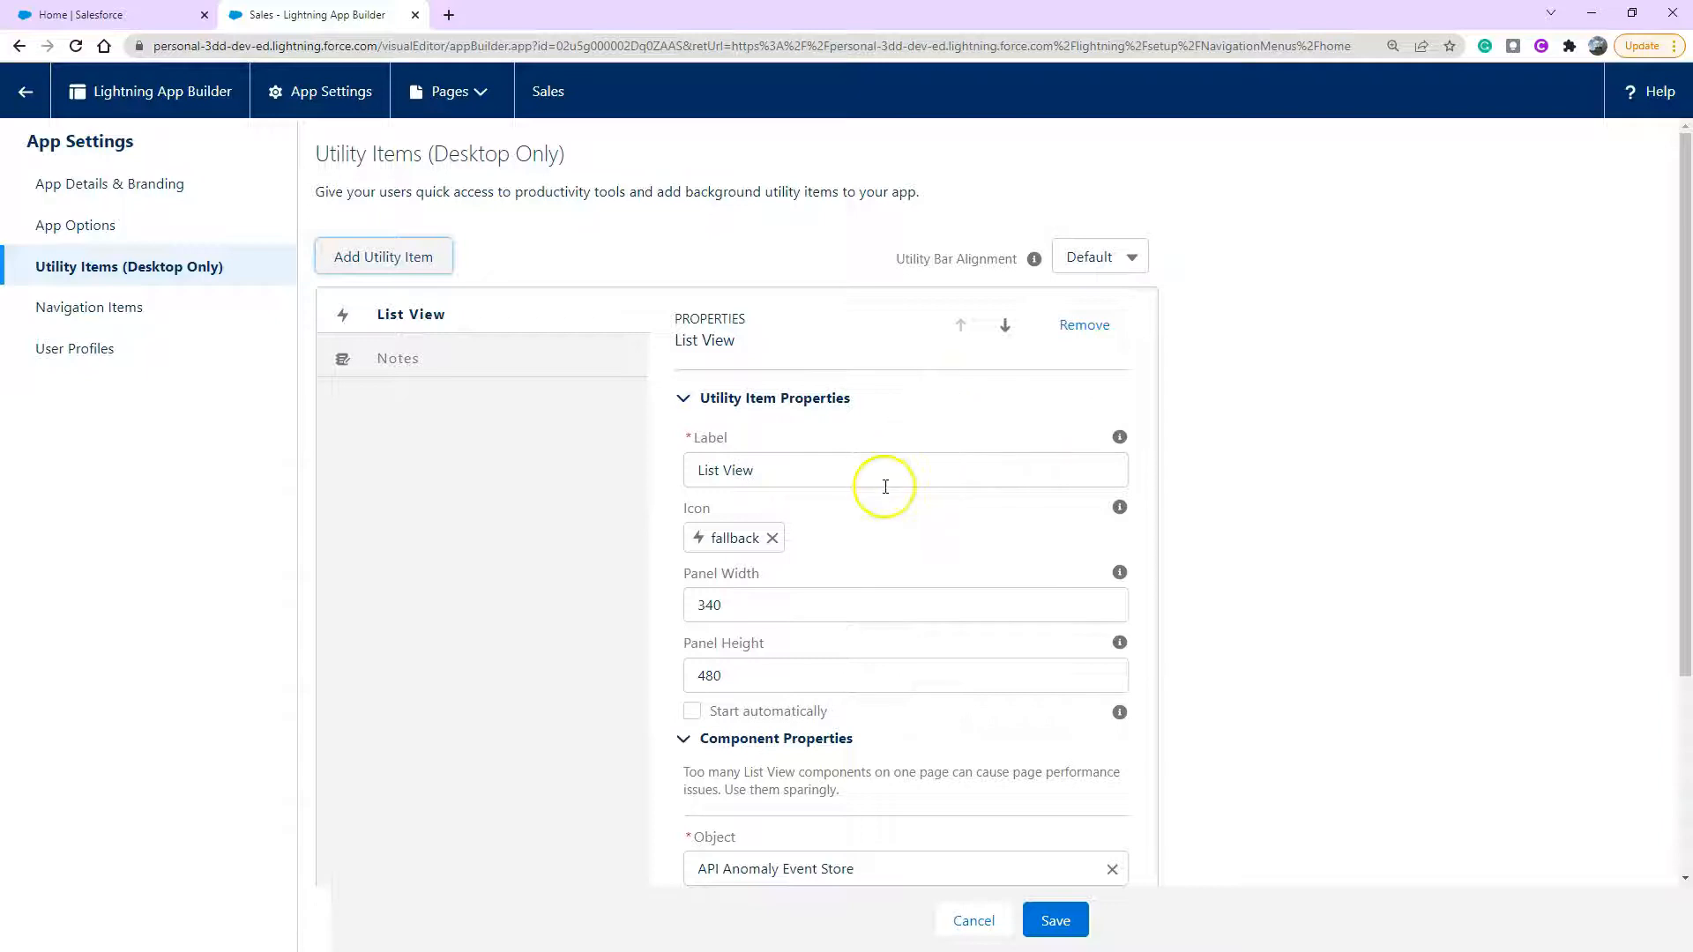
{"action": "left_click", "coordinate": [885, 469]}
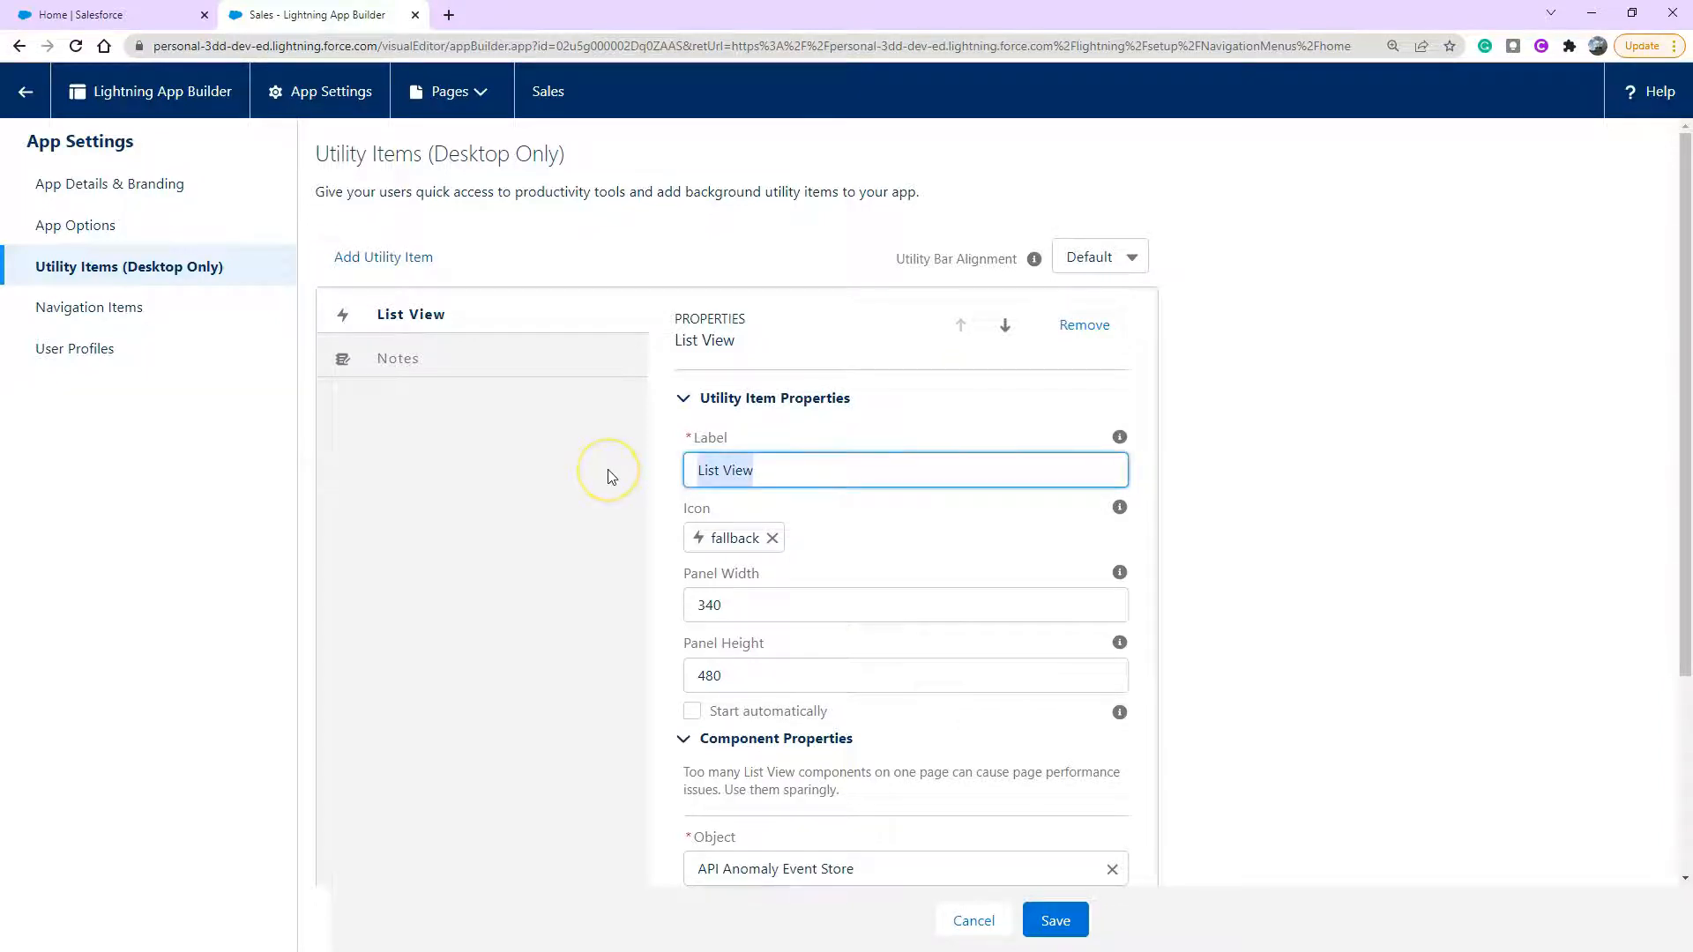
{"action": "type", "text": "Open Leads"}
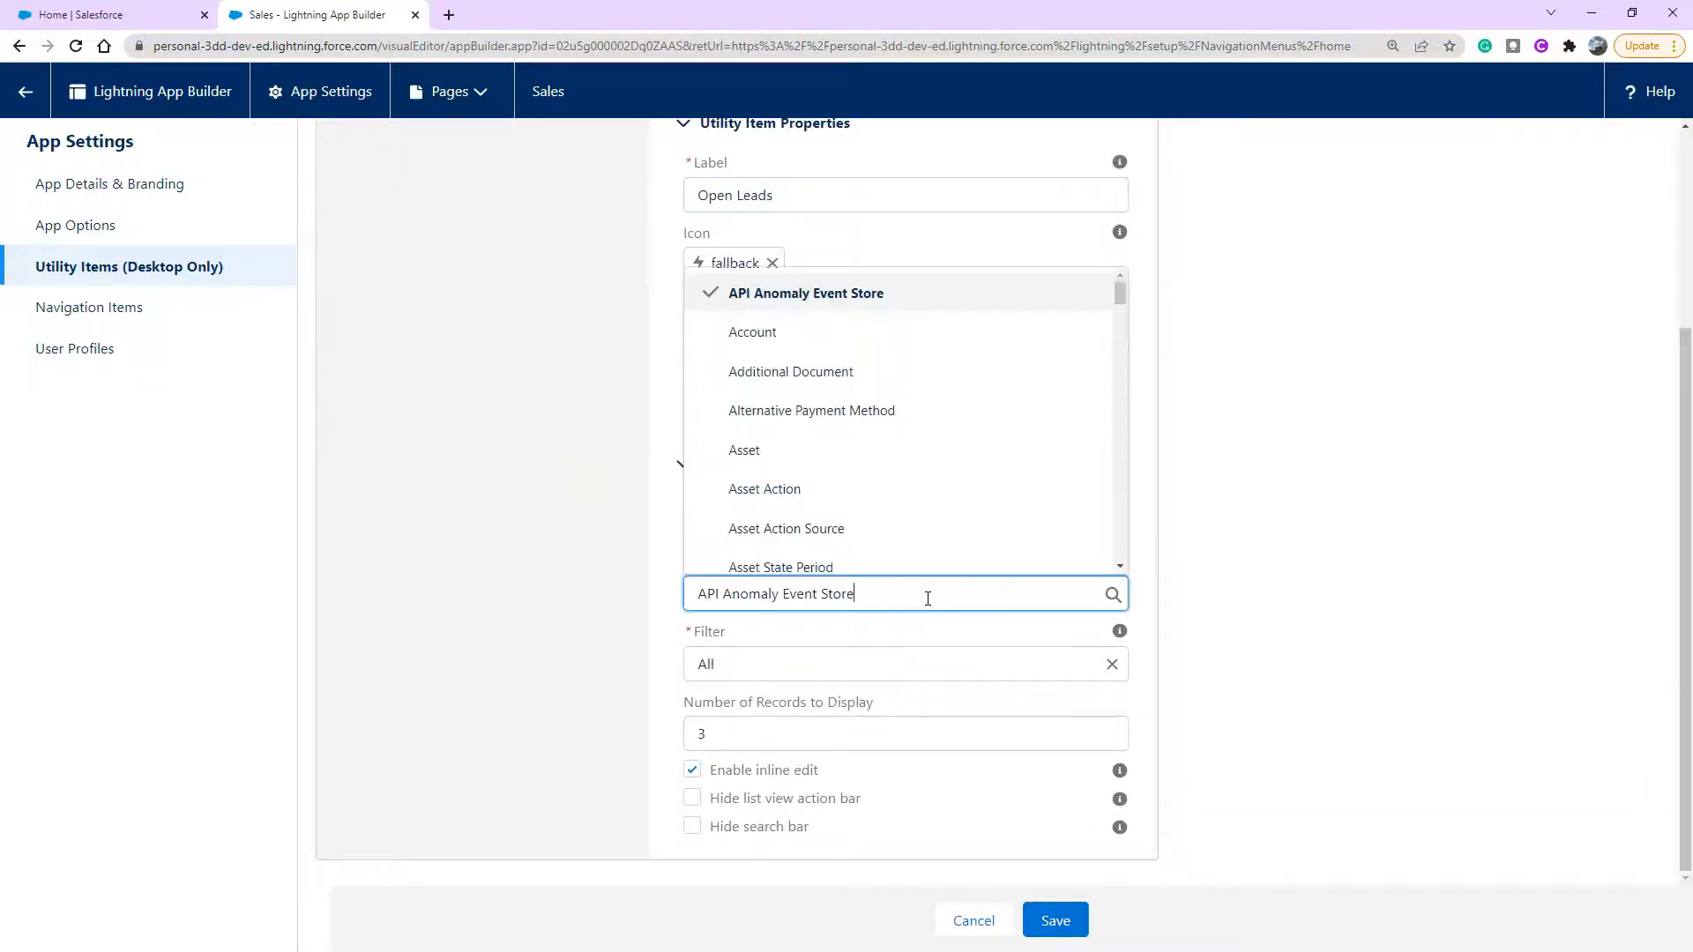
{"action": "type", "text": "e"}
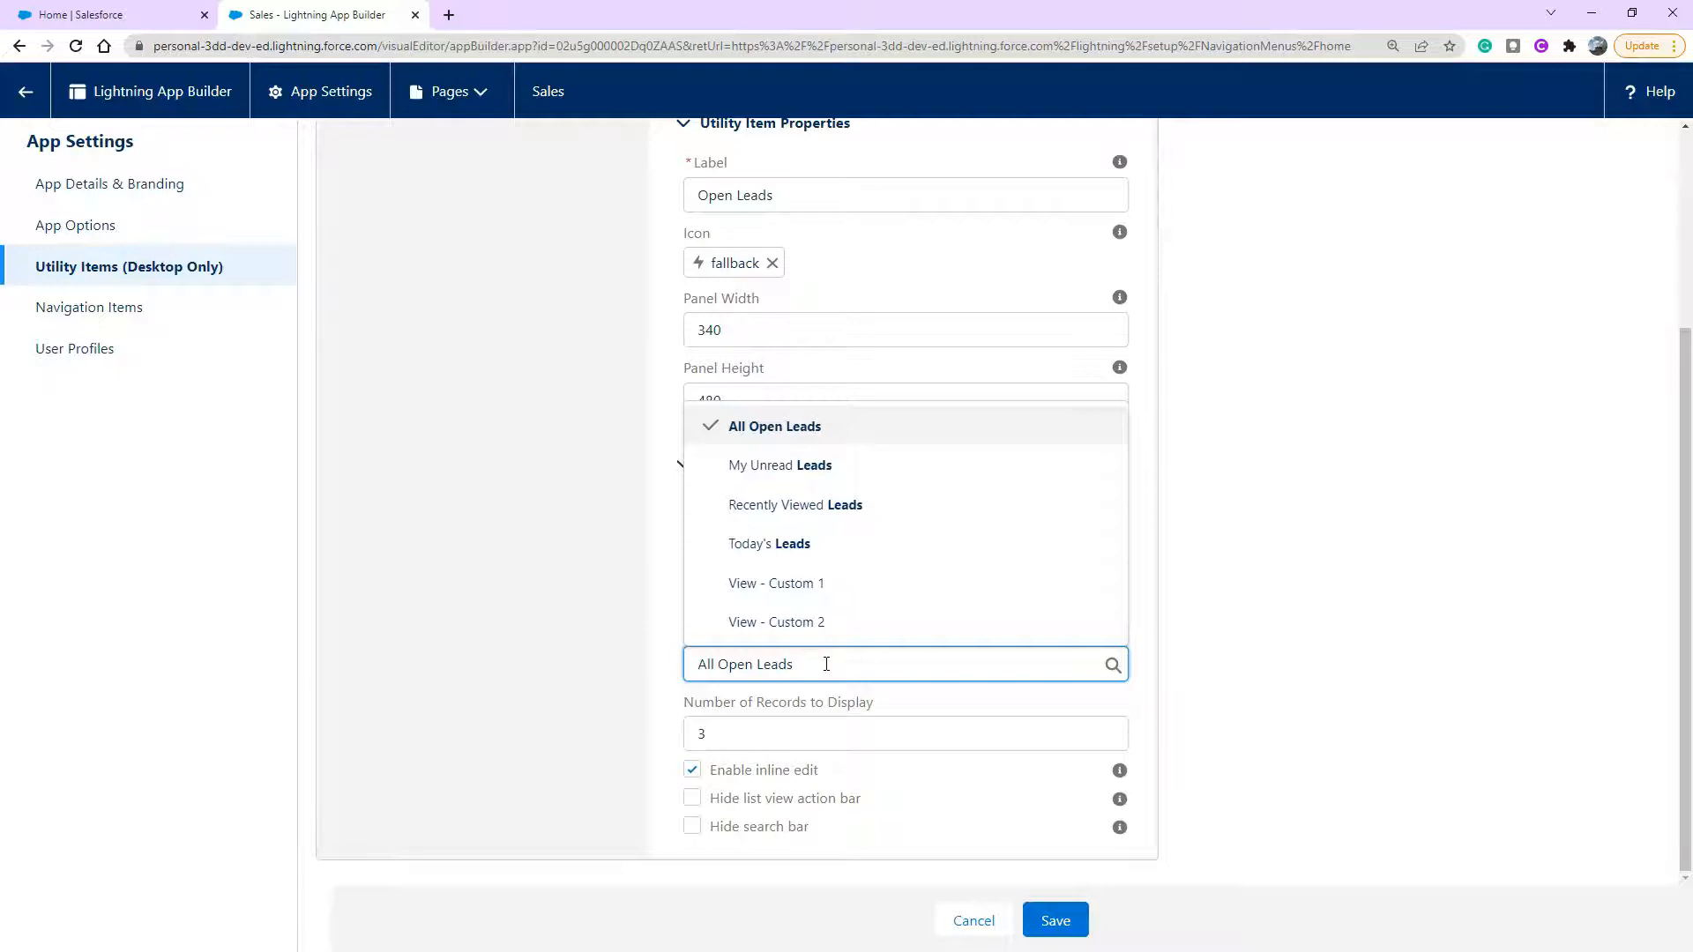
{"action": "mouse_move", "coordinate": [793, 409]}
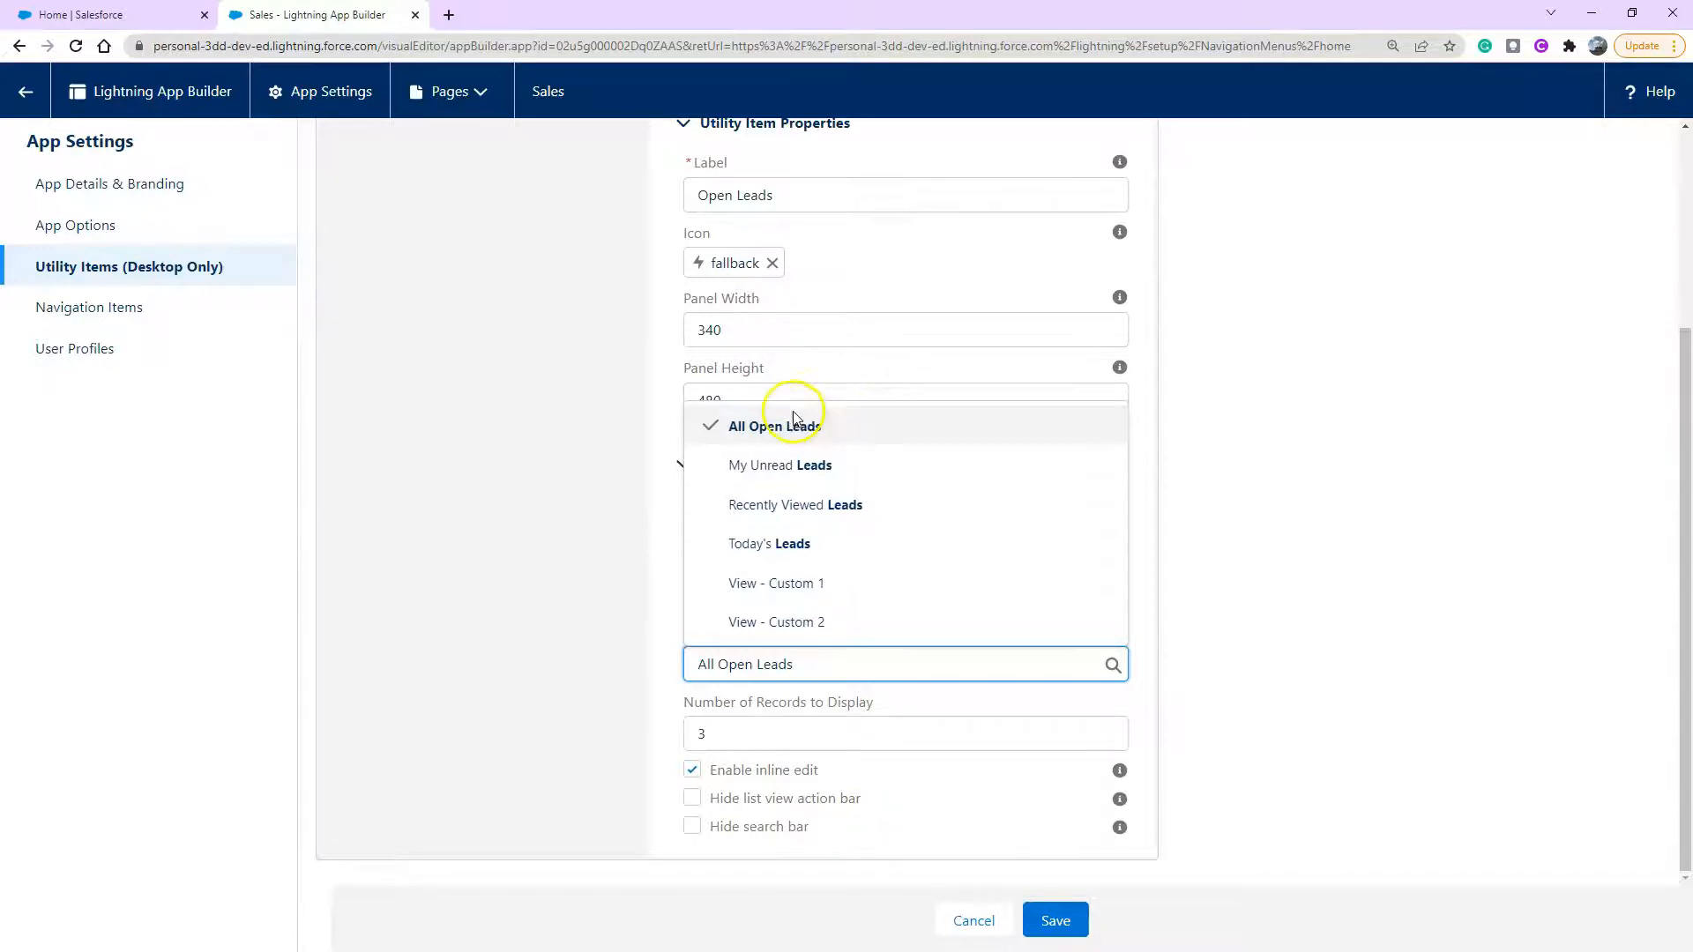
Set the filter to All Open Leads showing 5 records, and save the app.
{"action": "left_click", "coordinate": [776, 425]}
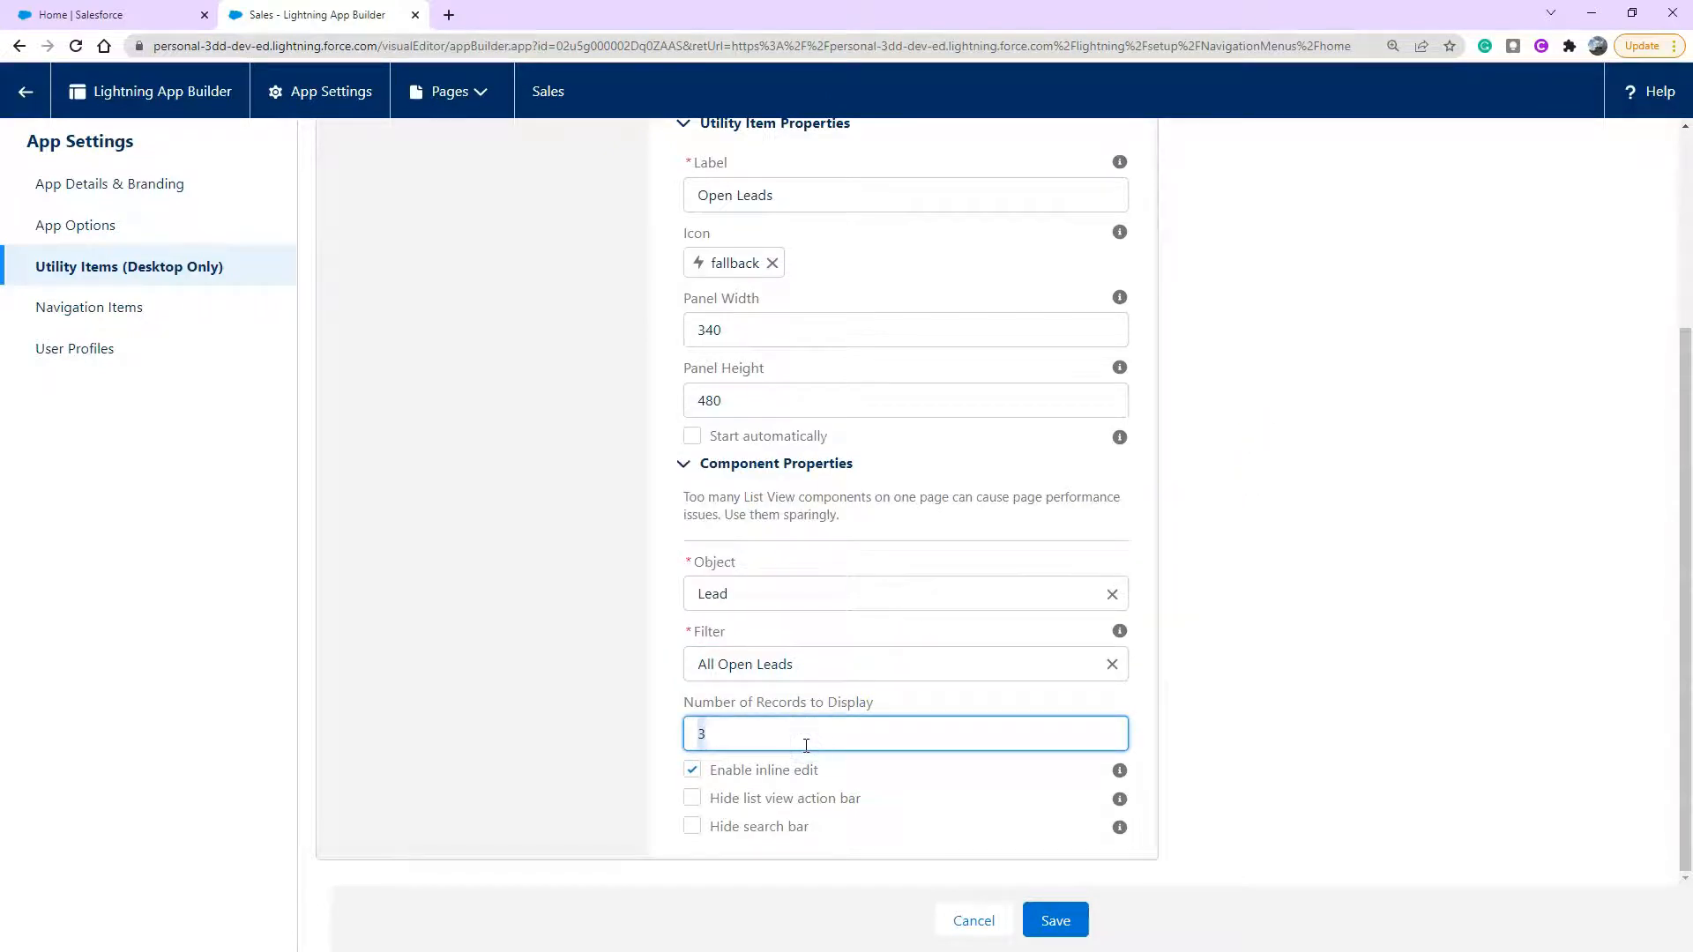
{"action": "type", "text": "5"}
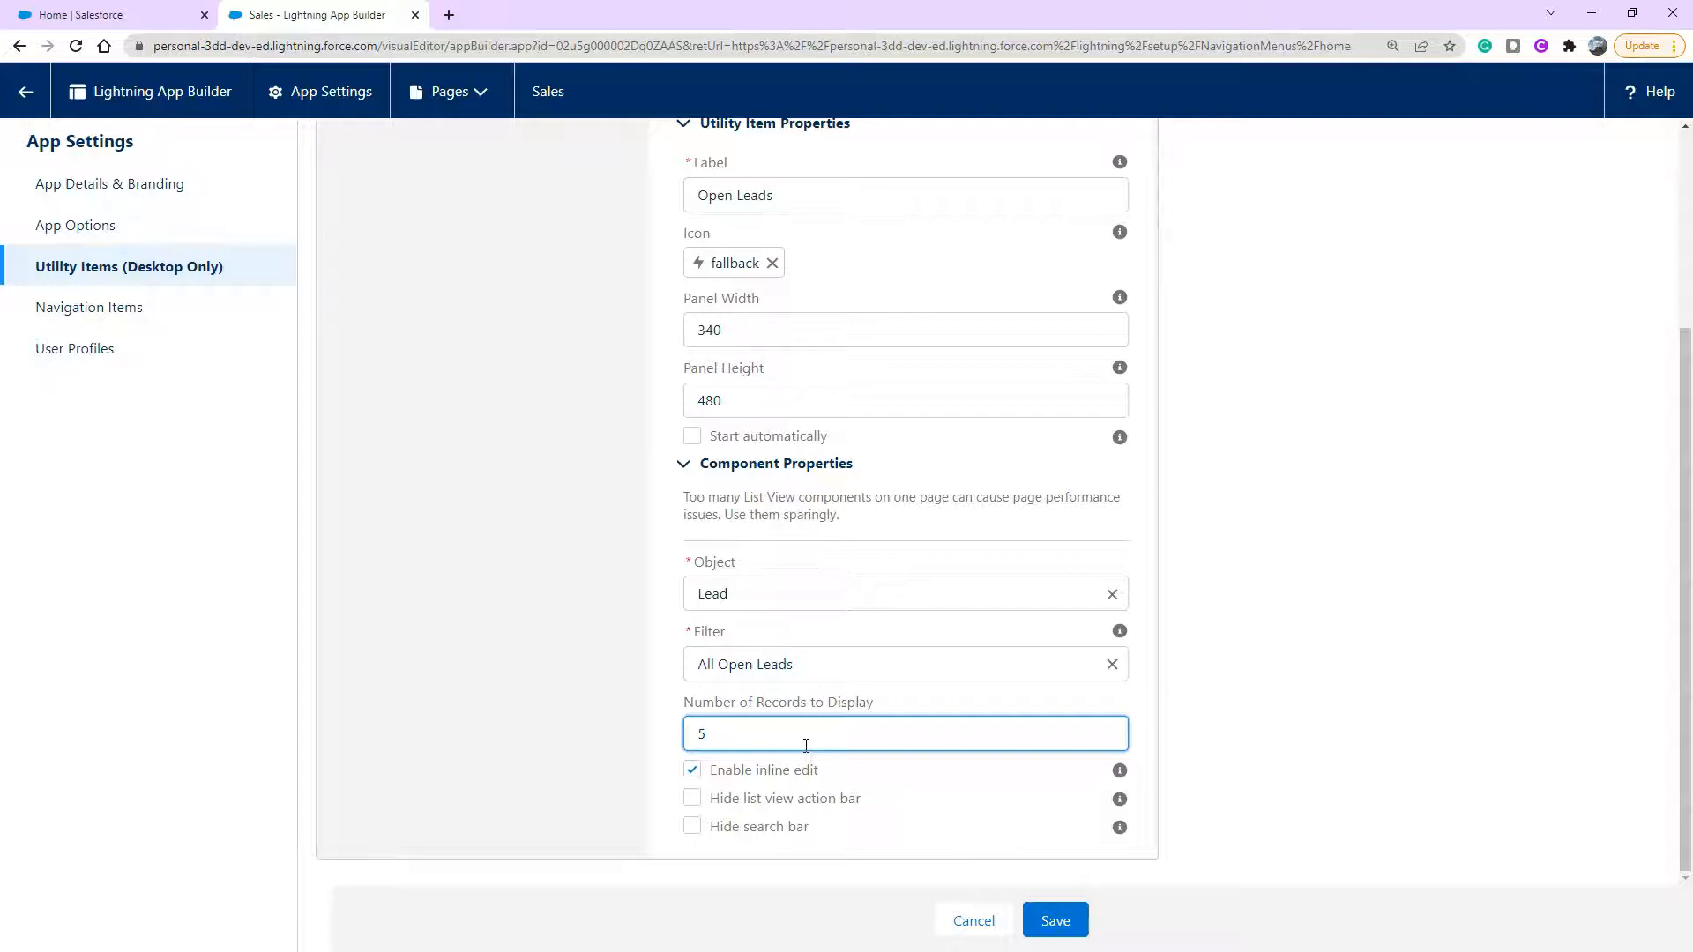
{"action": "mouse_move", "coordinate": [781, 781]}
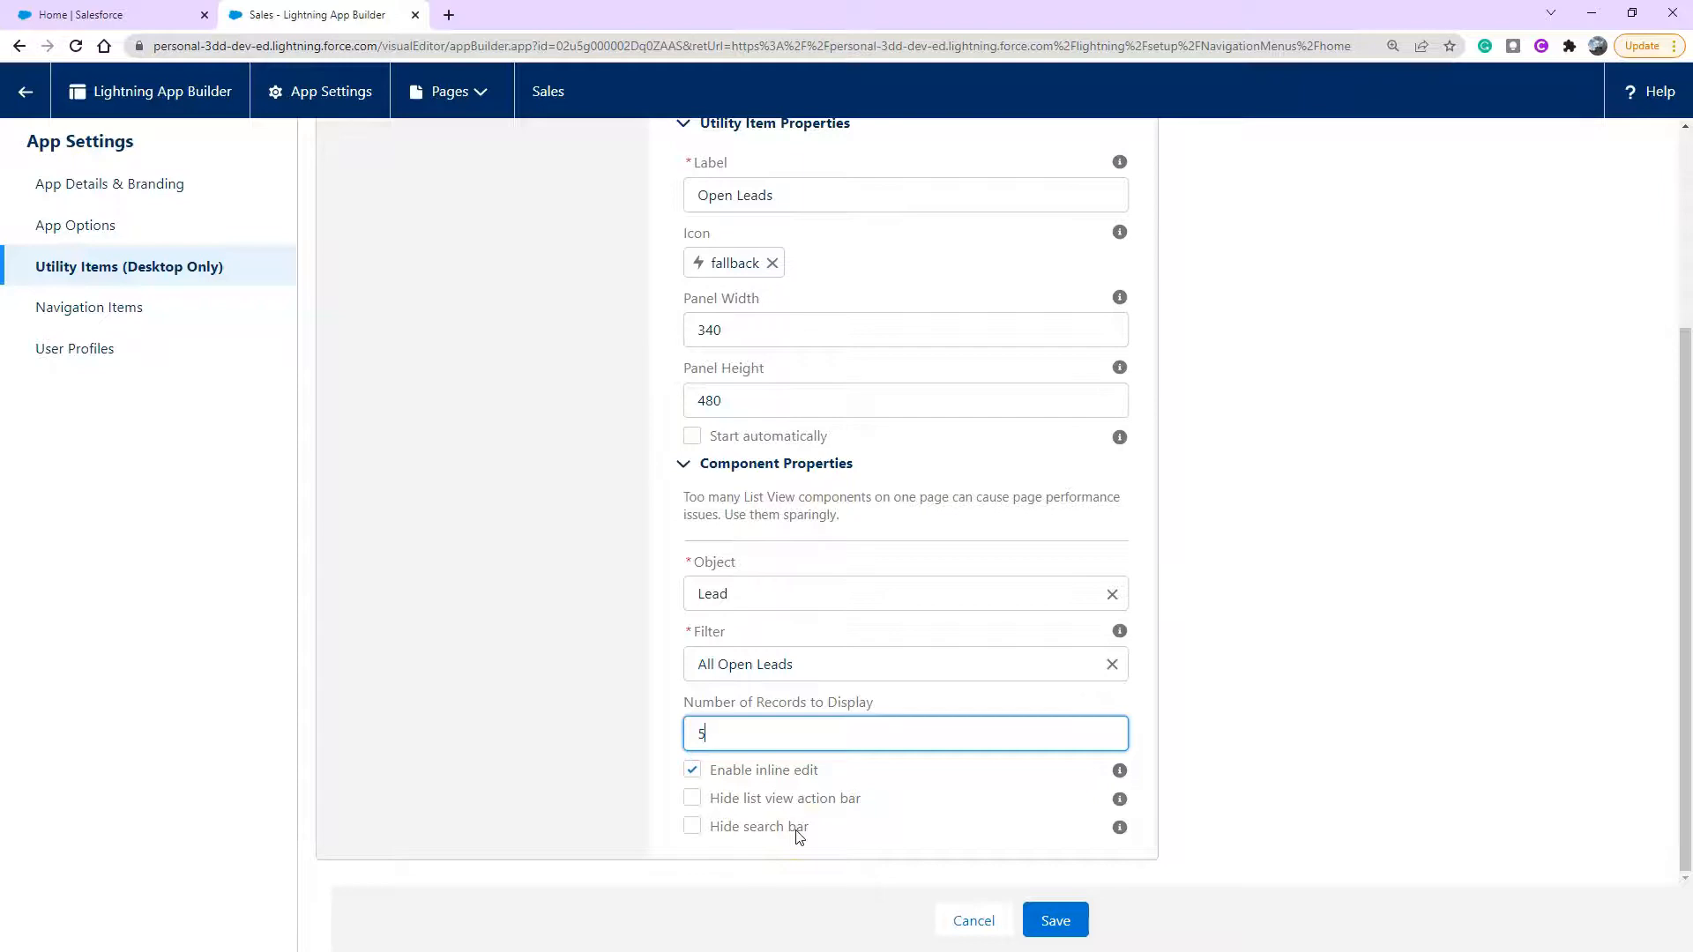
{"action": "left_click", "coordinate": [1054, 920]}
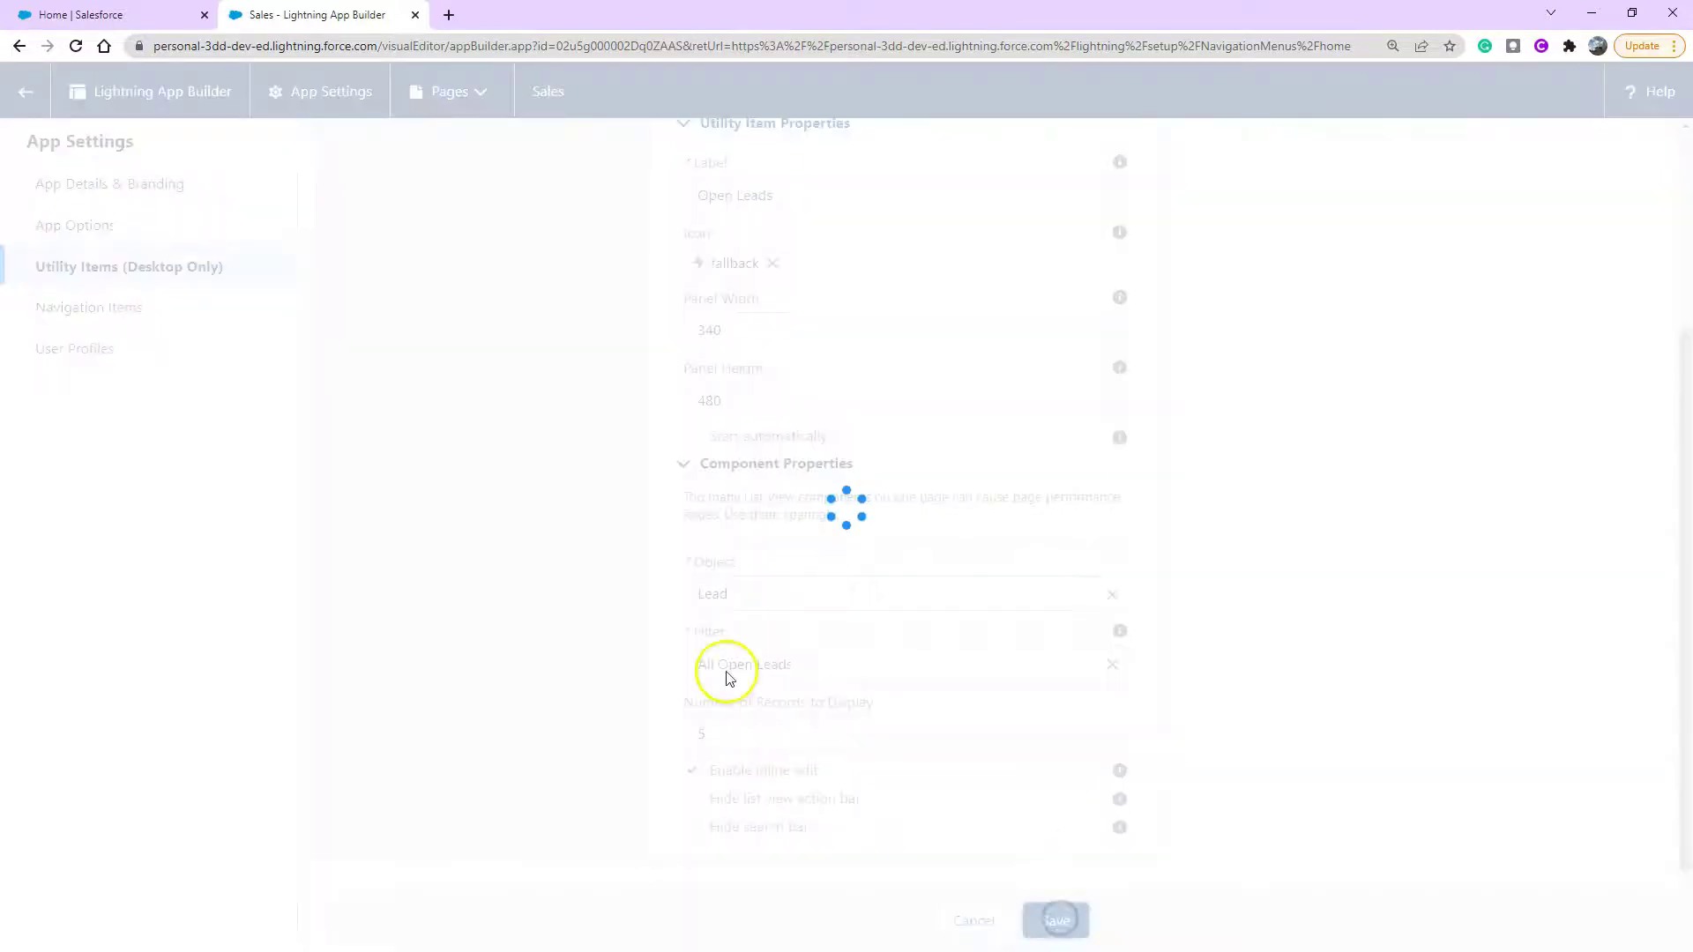
{"action": "left_click", "coordinate": [1054, 920]}
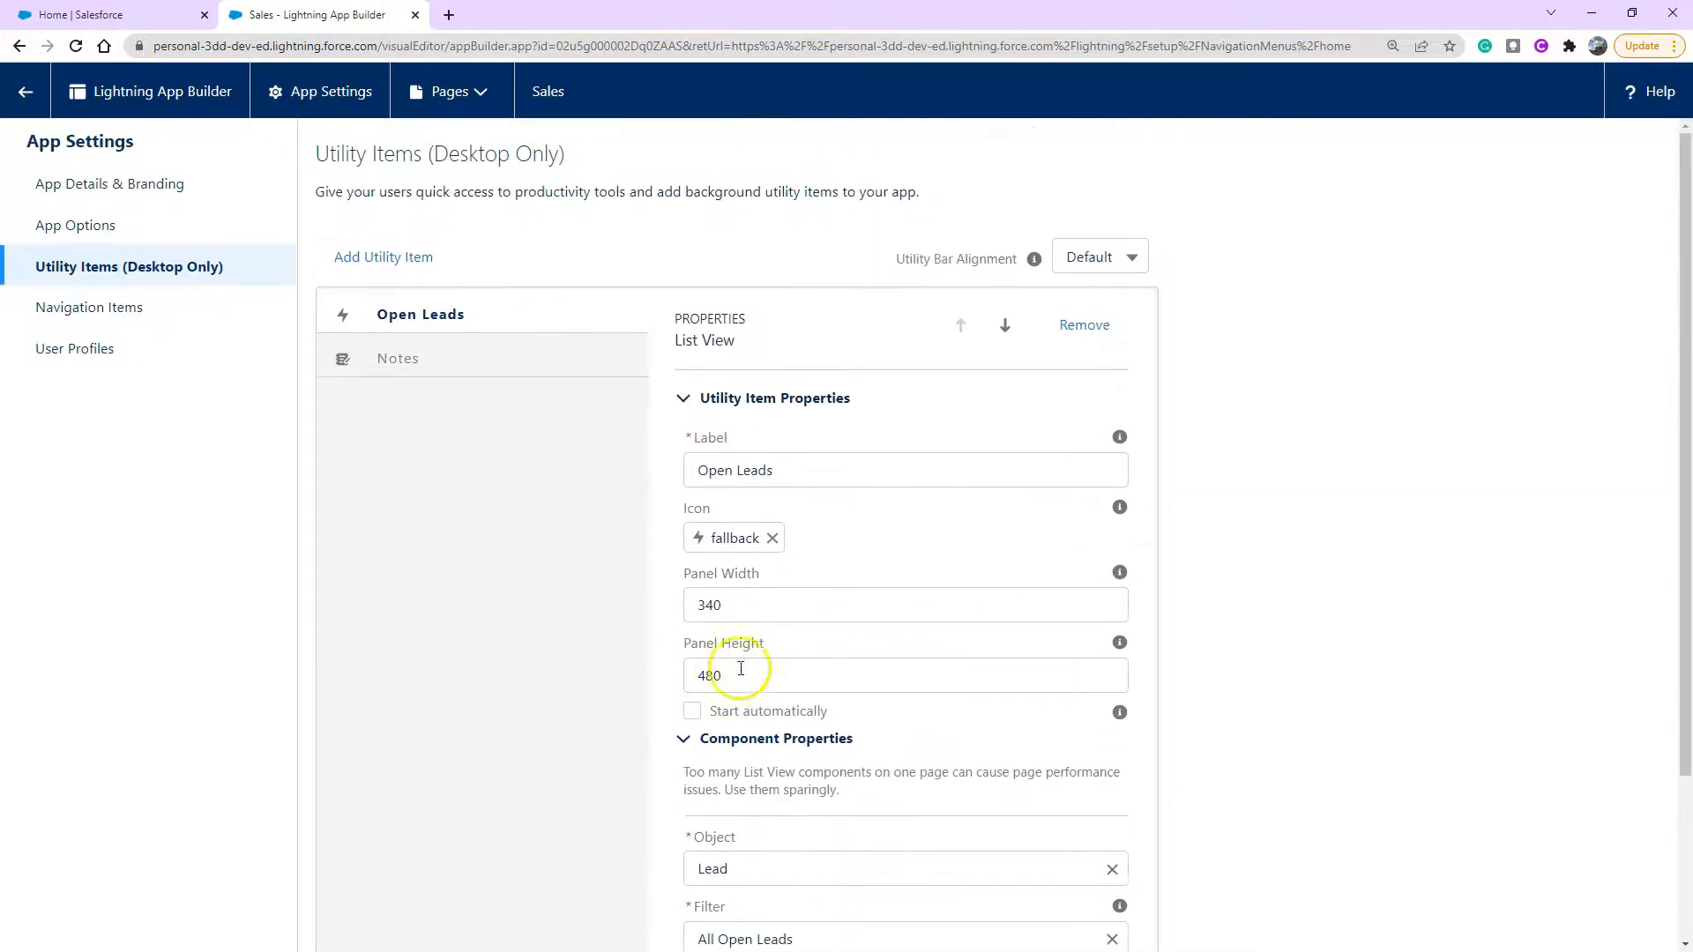
{"action": "left_click", "coordinate": [383, 257]}
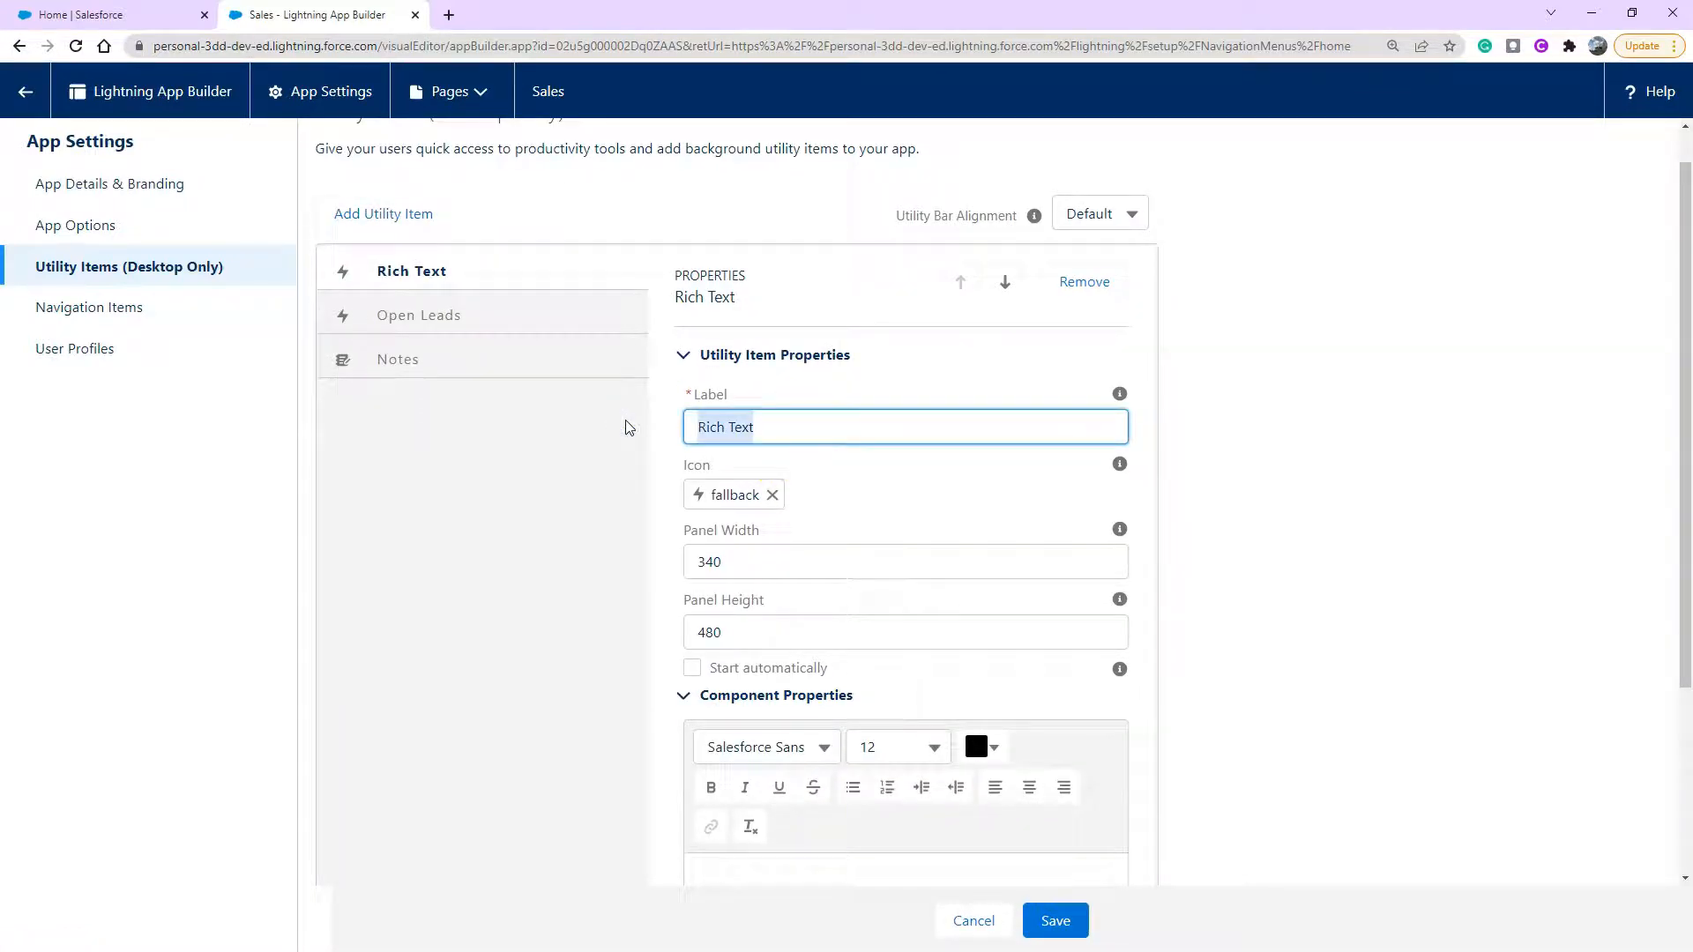
{"action": "type", "text": "Salesforce Help Docs"}
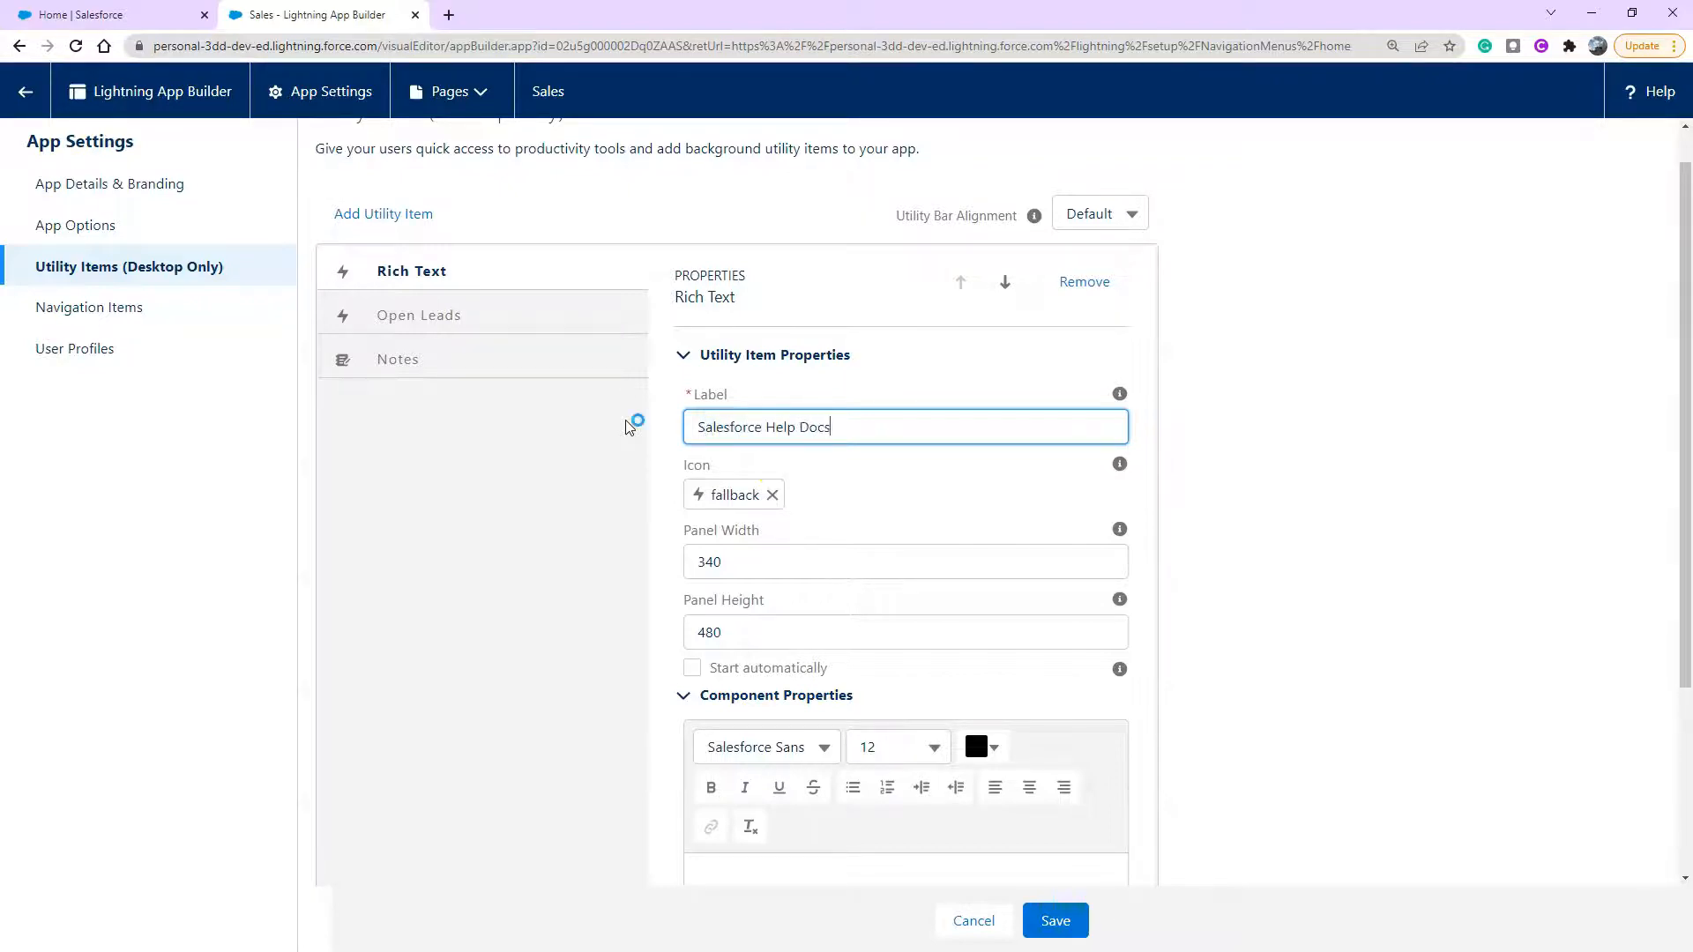
{"action": "type", "text": "https://help.salesforce.com/s/"}
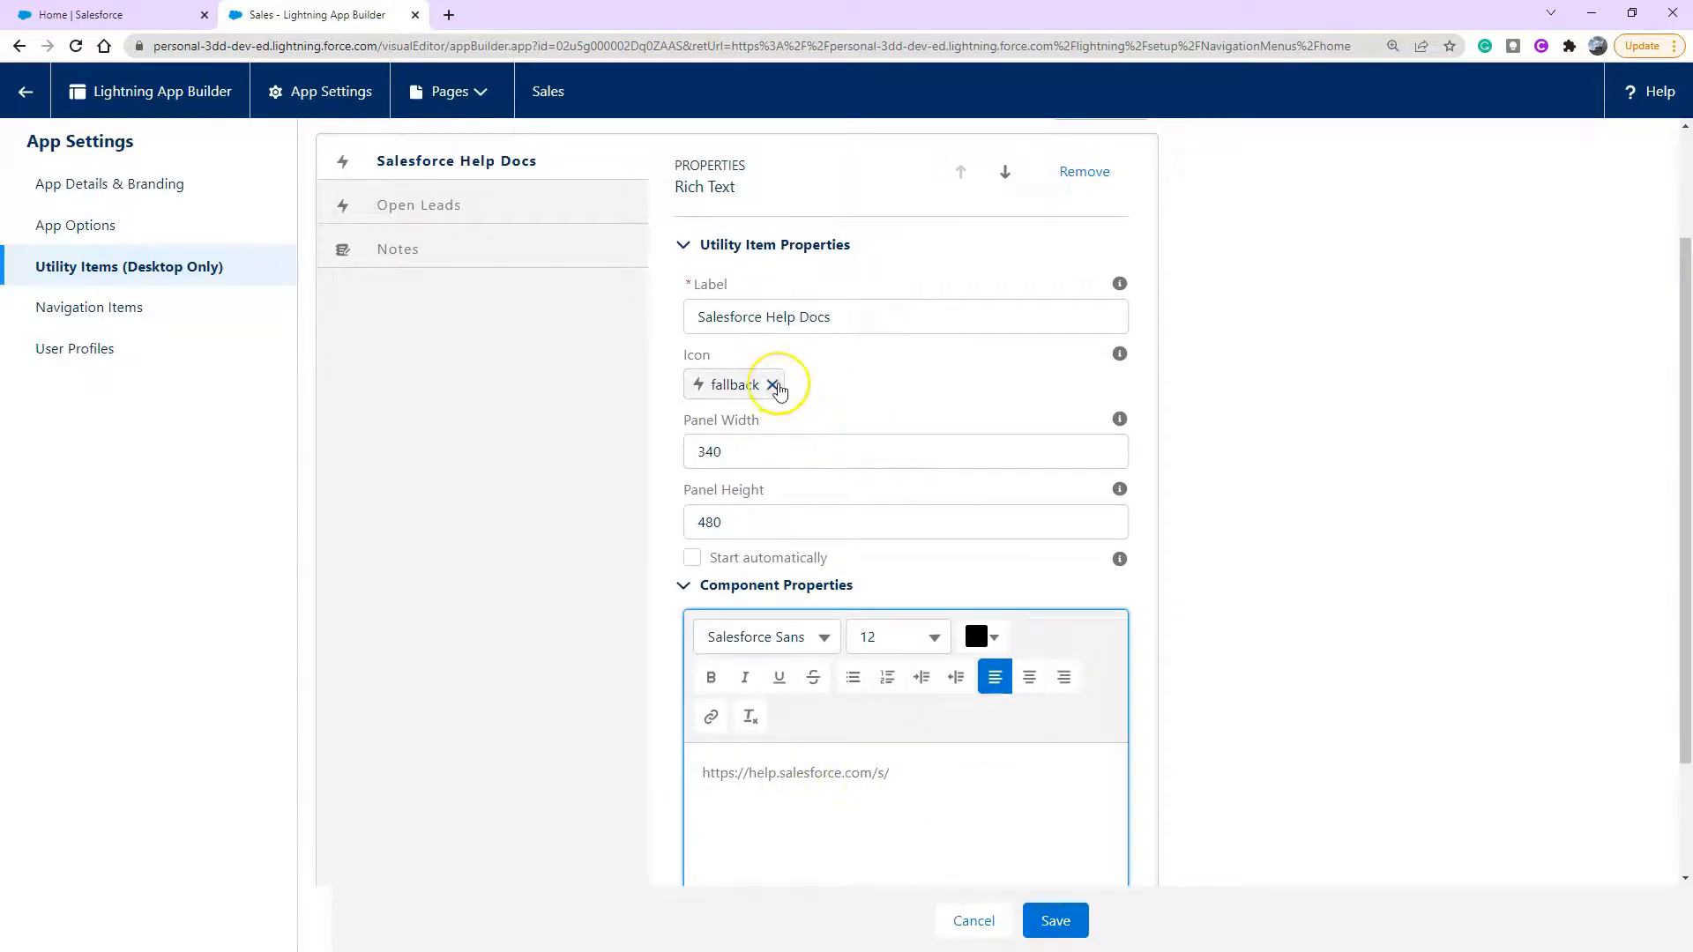
Replace the default fallback icon with help_doc_ext found by searching 'help'.
{"action": "left_click", "coordinate": [772, 385]}
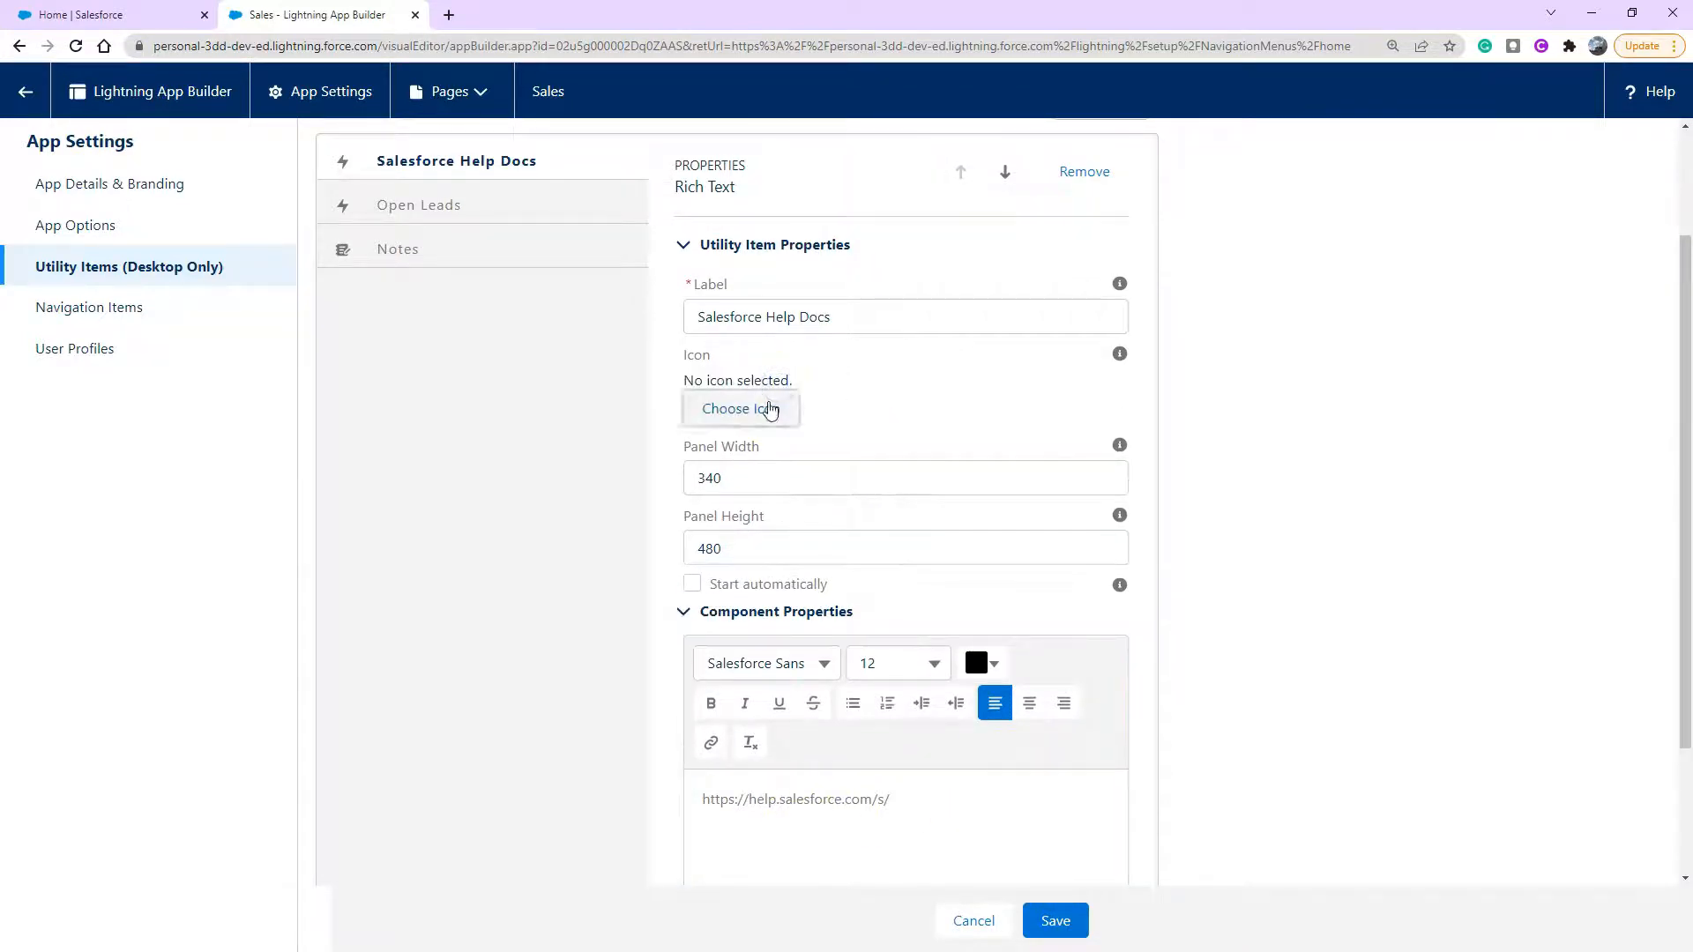
{"action": "left_click", "coordinate": [741, 409]}
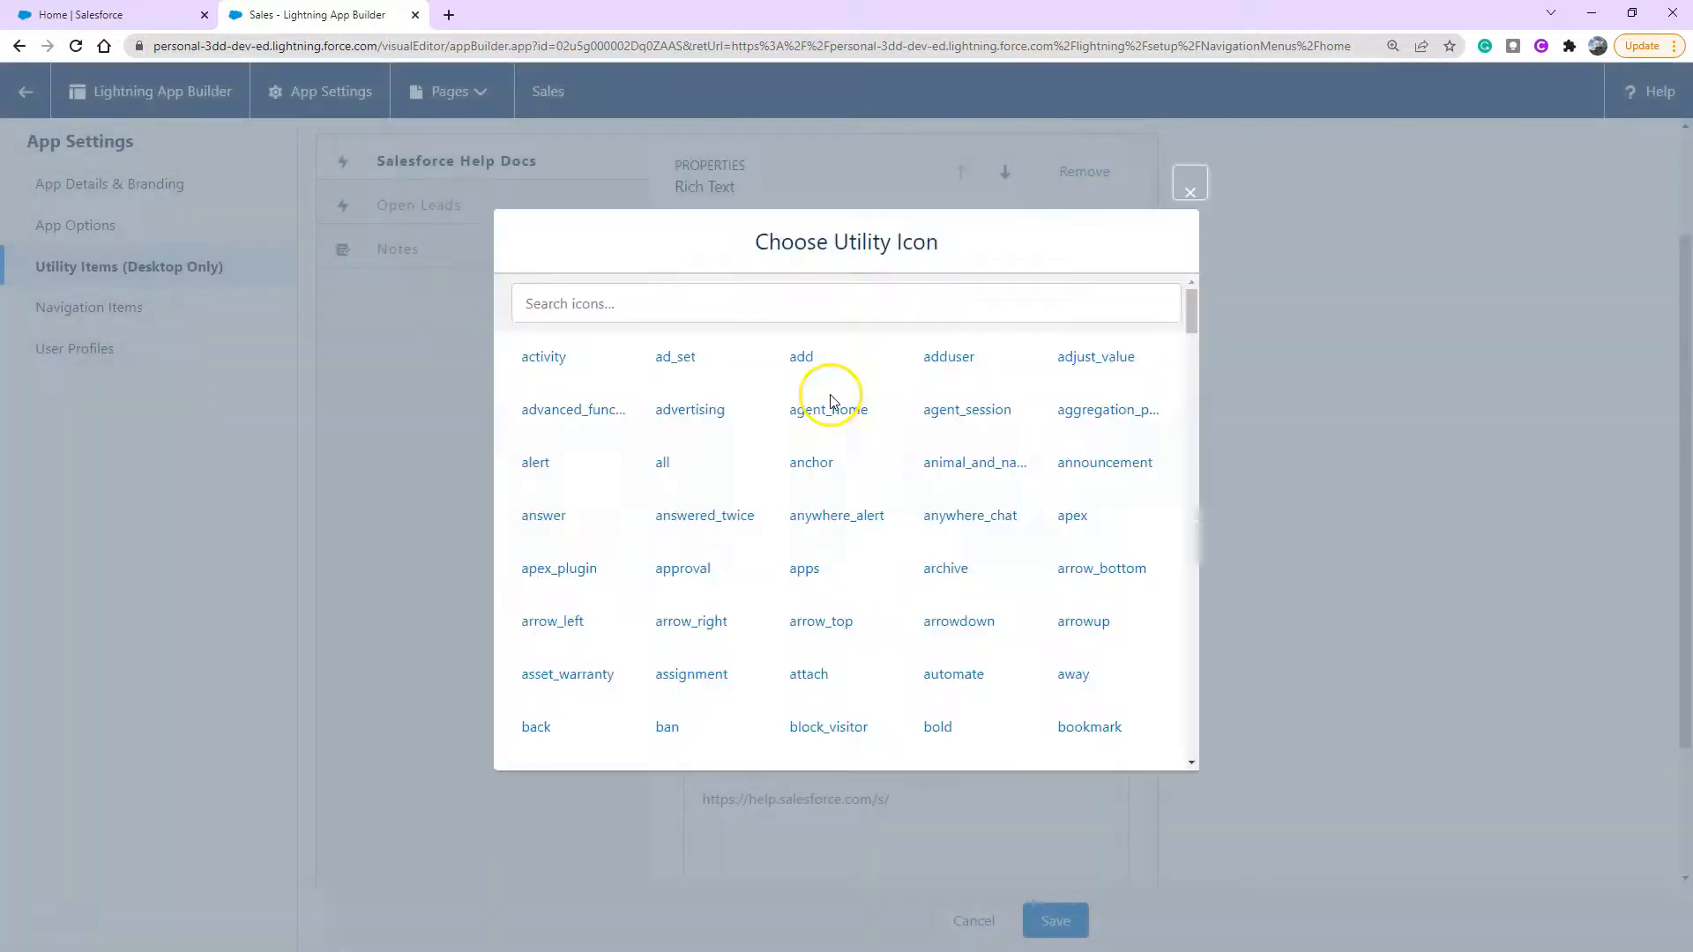
{"action": "type", "text": "help"}
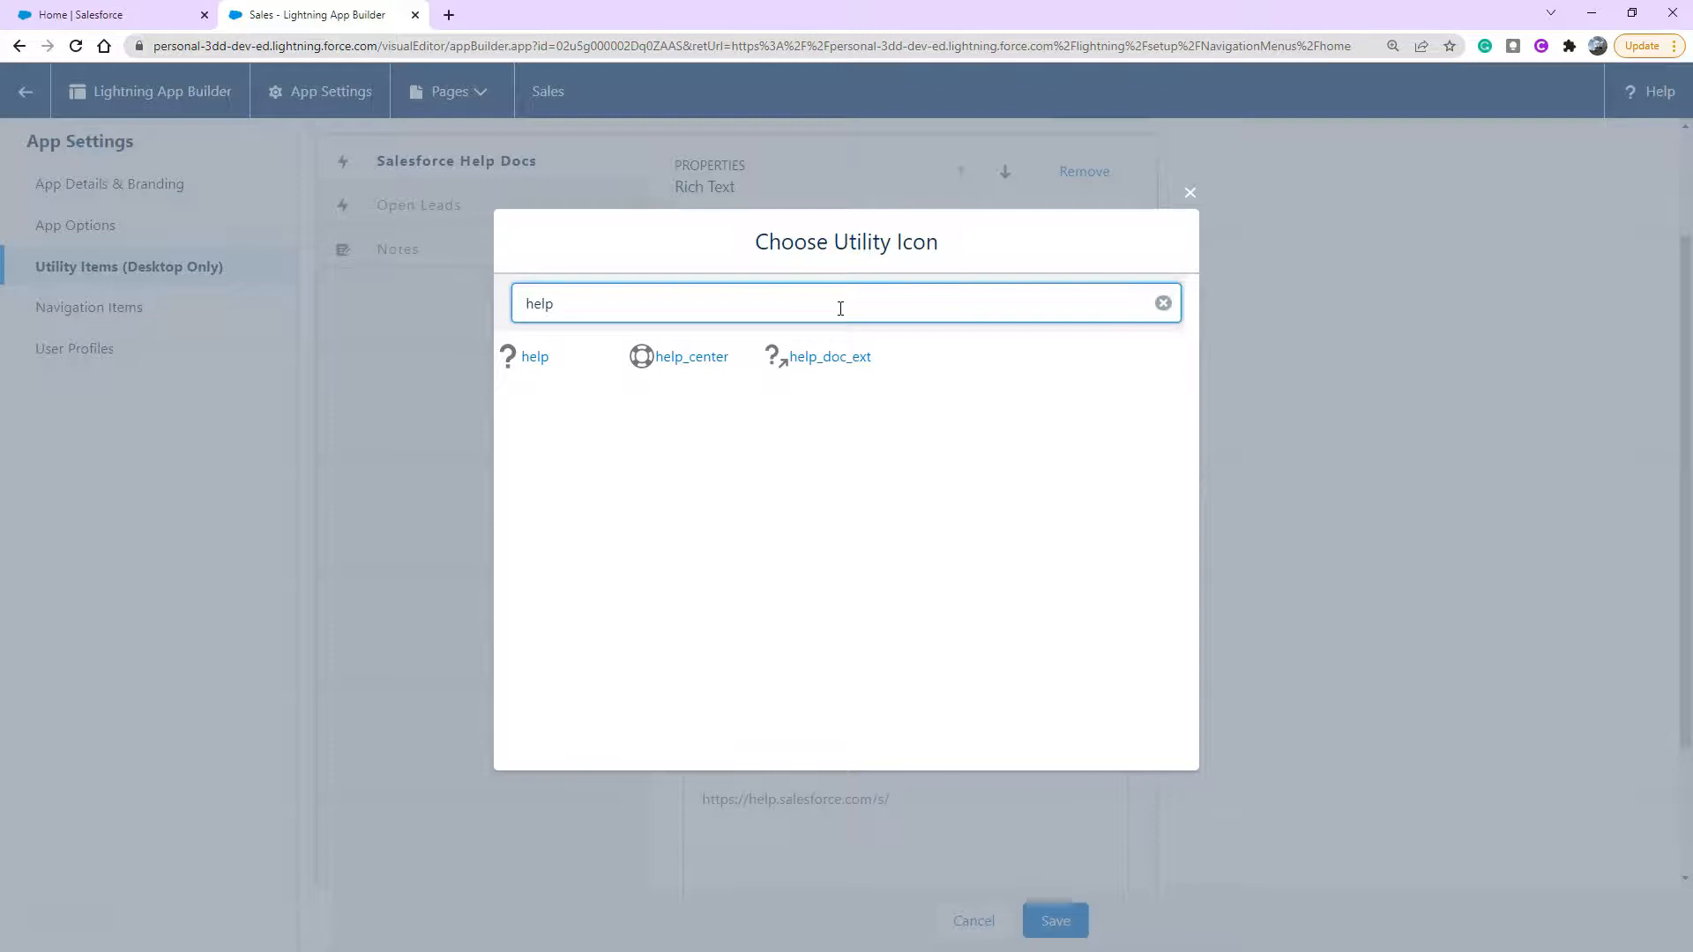
{"action": "mouse_move", "coordinate": [823, 366]}
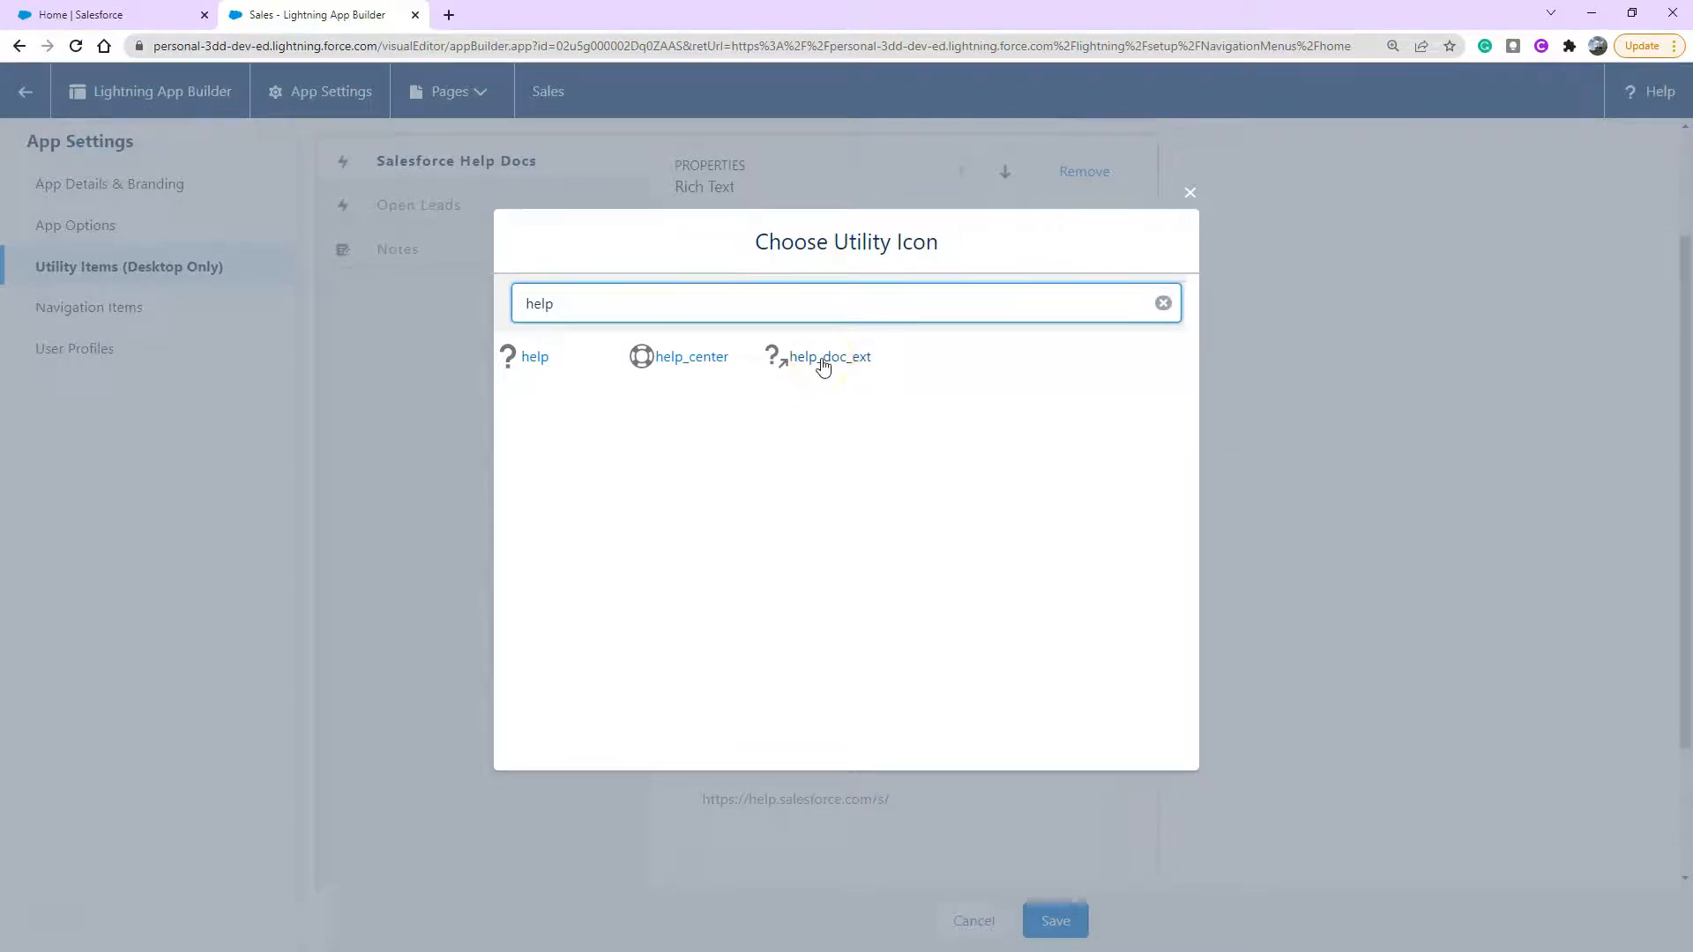
{"action": "left_click", "coordinate": [829, 357]}
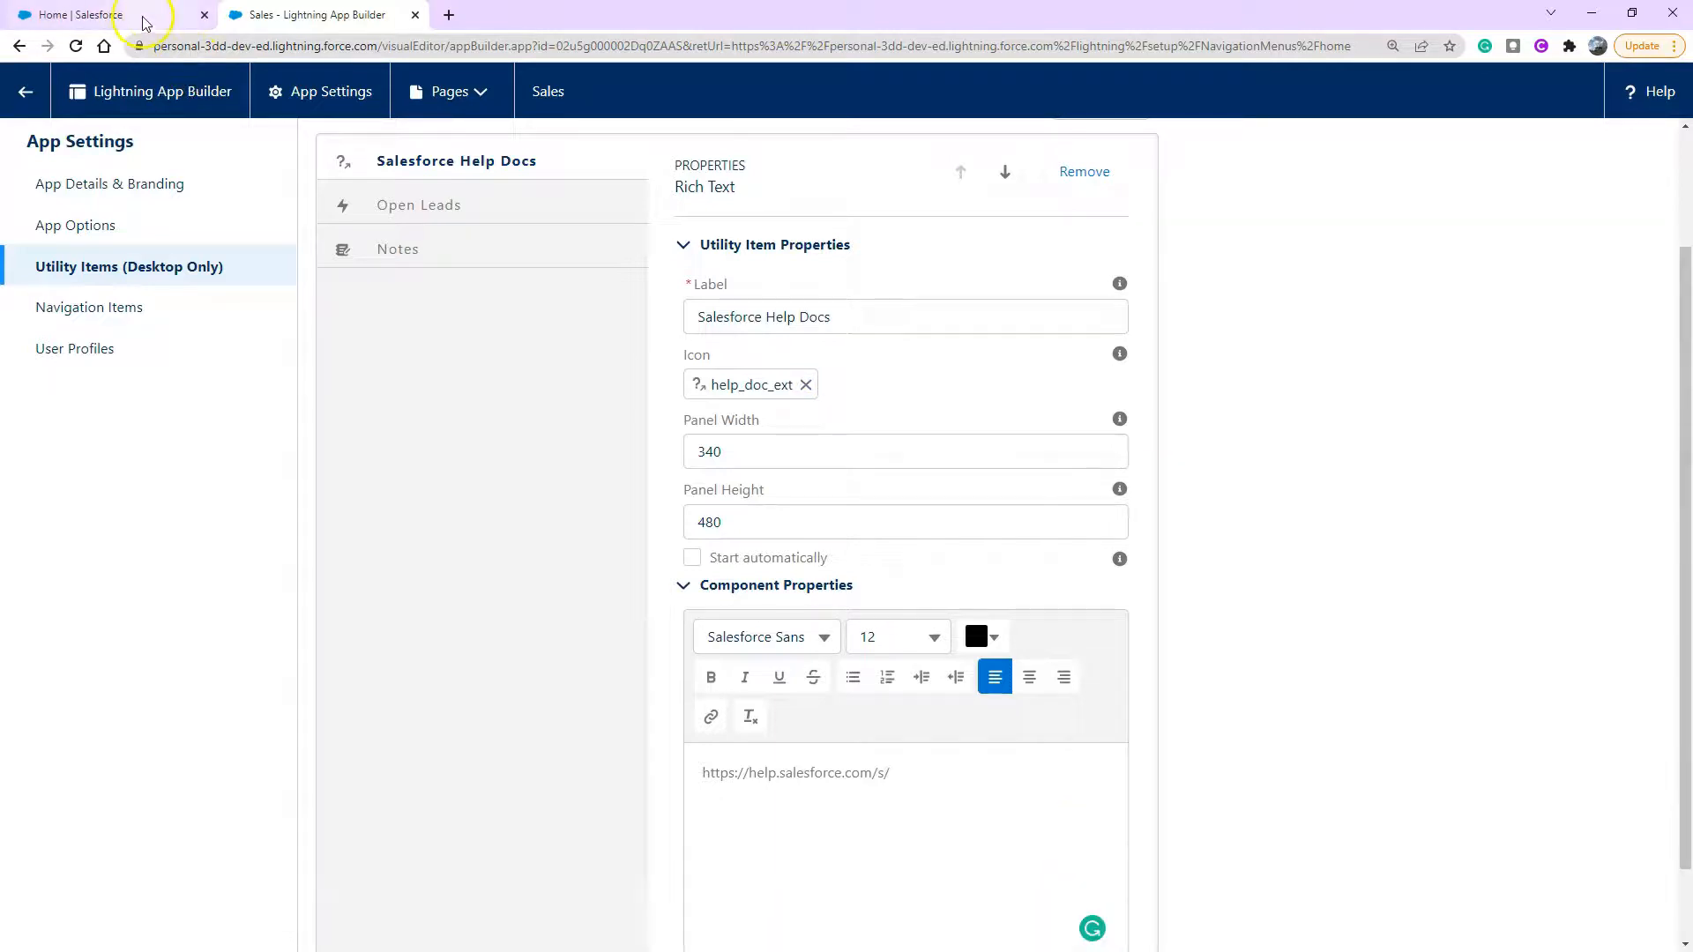
Reload the Home | Salesforce browser tab so the new utility bar appears.
{"action": "left_click", "coordinate": [71, 14]}
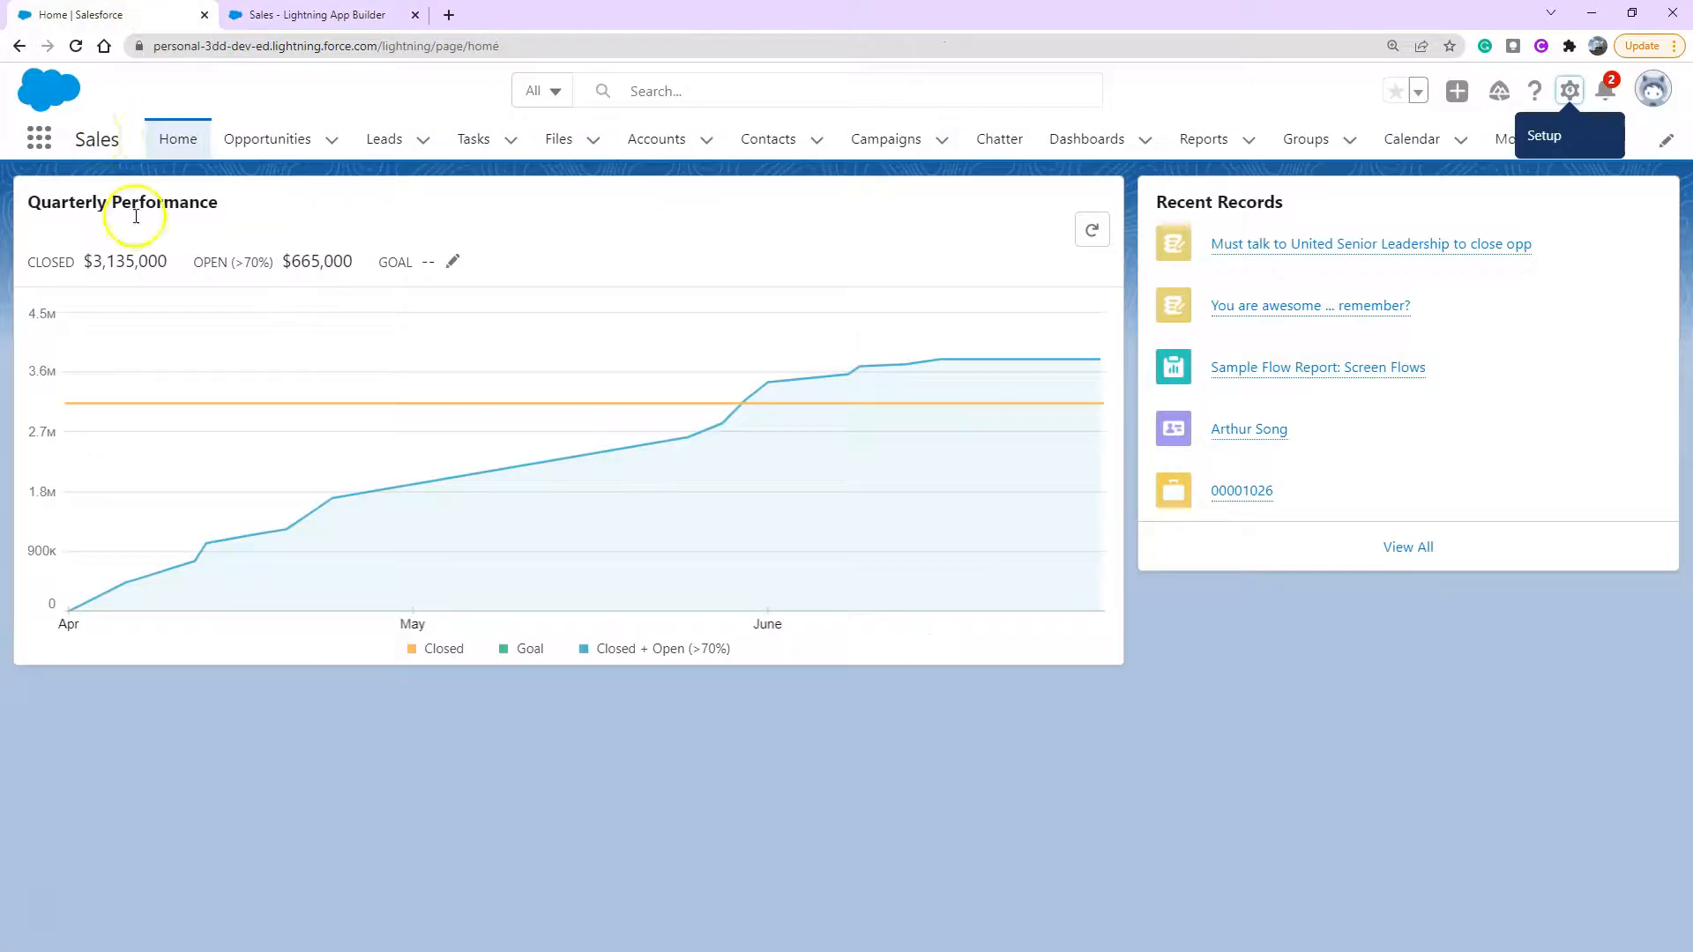
{"action": "mouse_move", "coordinate": [268, 934]}
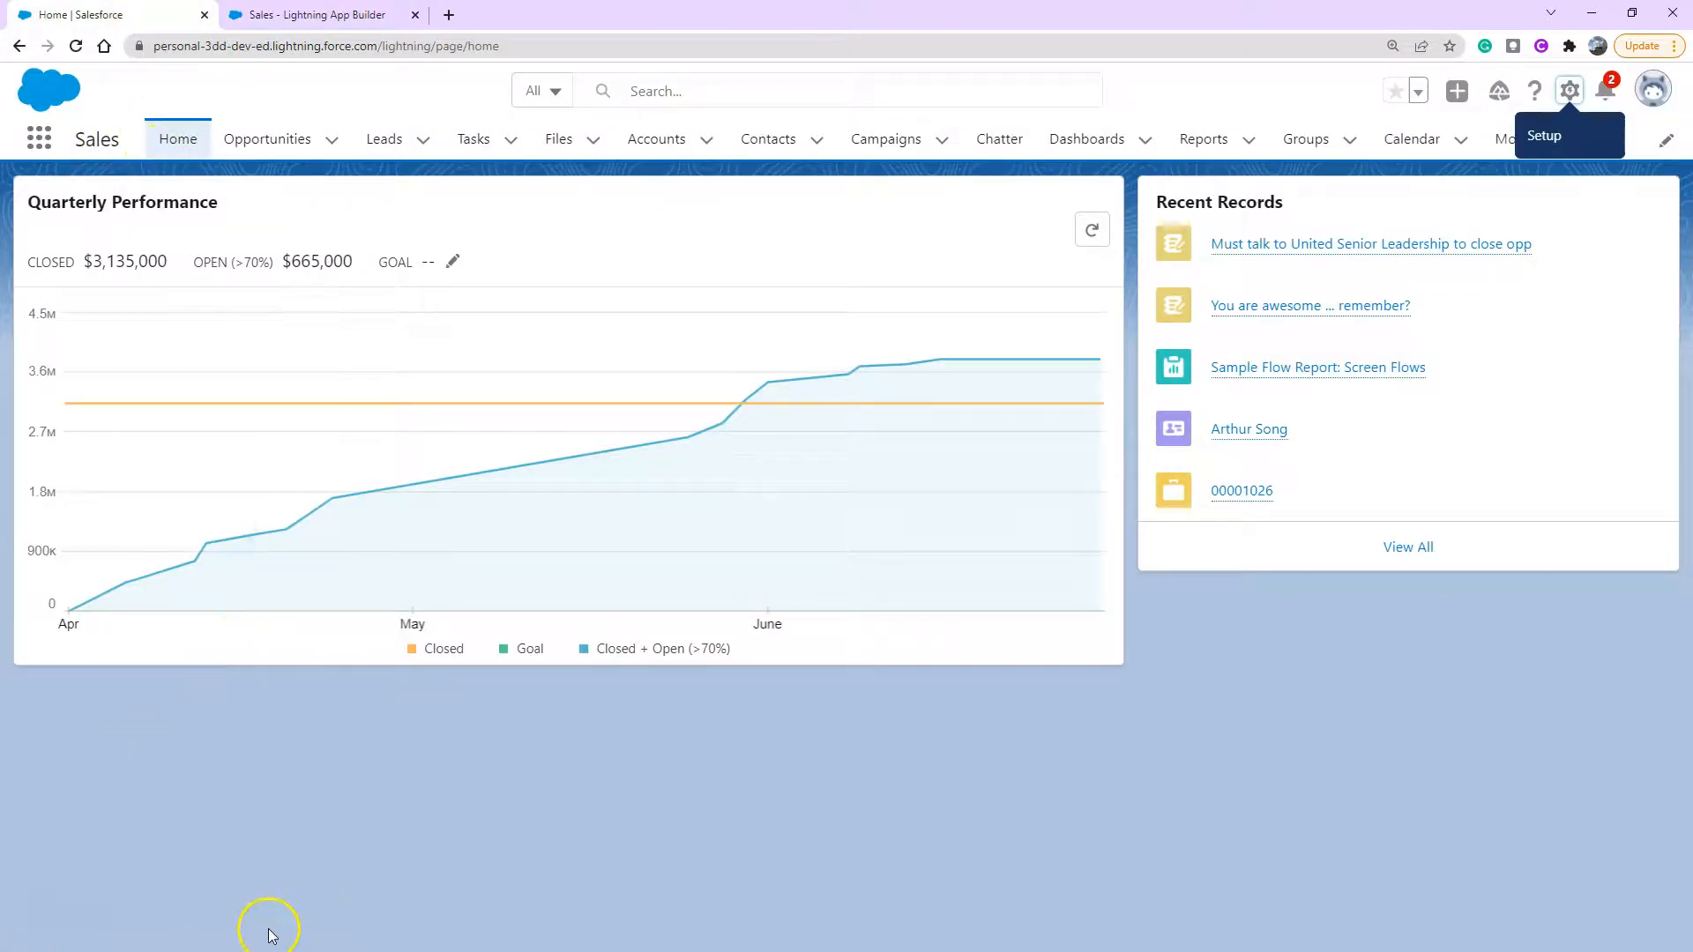
{"action": "left_click", "coordinate": [74, 46]}
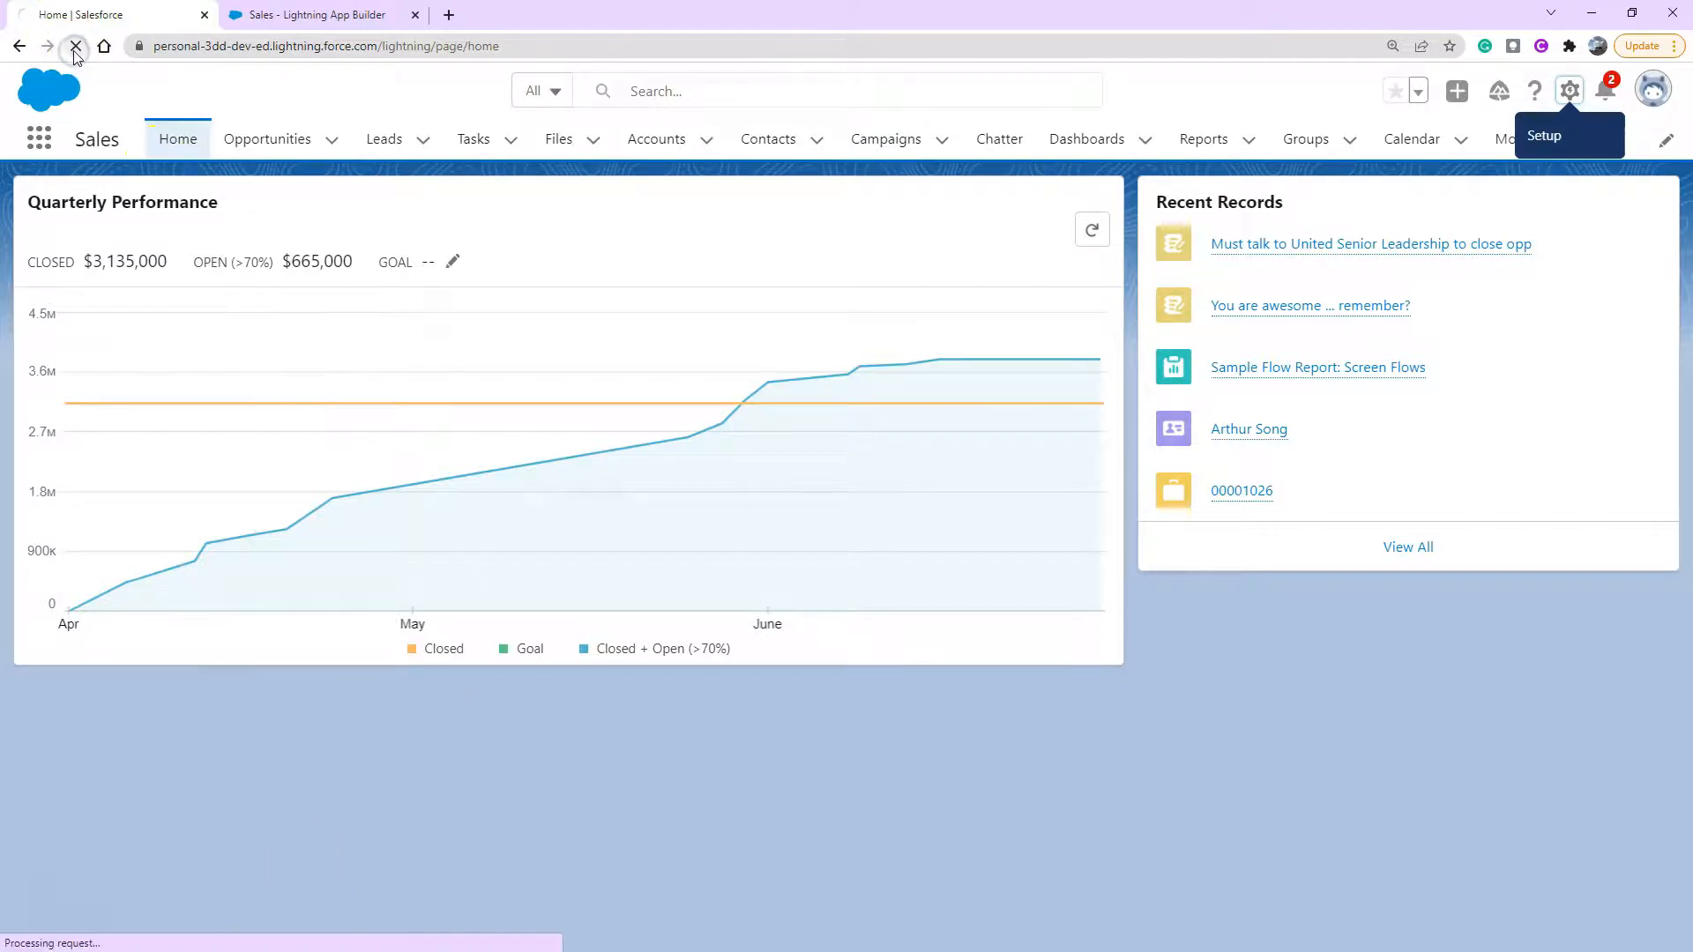
{"action": "left_click", "coordinate": [76, 46]}
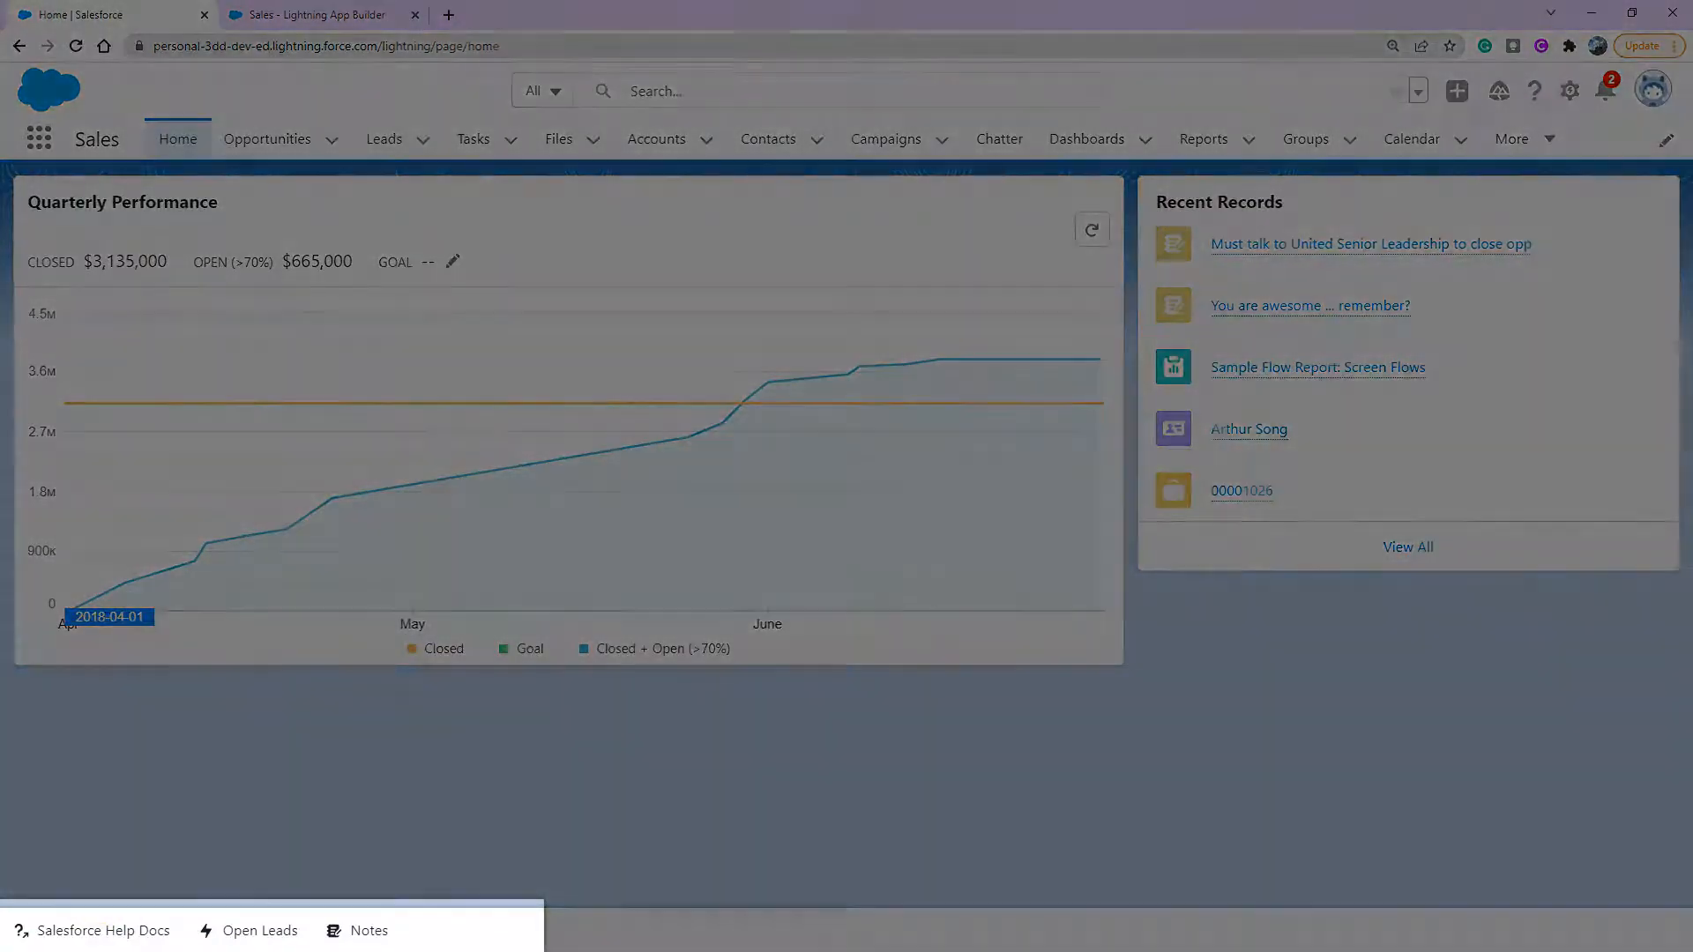
{"action": "left_click", "coordinate": [349, 931]}
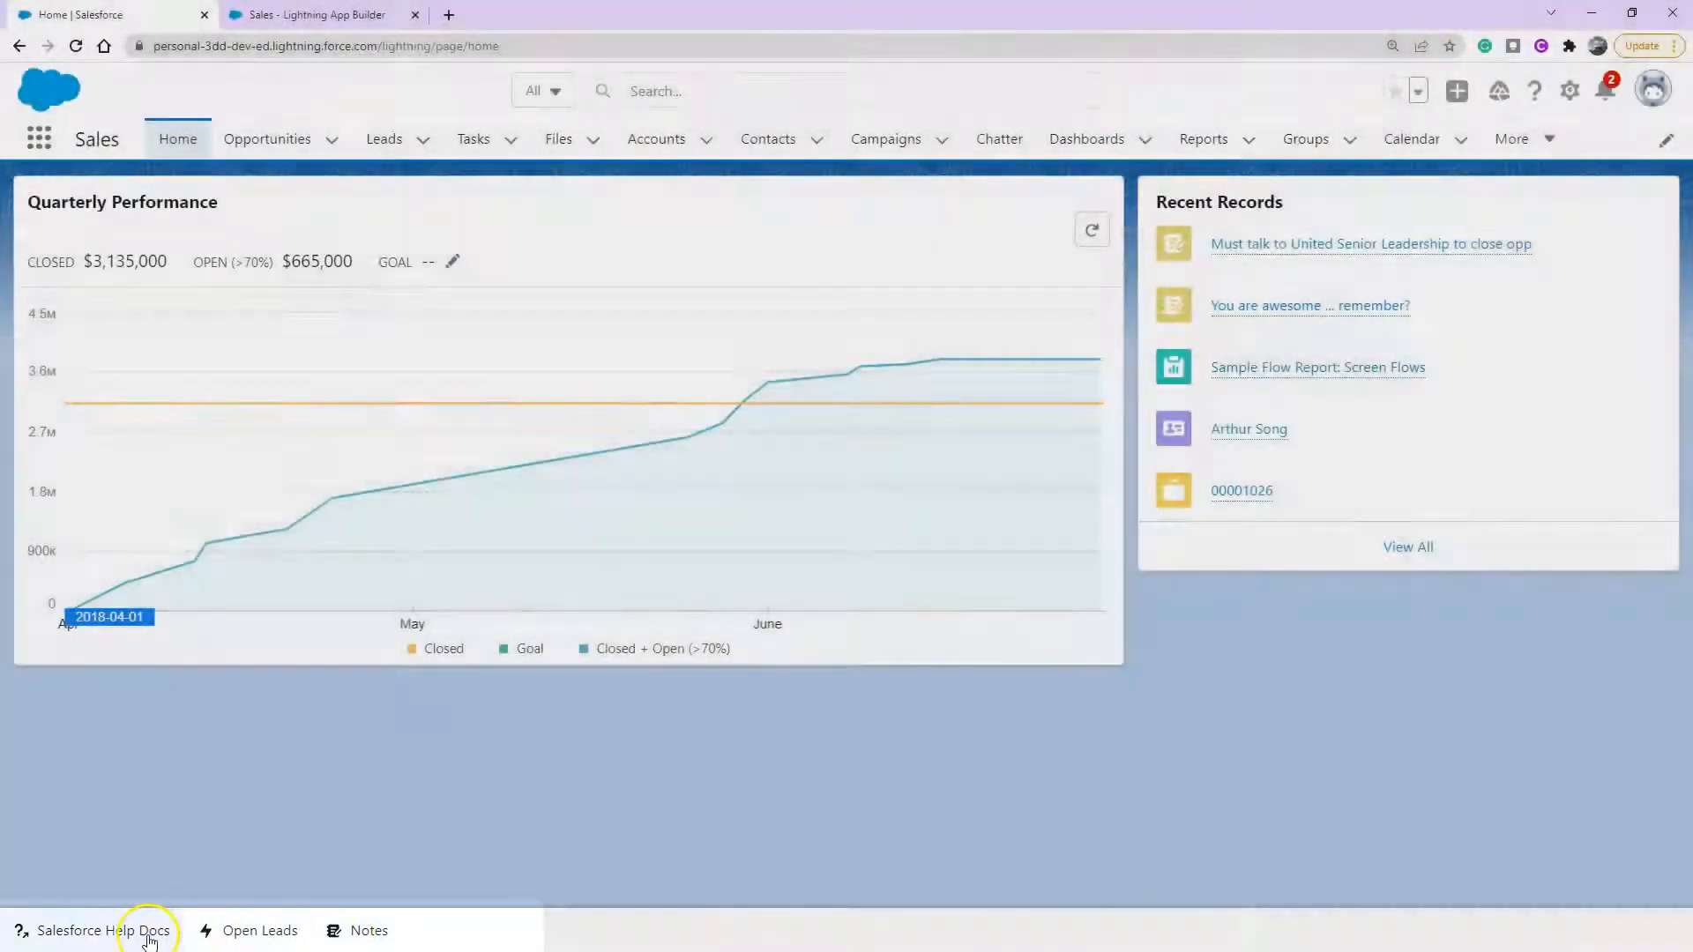
Expand the Salesforce Help Docs utility panel with its help.salesforce.com link.
{"action": "left_click", "coordinate": [95, 931]}
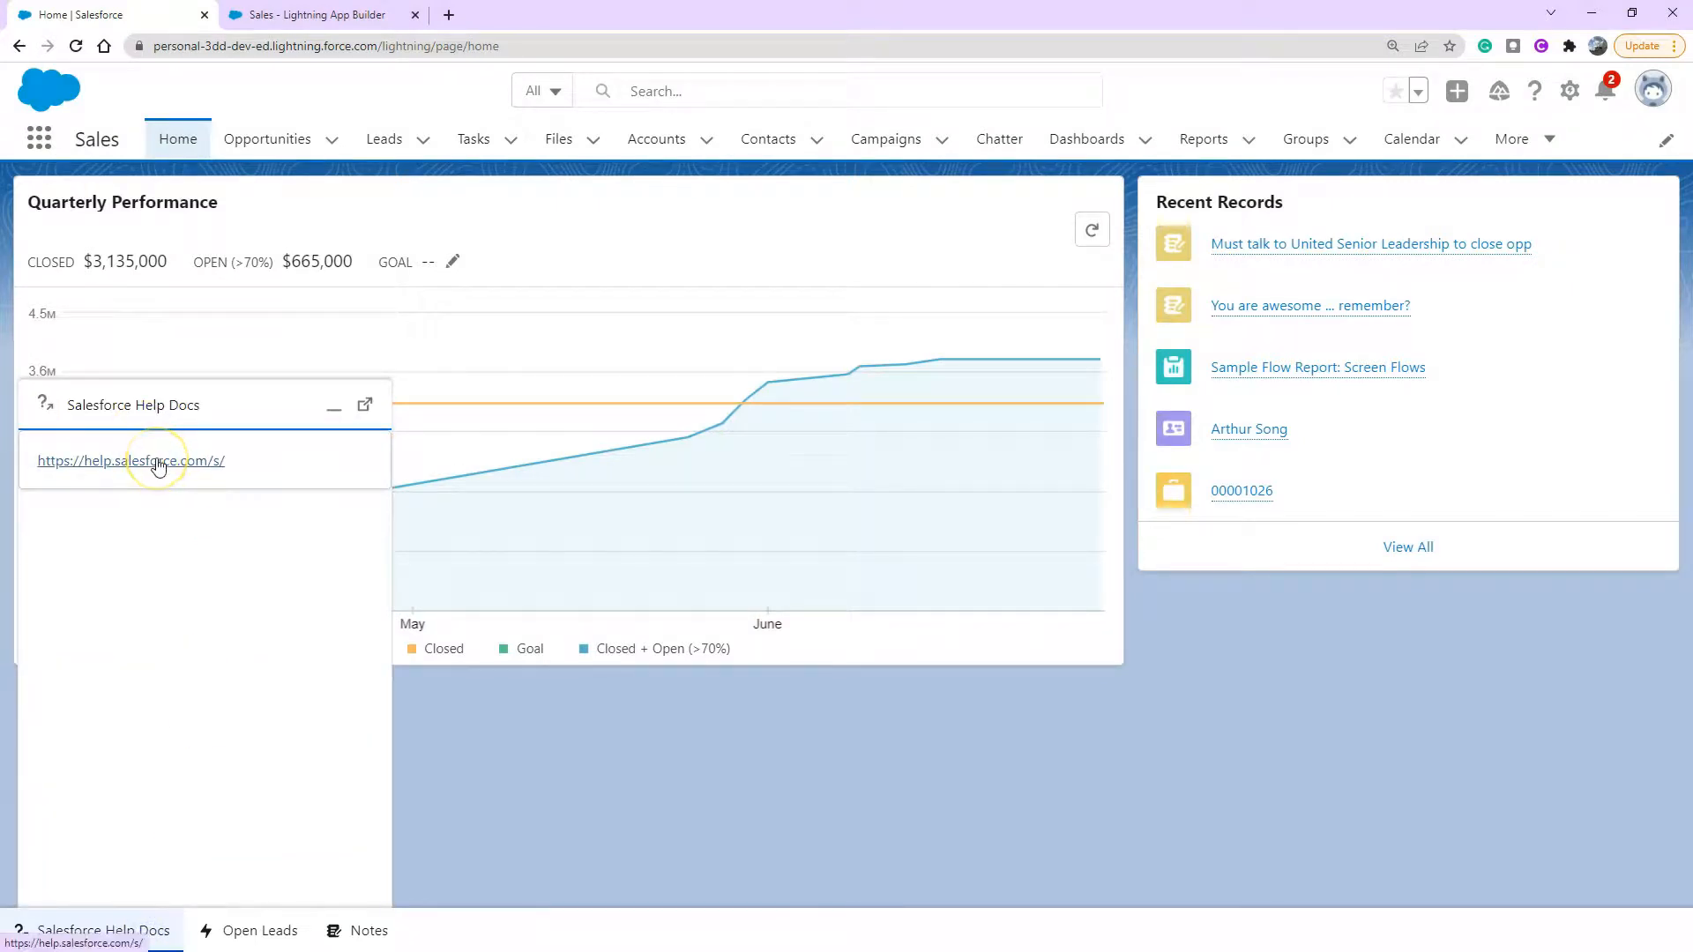
{"action": "mouse_move", "coordinate": [127, 509]}
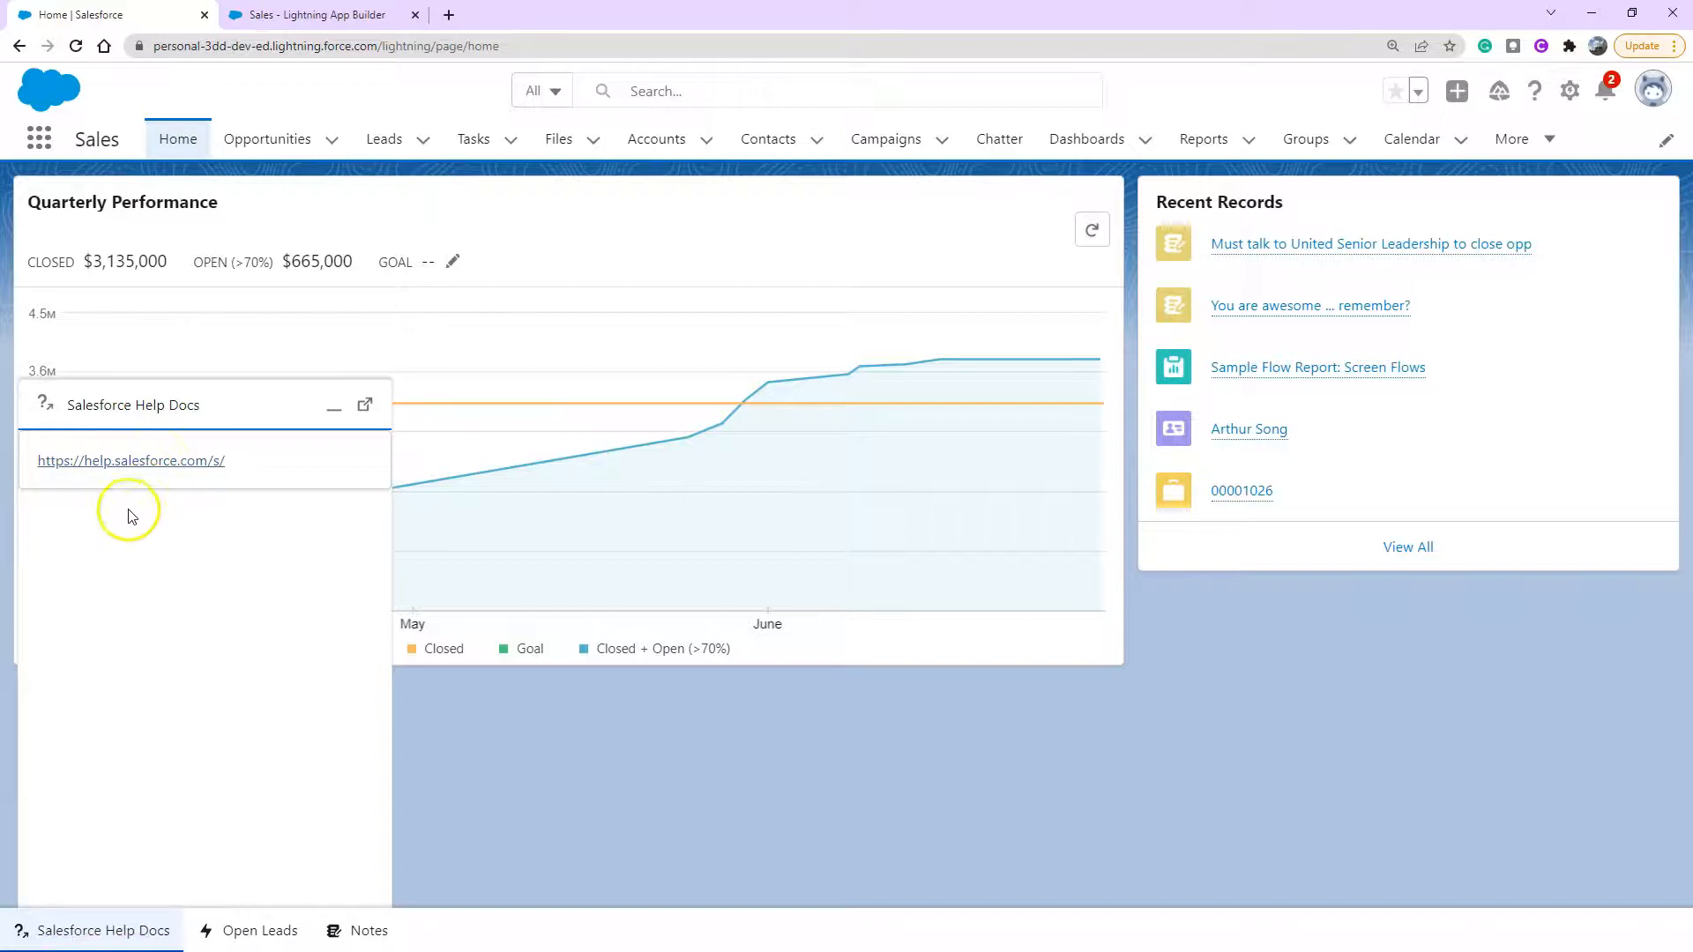
{"action": "mouse_move", "coordinate": [104, 705]}
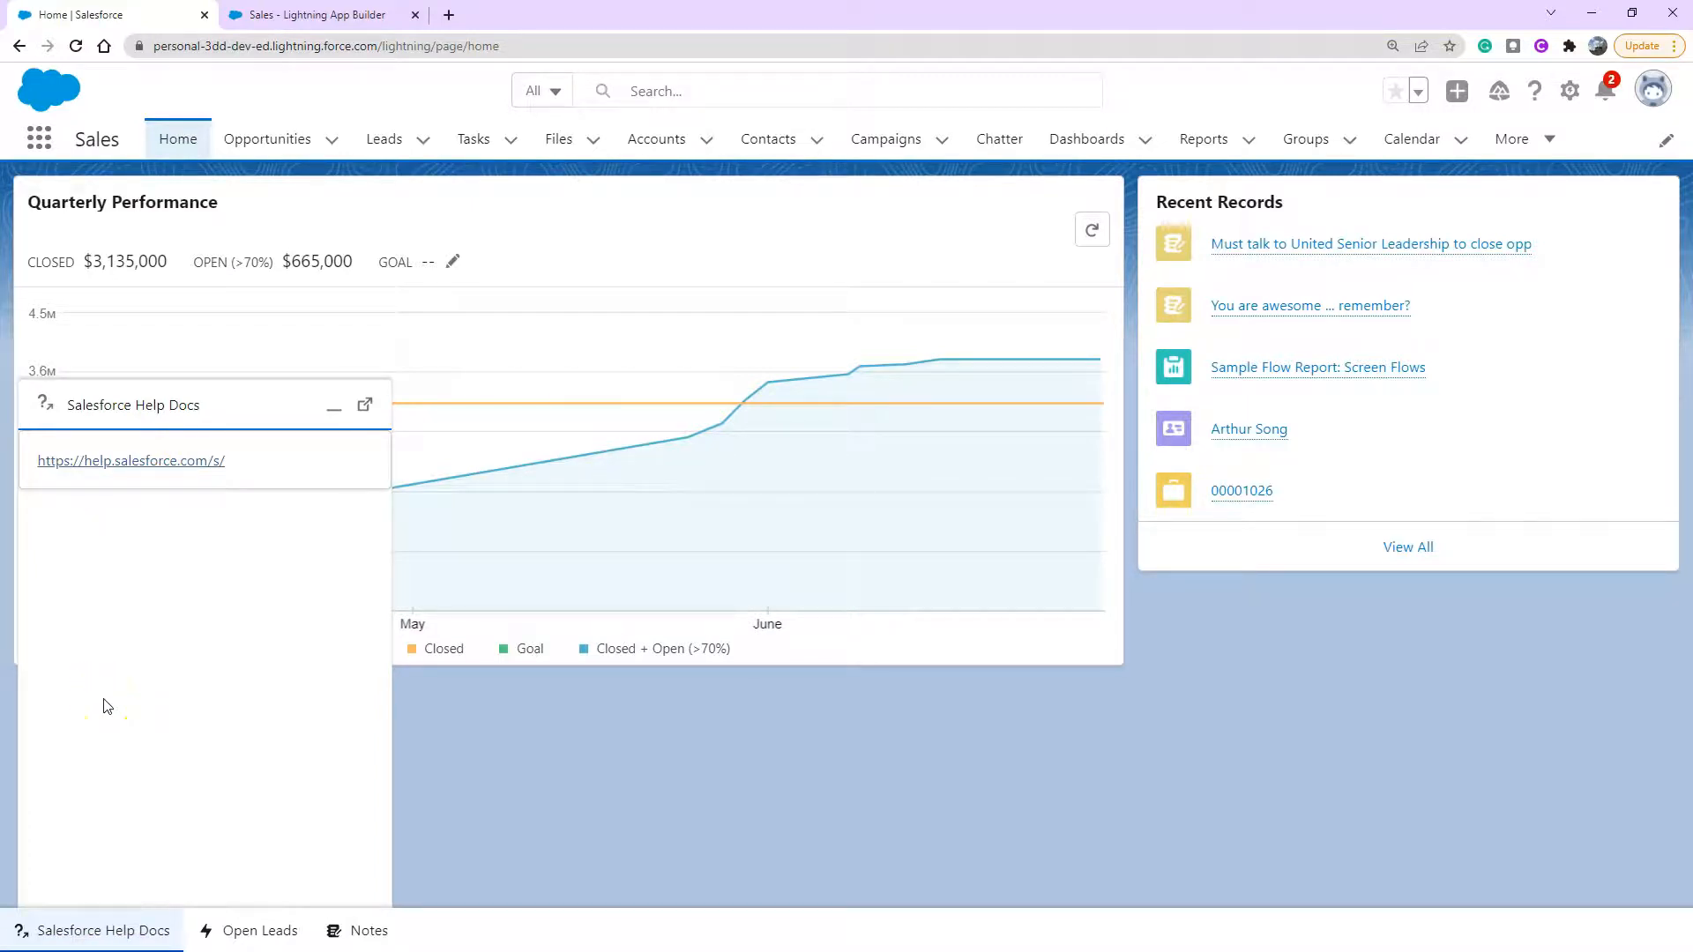
{"action": "mouse_move", "coordinate": [164, 580]}
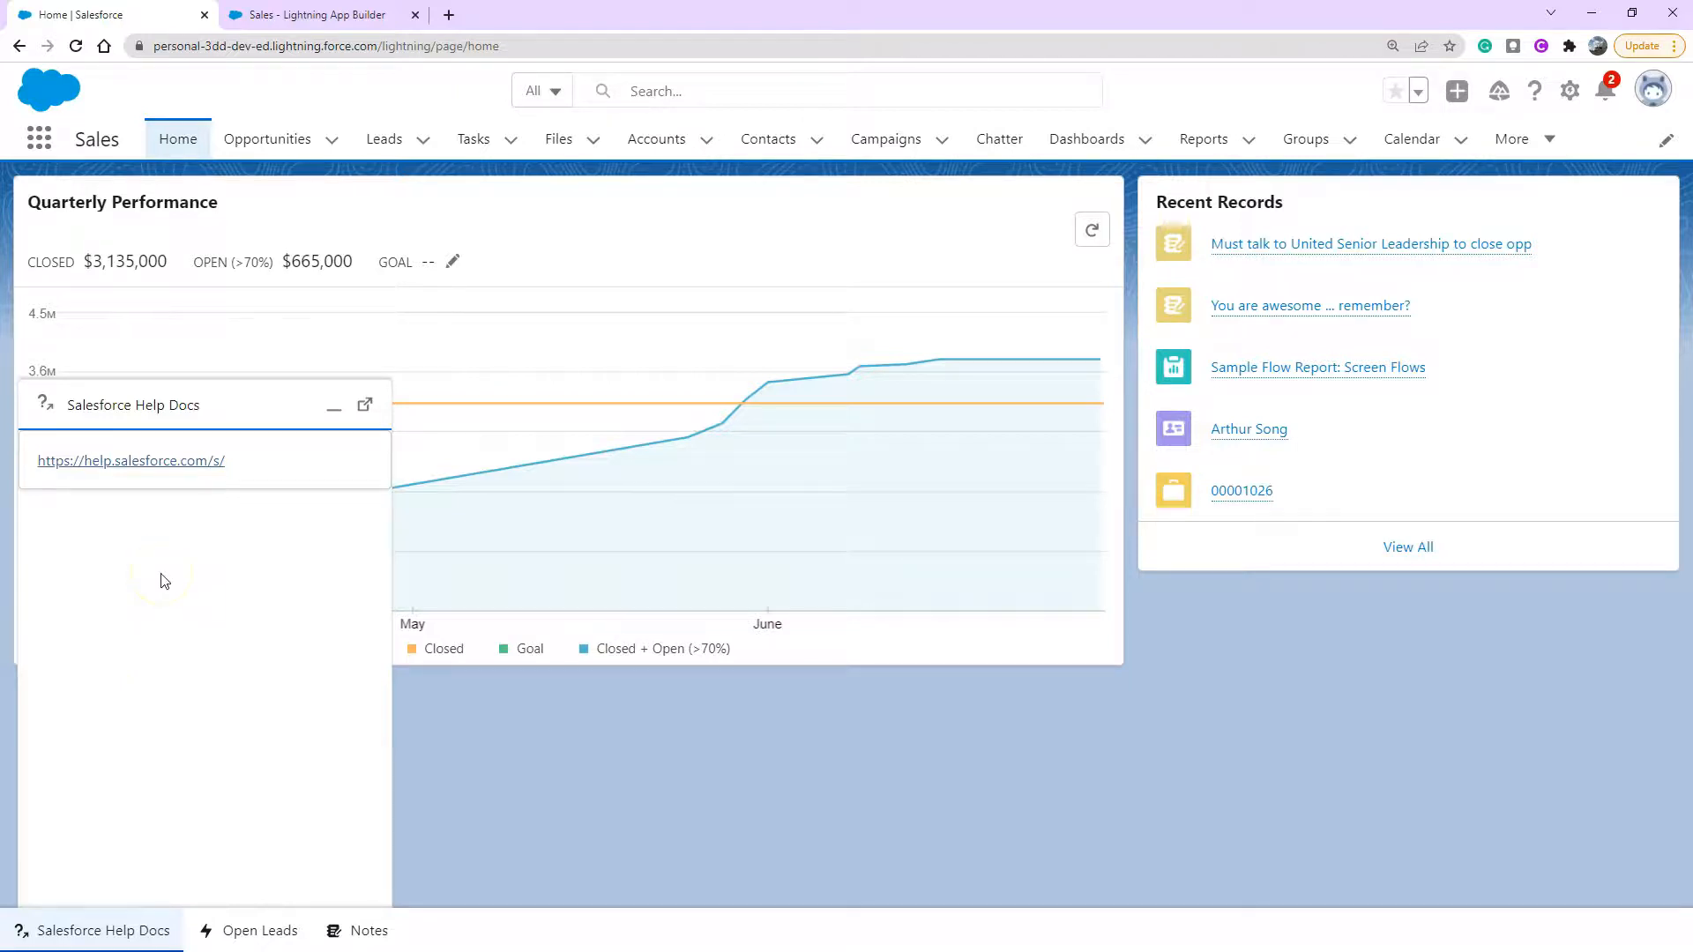
{"action": "mouse_move", "coordinate": [236, 931]}
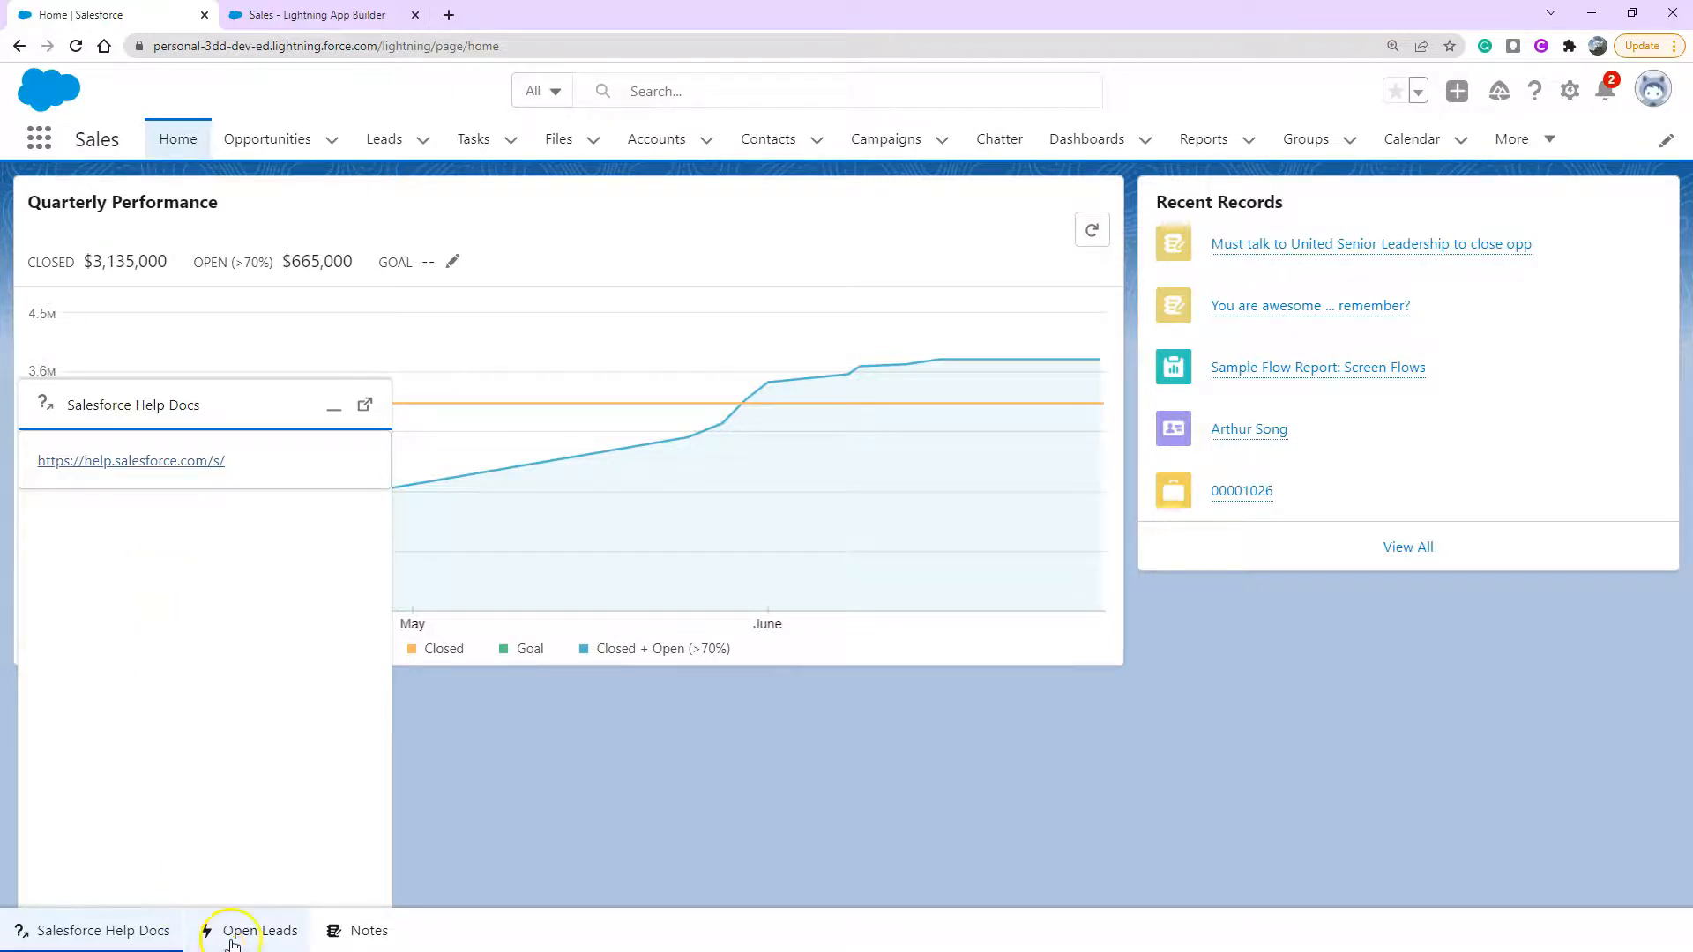
Show the Open Leads panel, pop the All Open Leads list into its own window and browse it.
{"action": "left_click", "coordinate": [248, 931]}
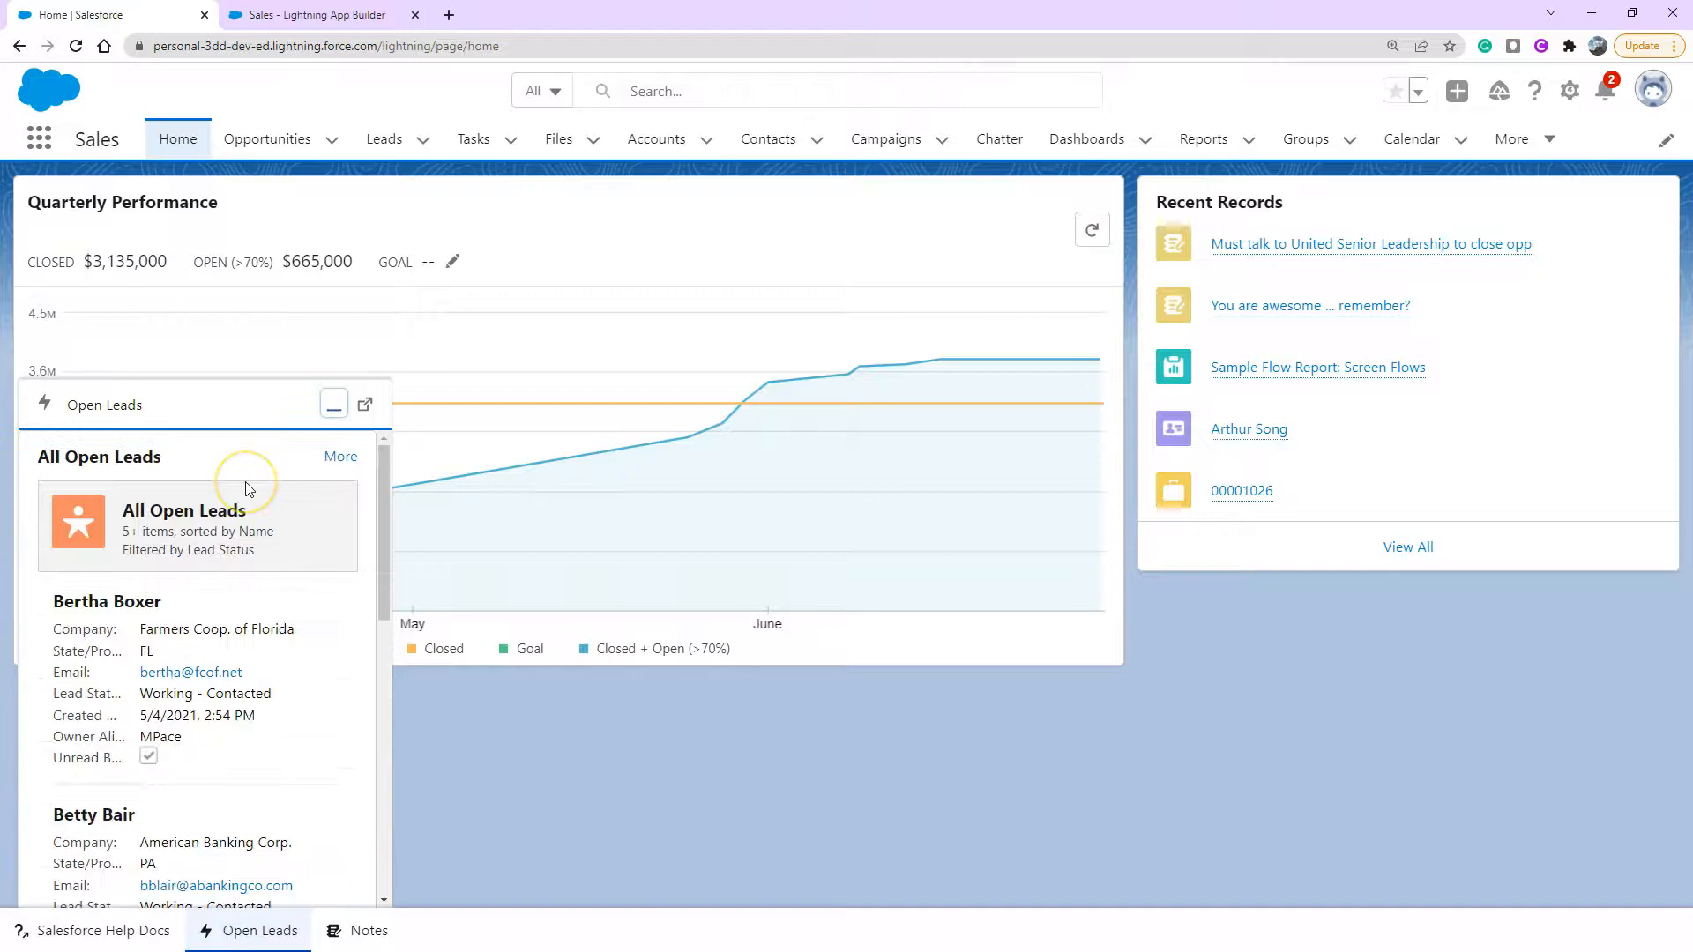
{"action": "scroll", "scroll_direction": "down", "scroll_amount": 3}
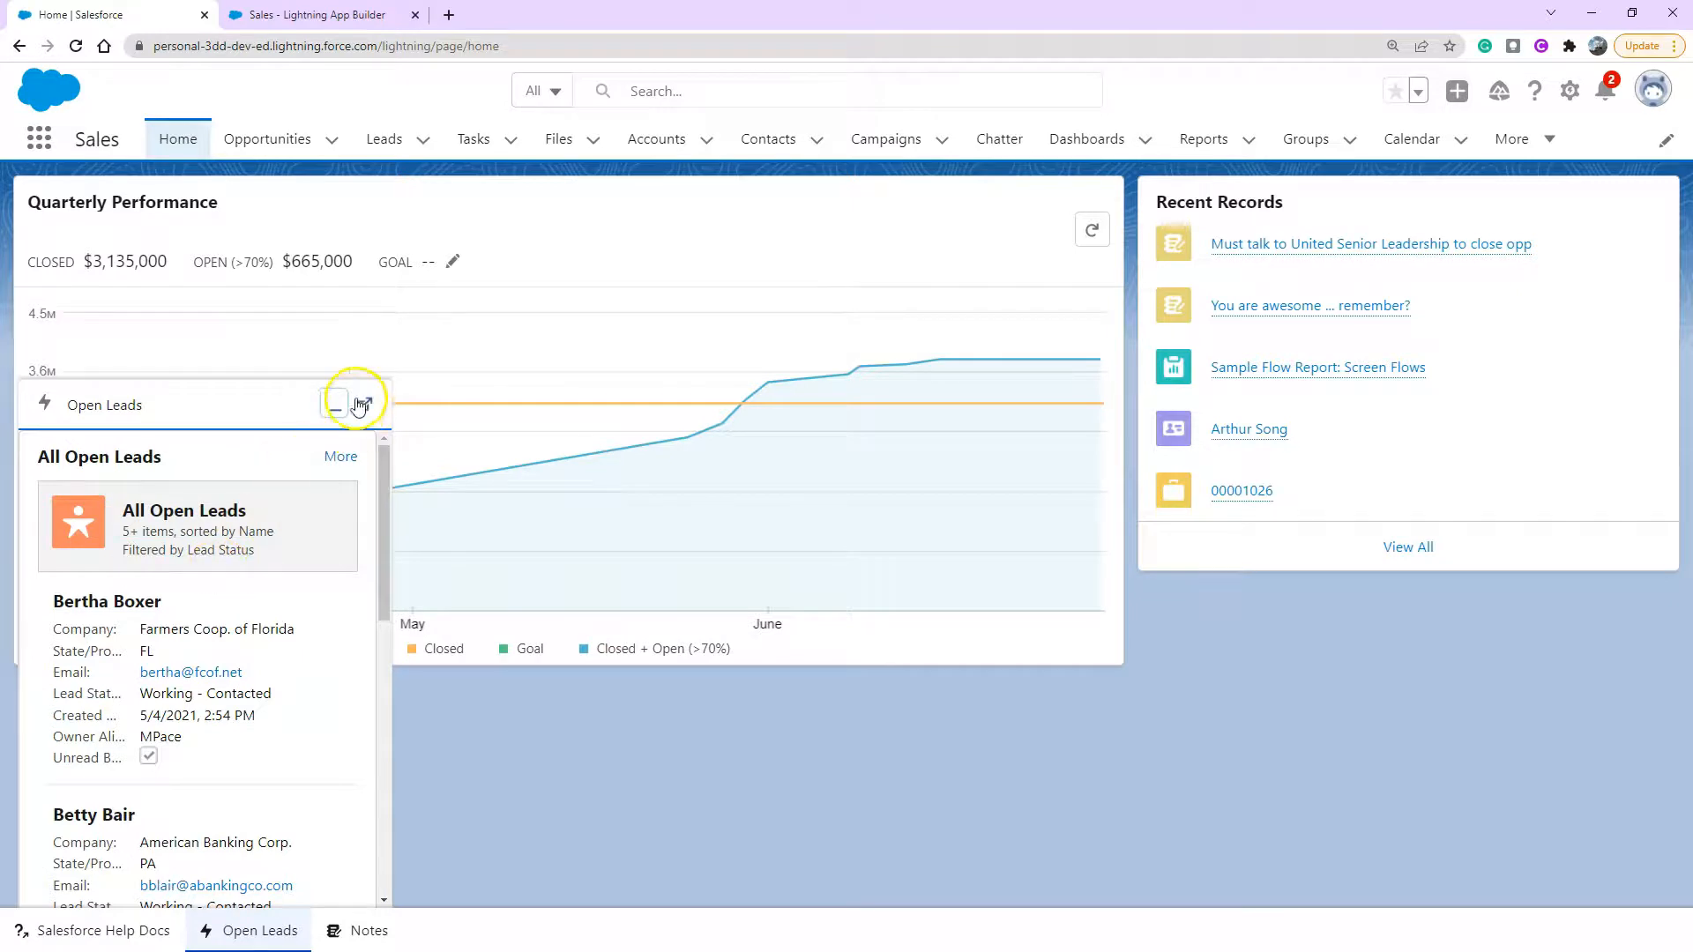
{"action": "left_click", "coordinate": [363, 405]}
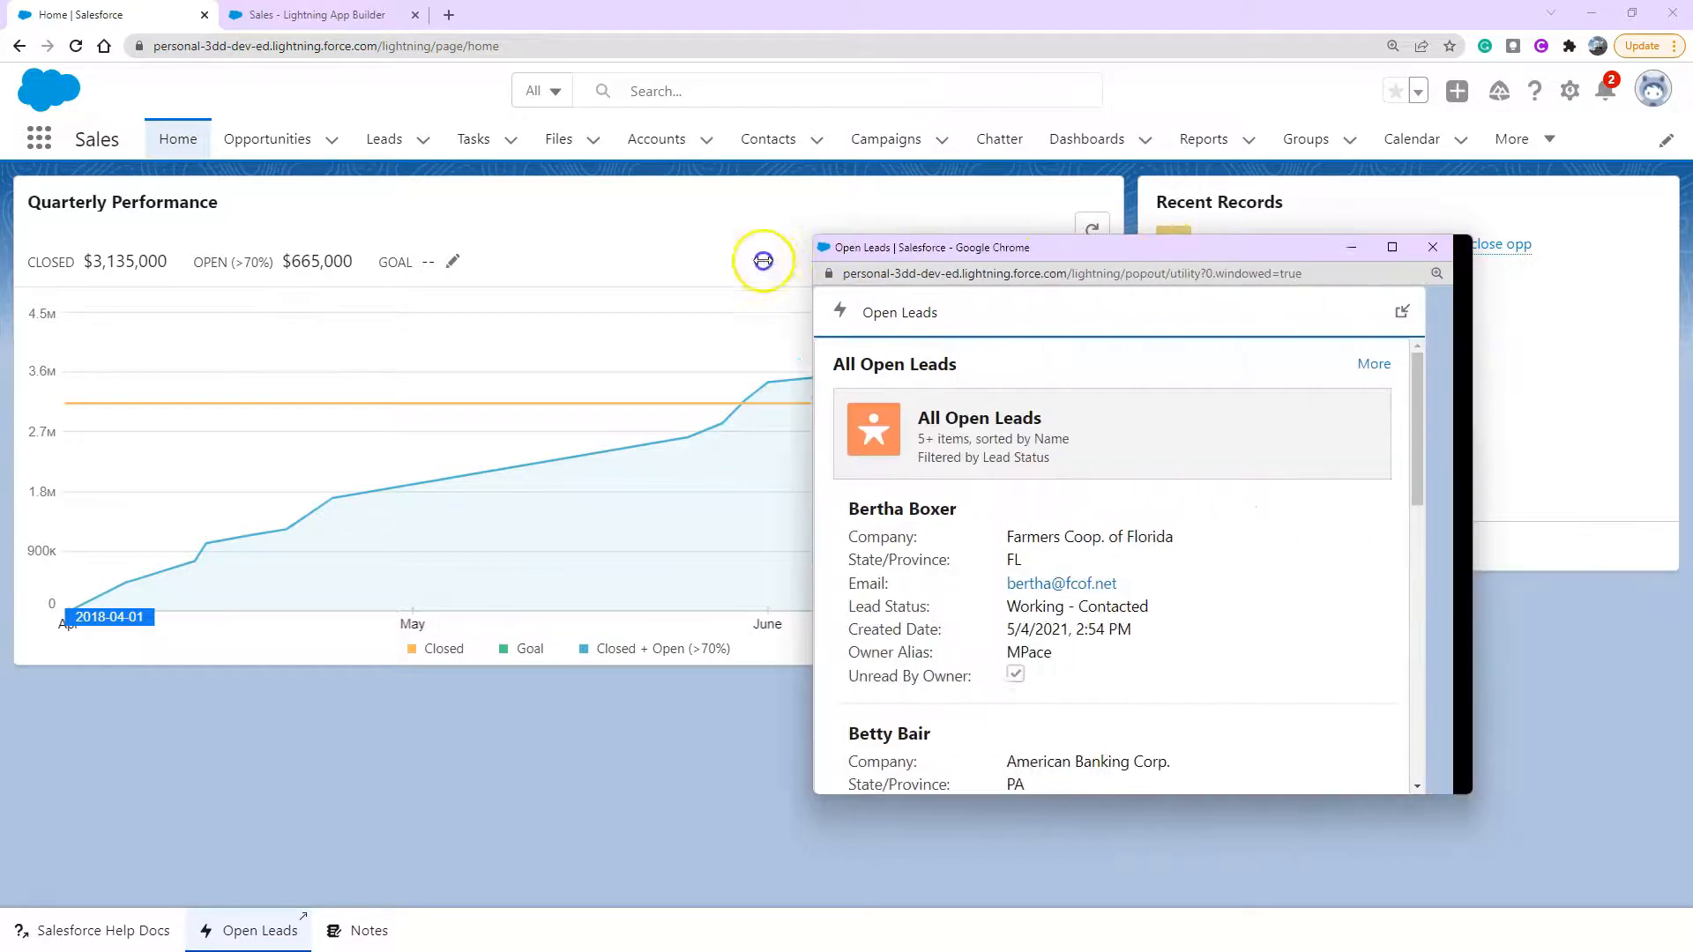
{"action": "scroll", "scroll_direction": "down", "scroll_amount": 3}
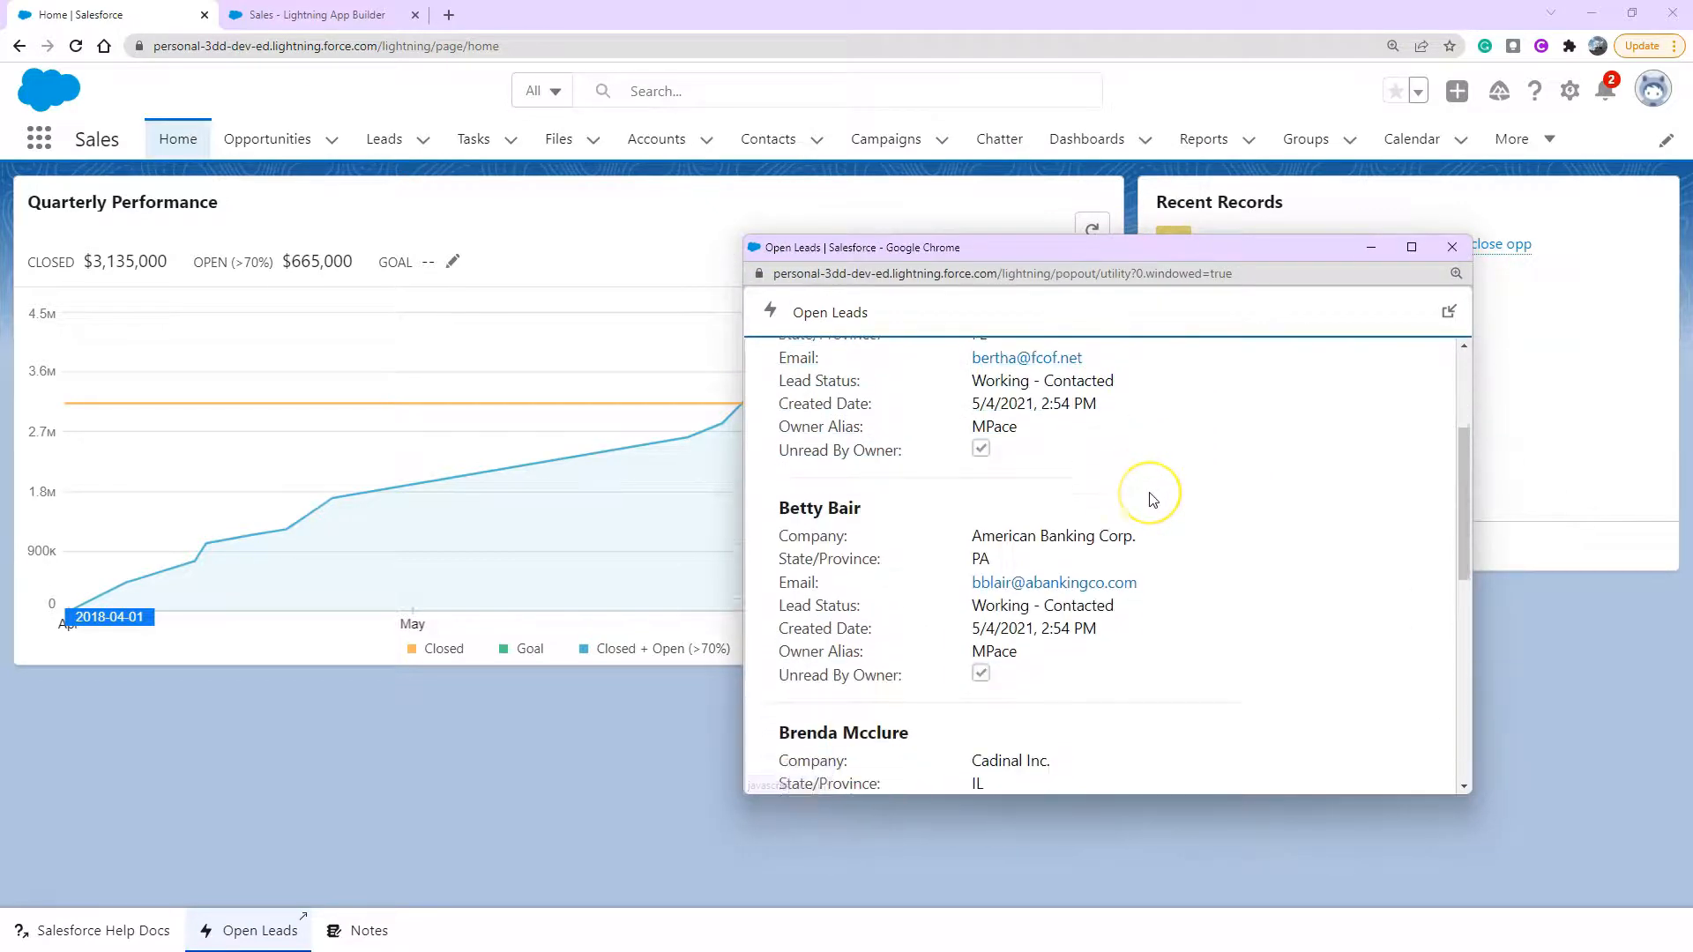
{"action": "scroll", "scroll_direction": "down", "scroll_amount": 3}
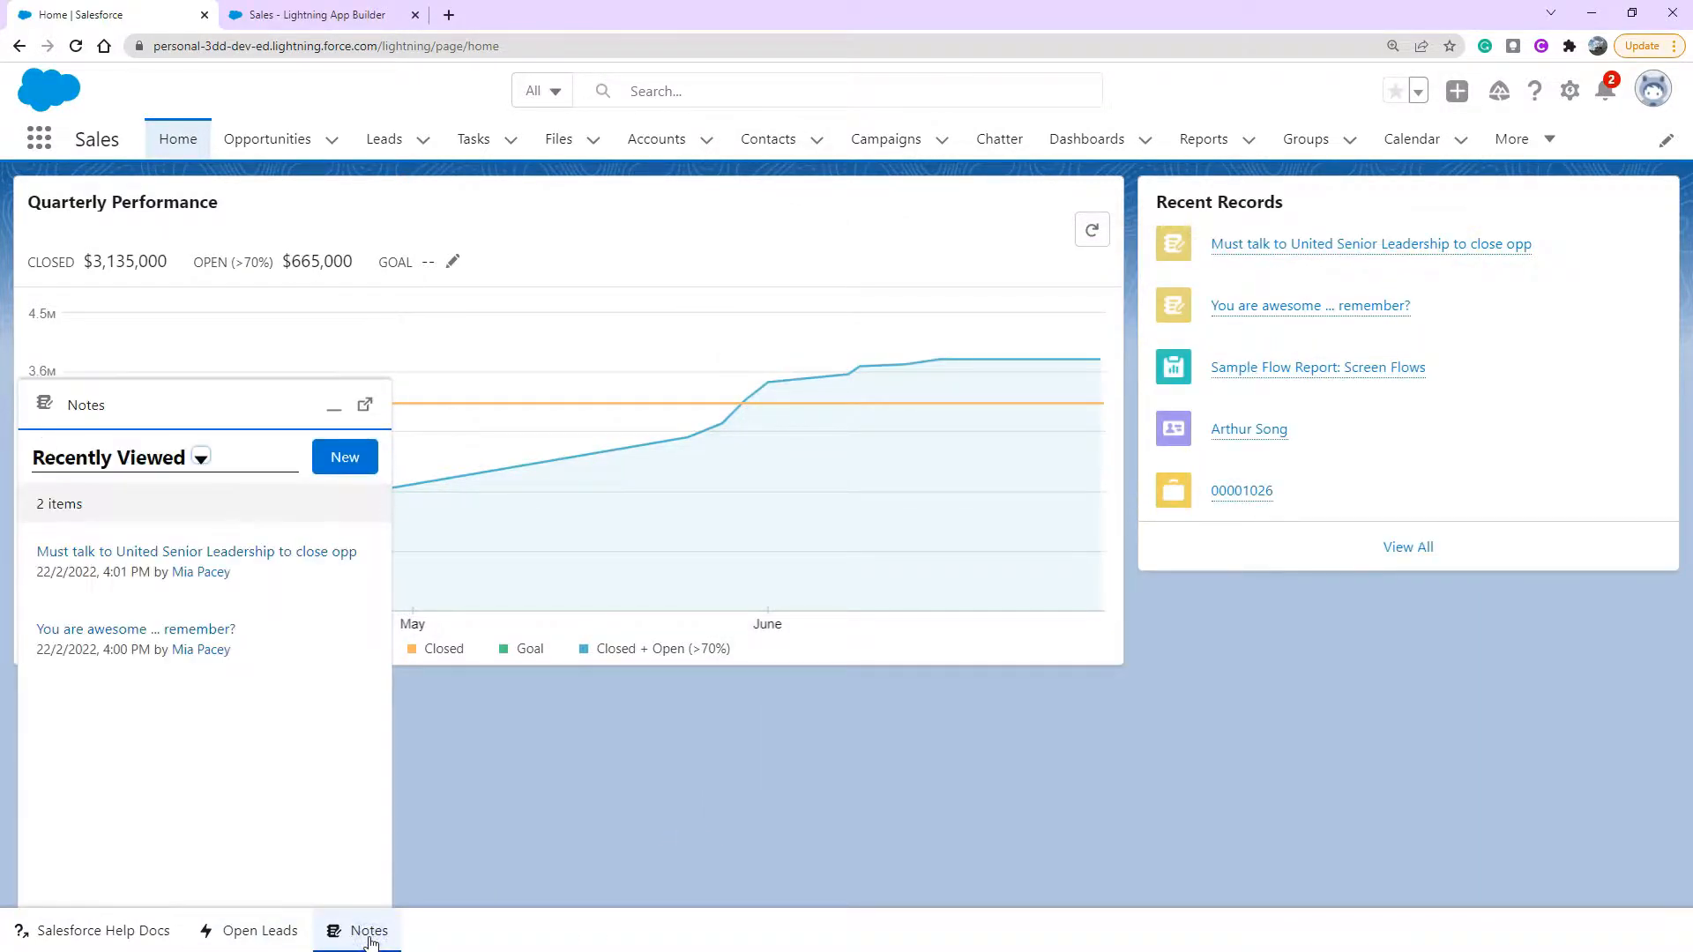
{"action": "mouse_move", "coordinate": [300, 734]}
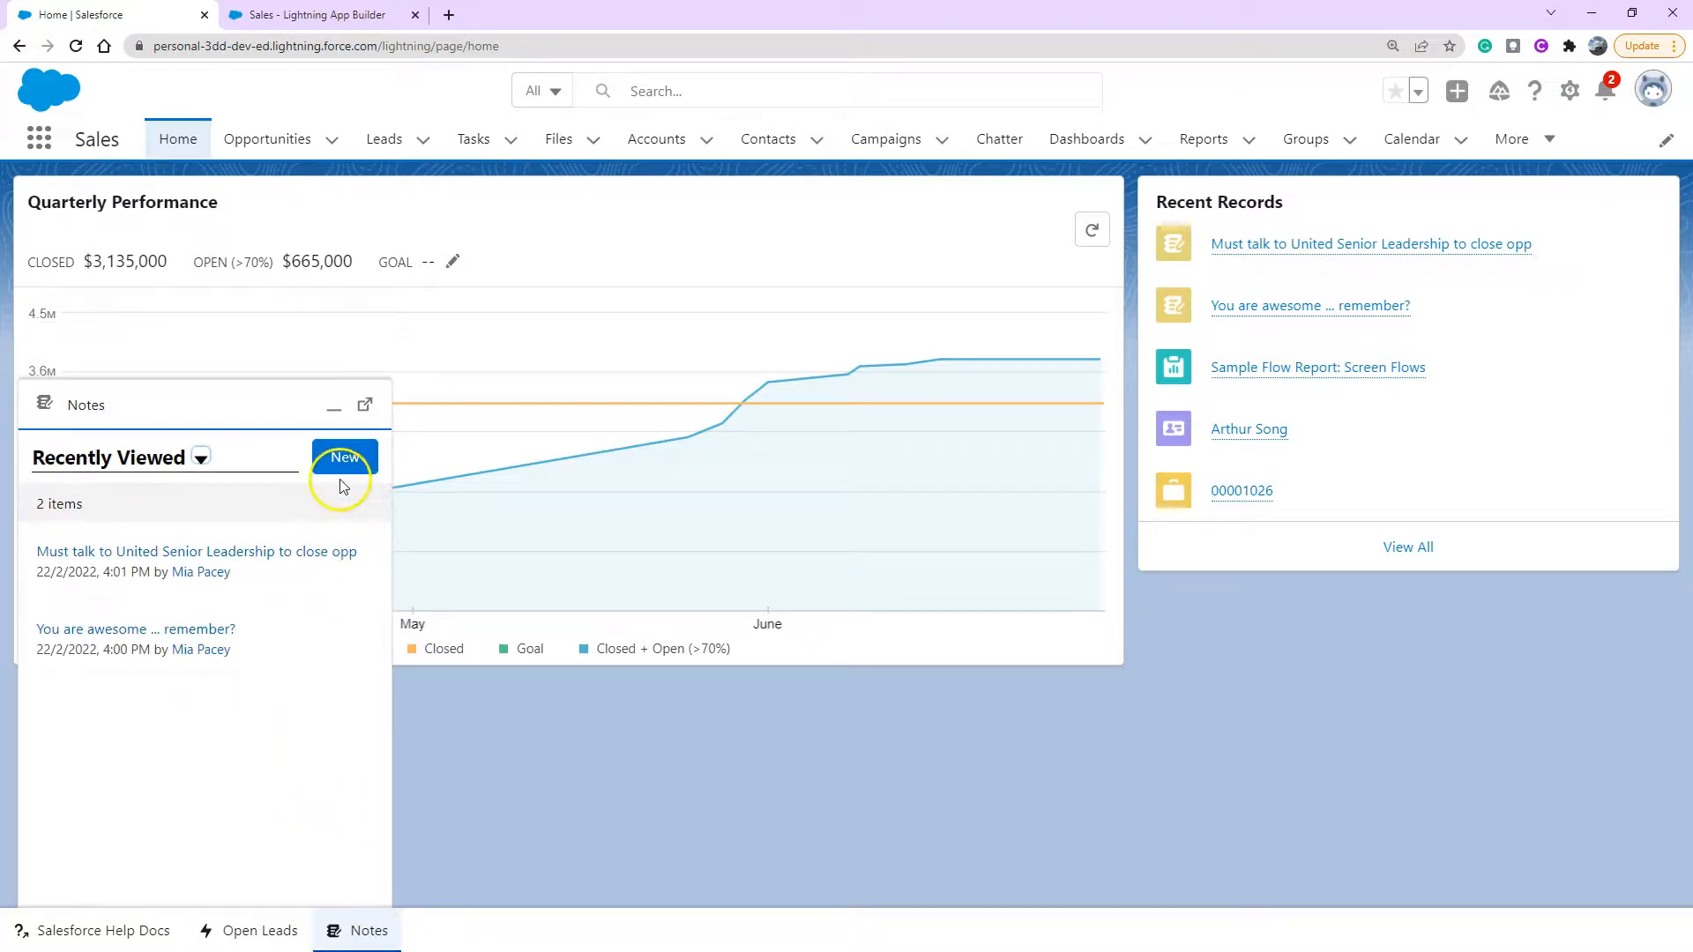
{"action": "mouse_move", "coordinate": [346, 476]}
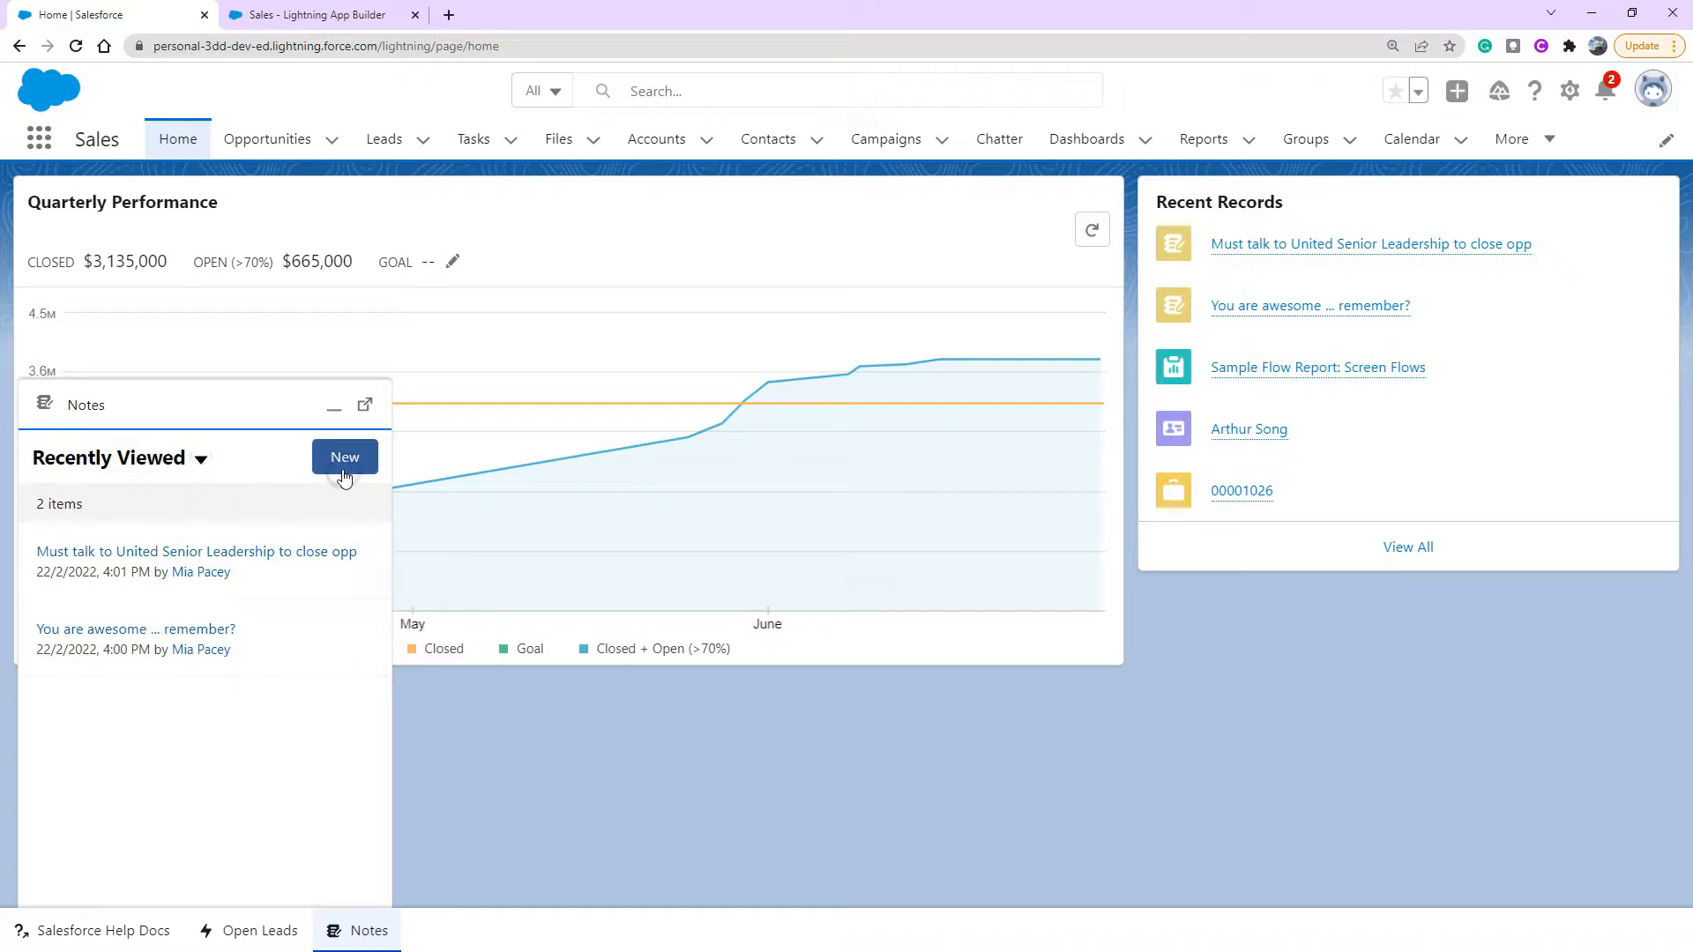
Create a new Untitled Note with the Notes panel's New button.
{"action": "left_click", "coordinate": [344, 457]}
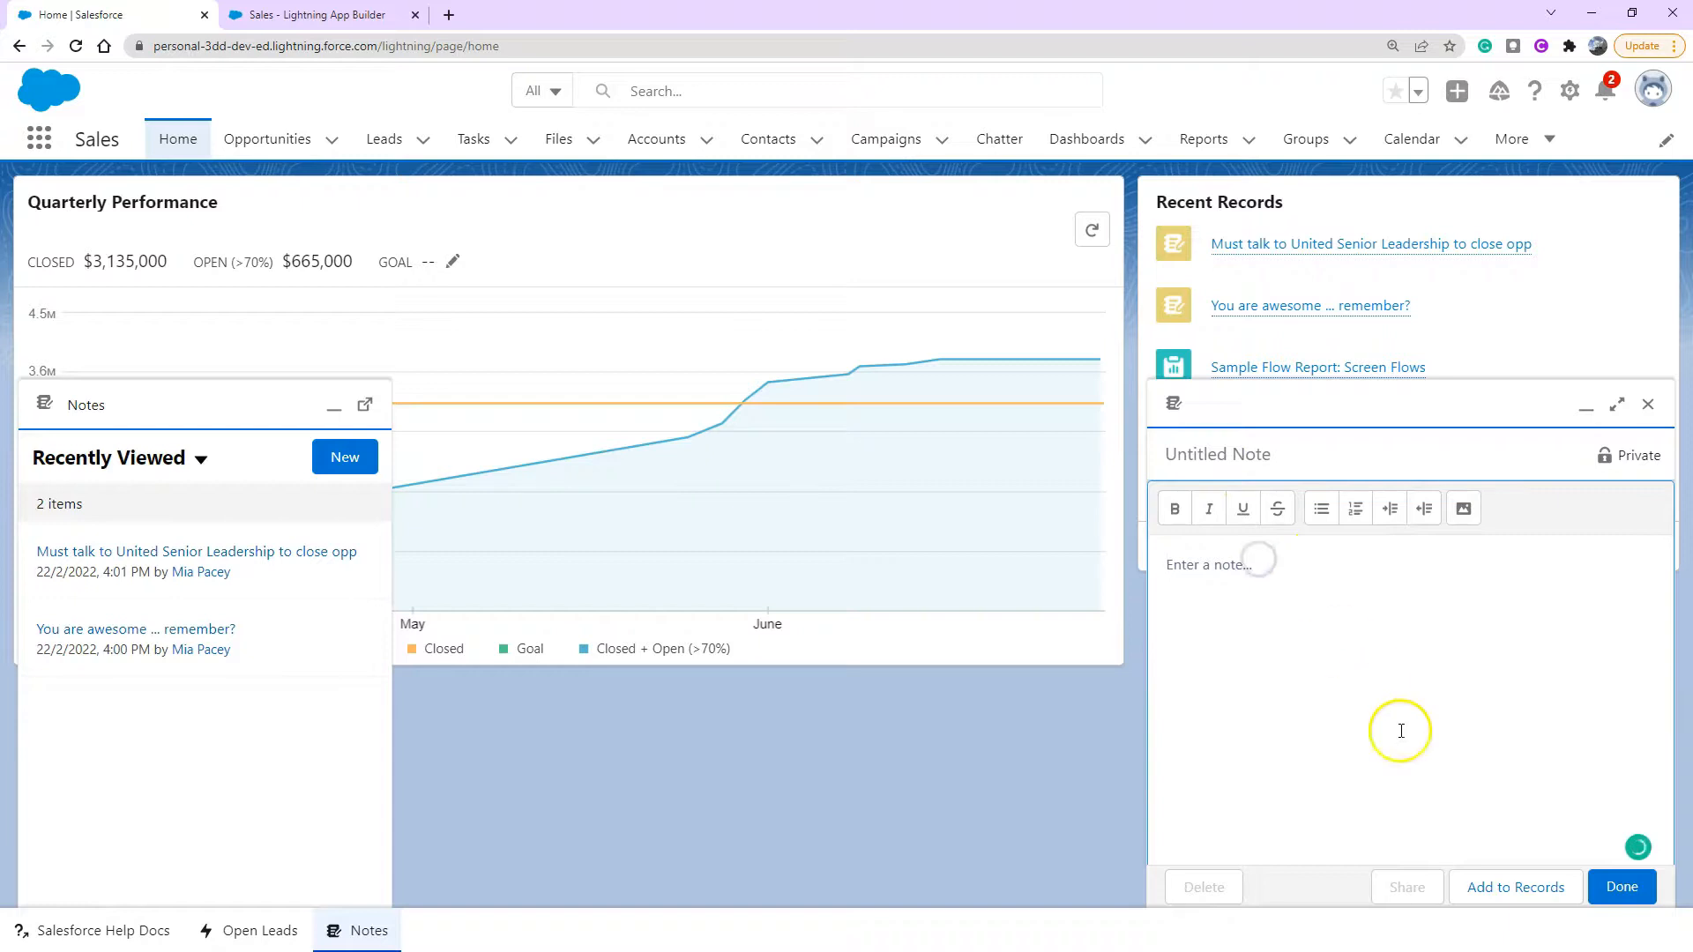
Via Add to Records, link the note to the second contact and the United Oil Emergency Generators opportunity.
{"action": "left_click", "coordinate": [1516, 887]}
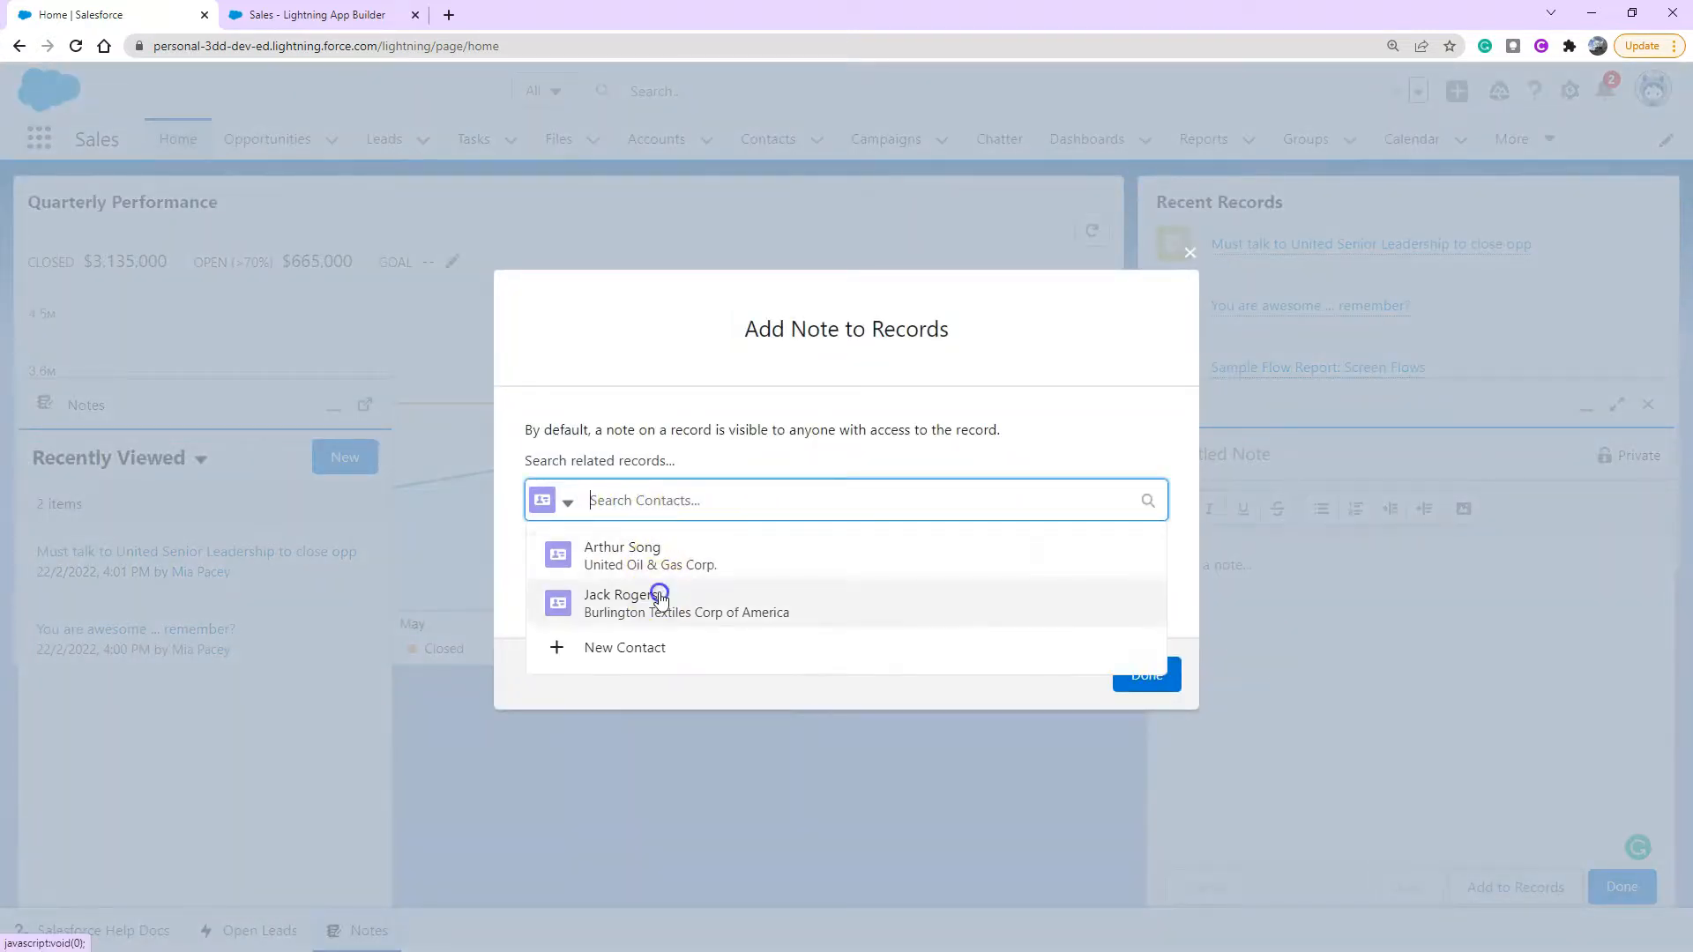
{"action": "left_click", "coordinate": [659, 603]}
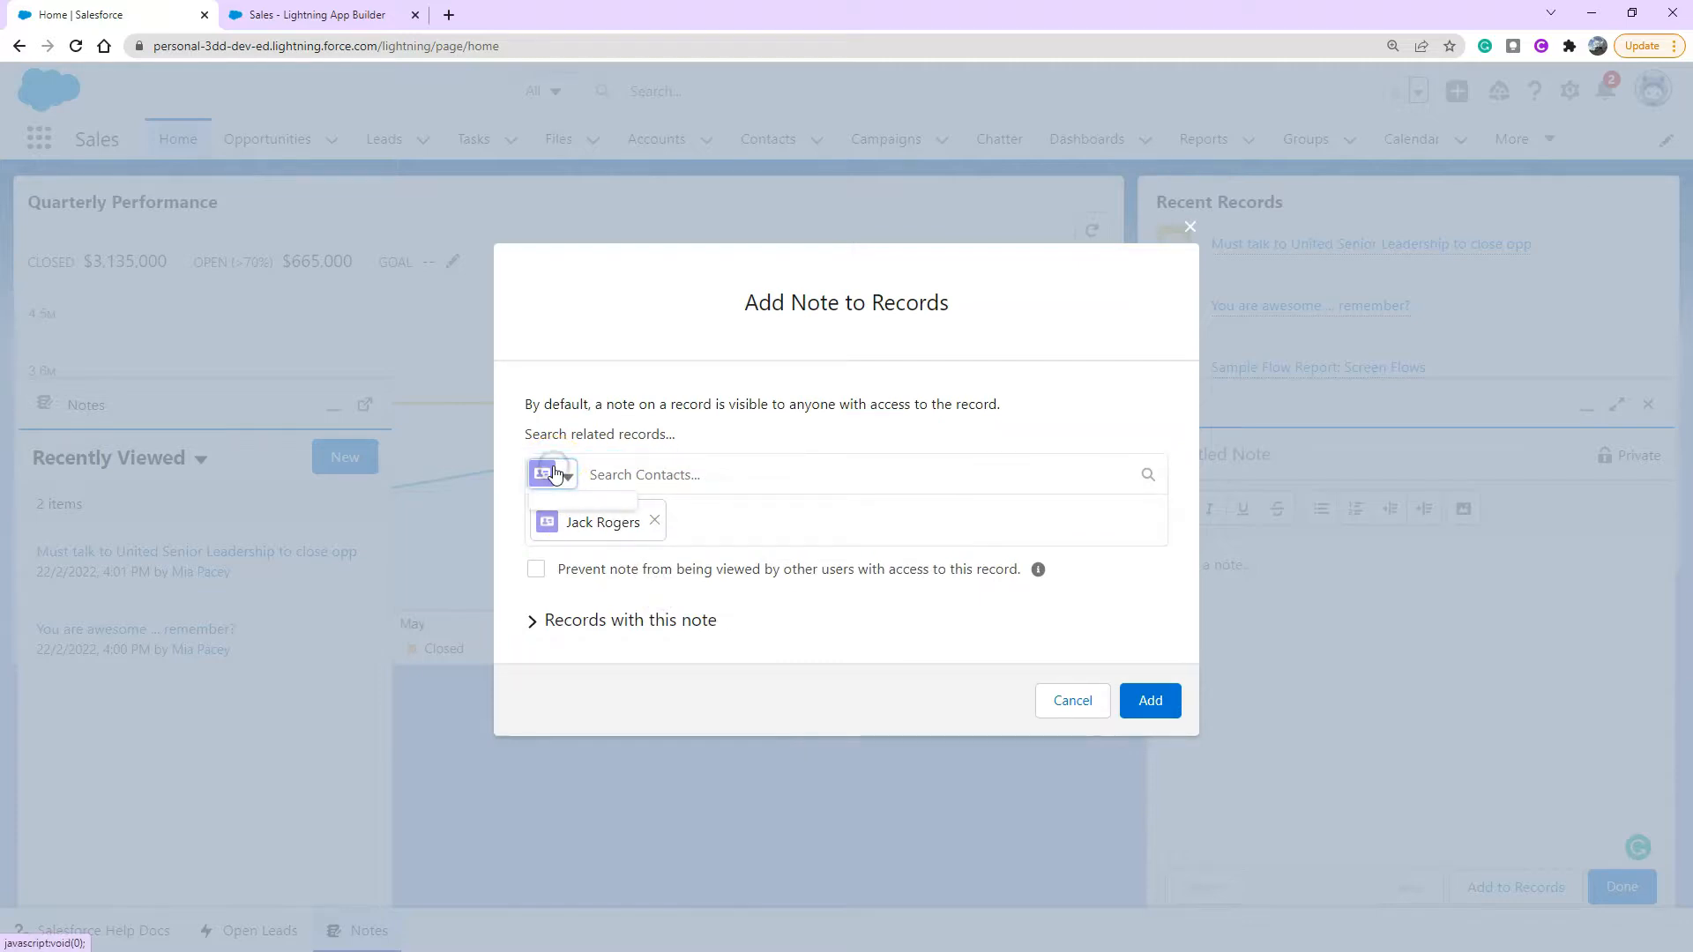
{"action": "left_click", "coordinate": [567, 474]}
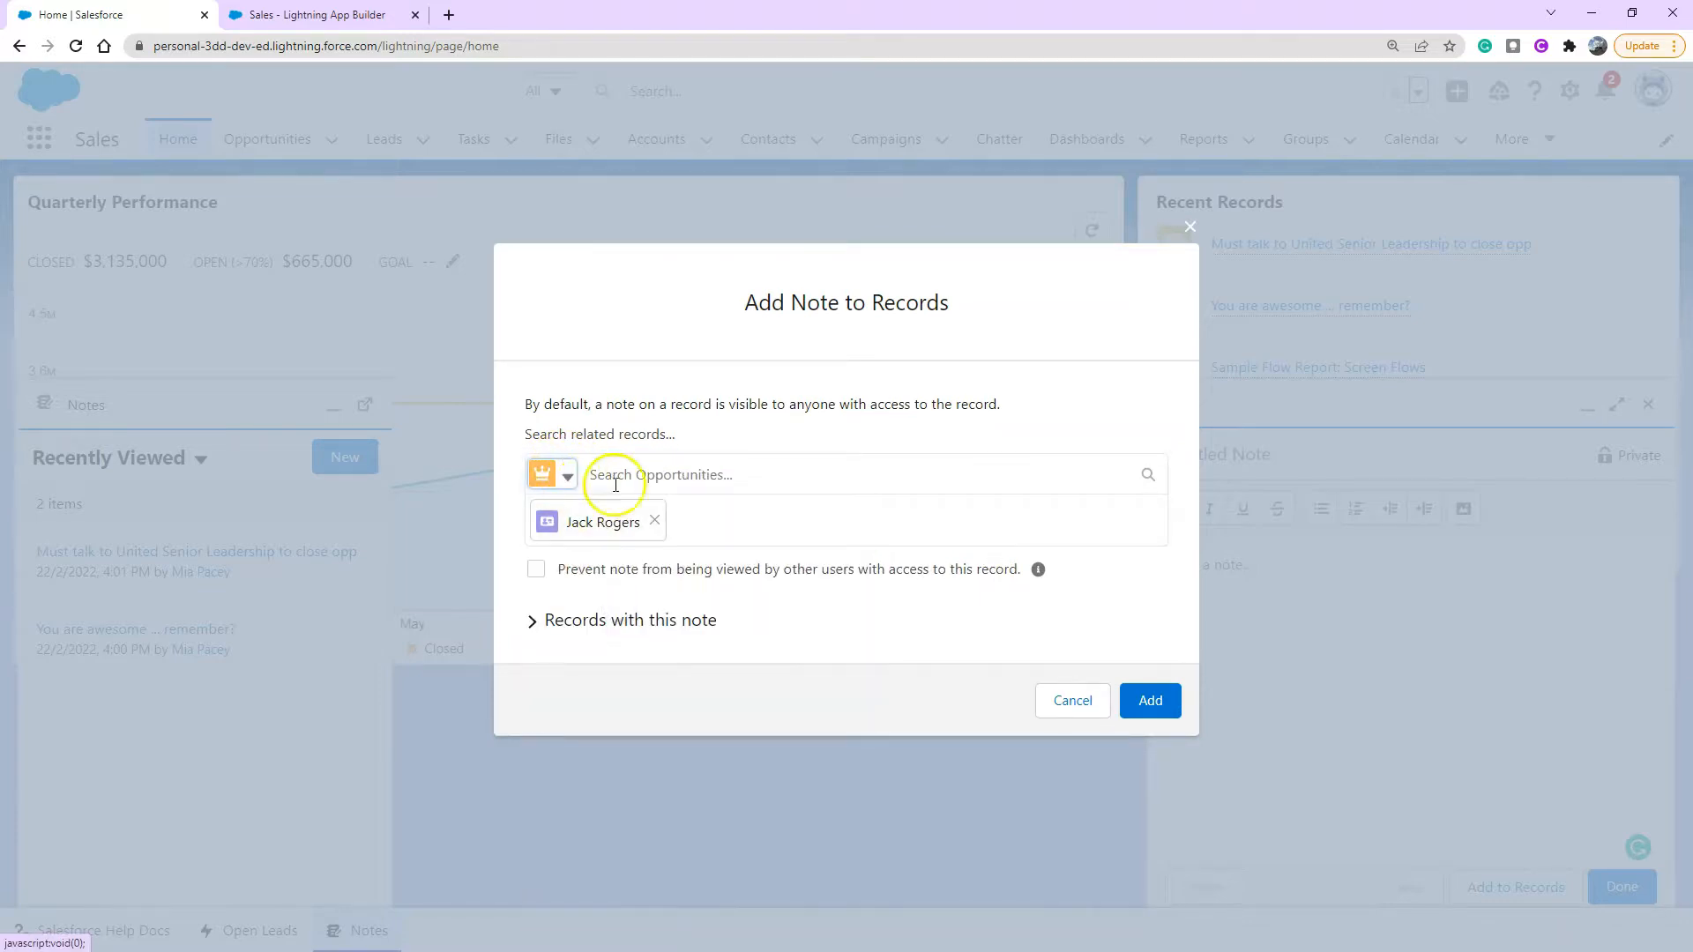
{"action": "left_click", "coordinate": [660, 474]}
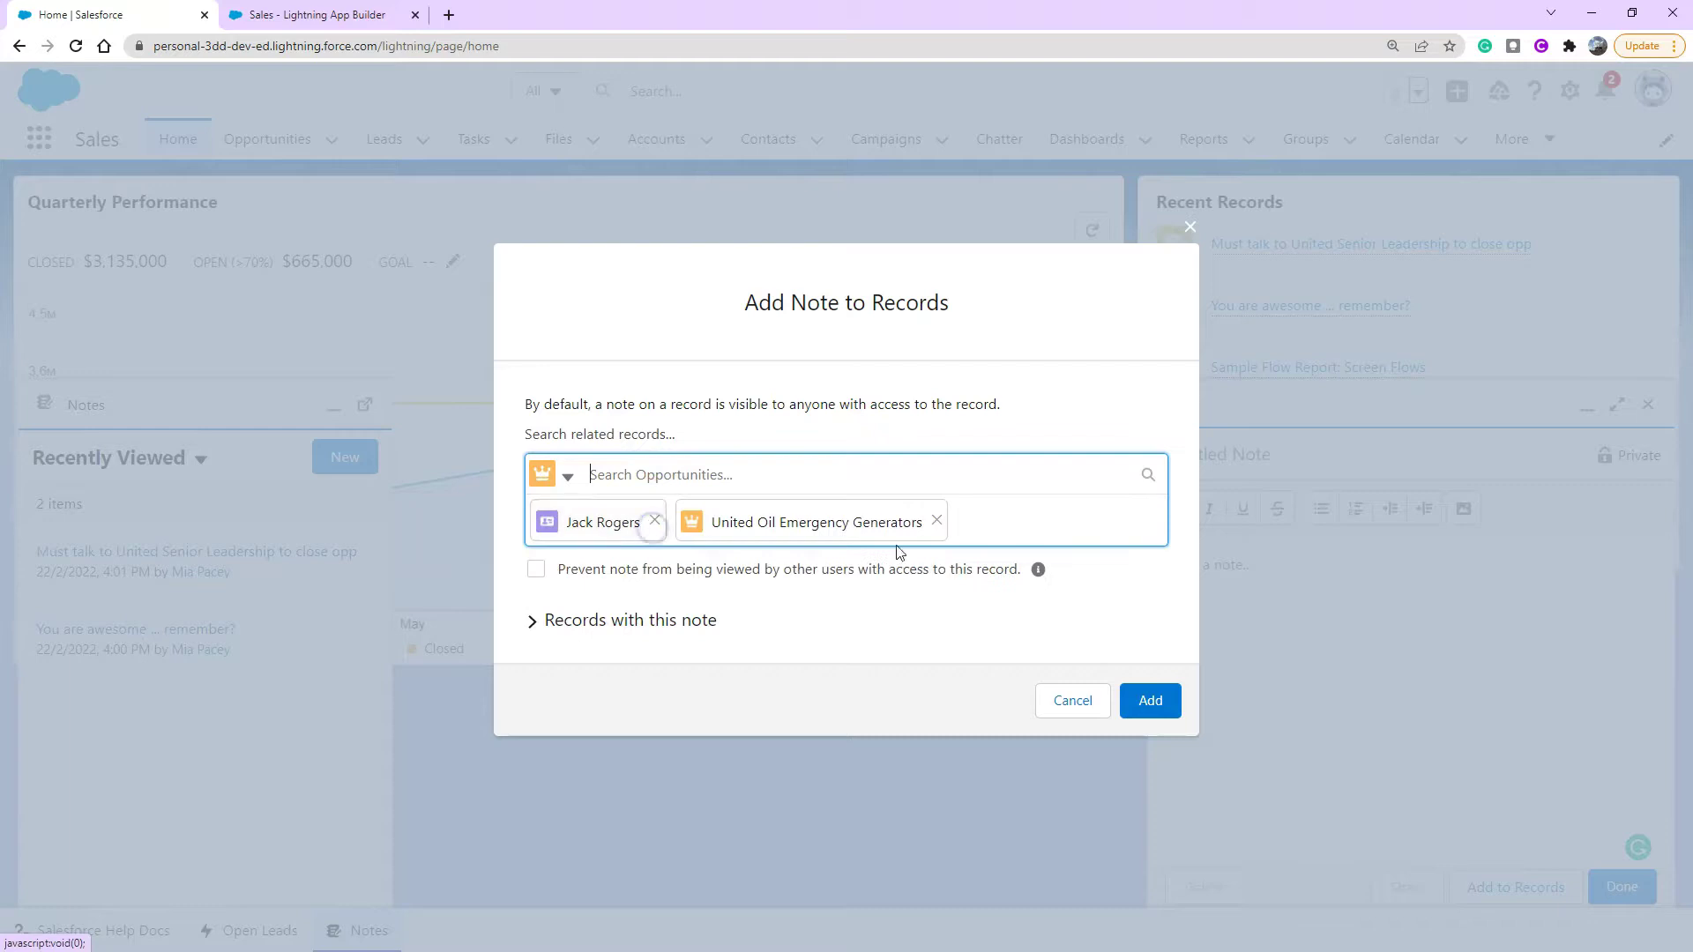
{"action": "left_click", "coordinate": [1072, 702]}
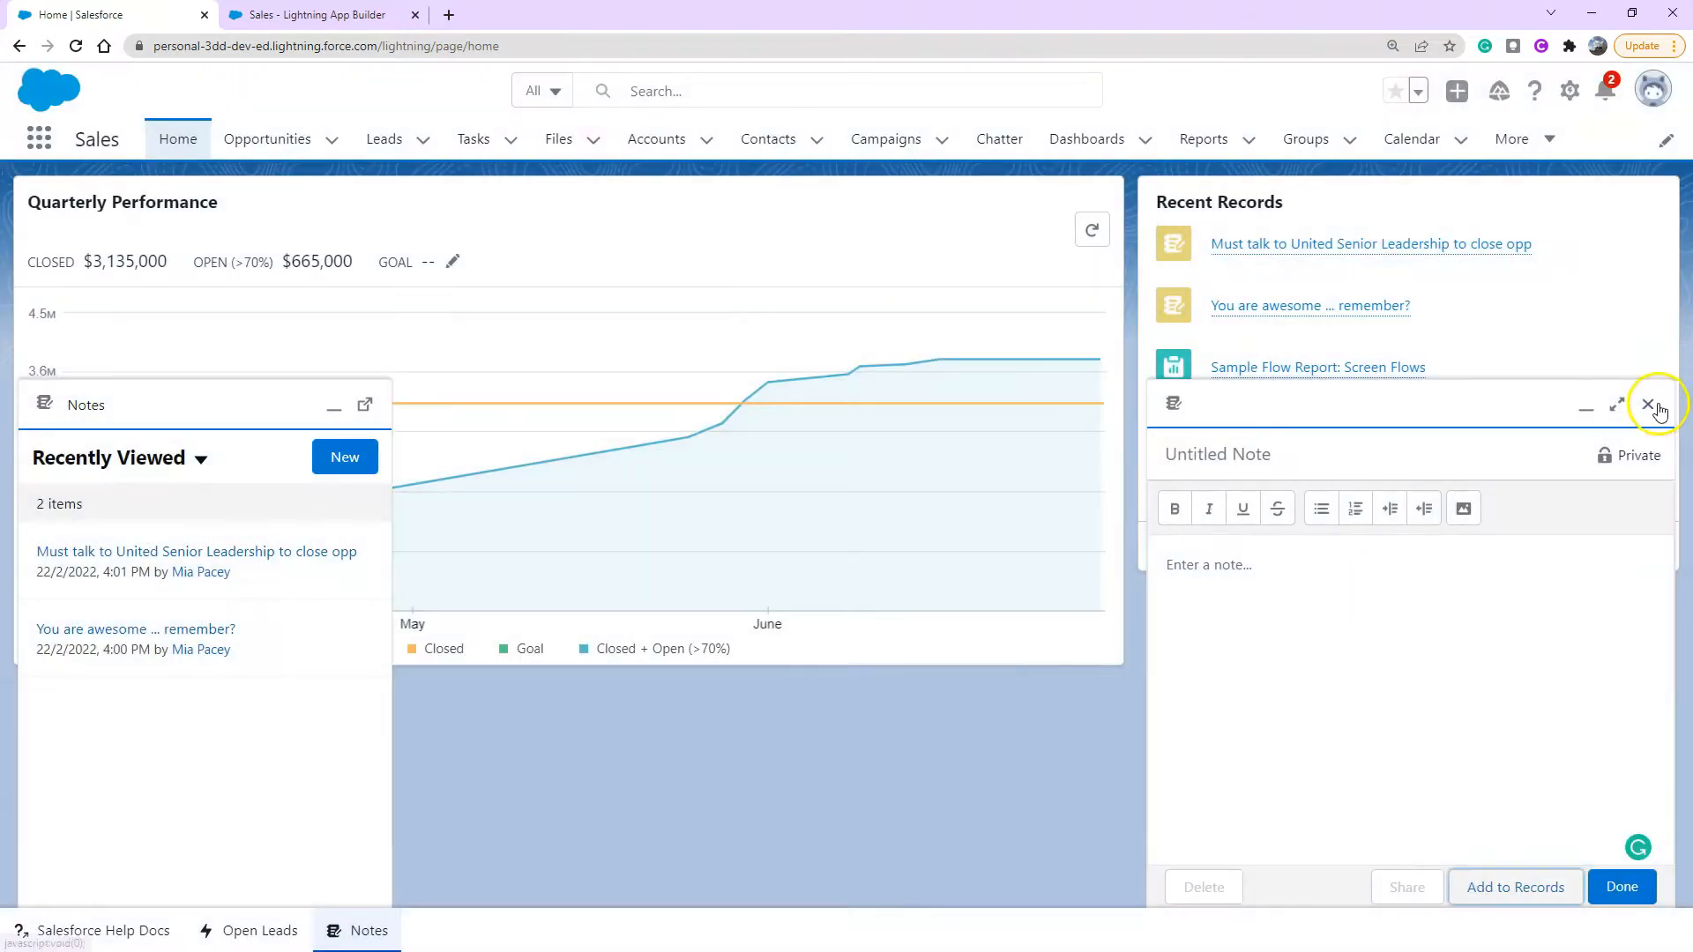
Close the untitled note and minimize the Notes utility panel.
{"action": "left_click", "coordinate": [1646, 406]}
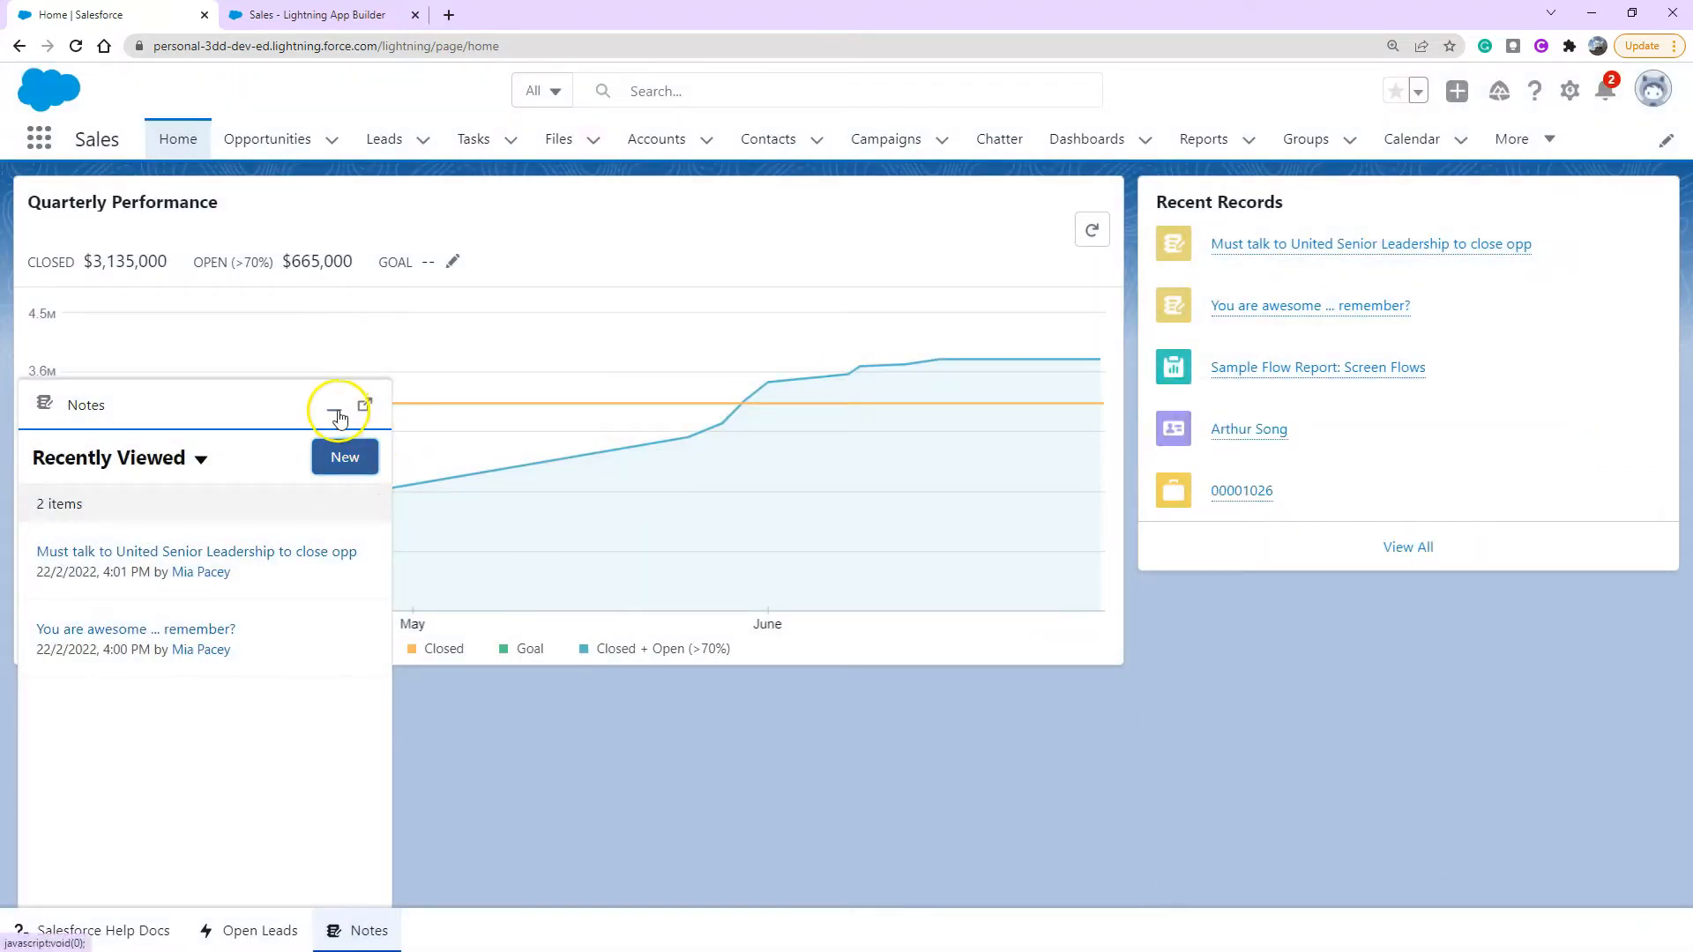
{"action": "left_click", "coordinate": [366, 931]}
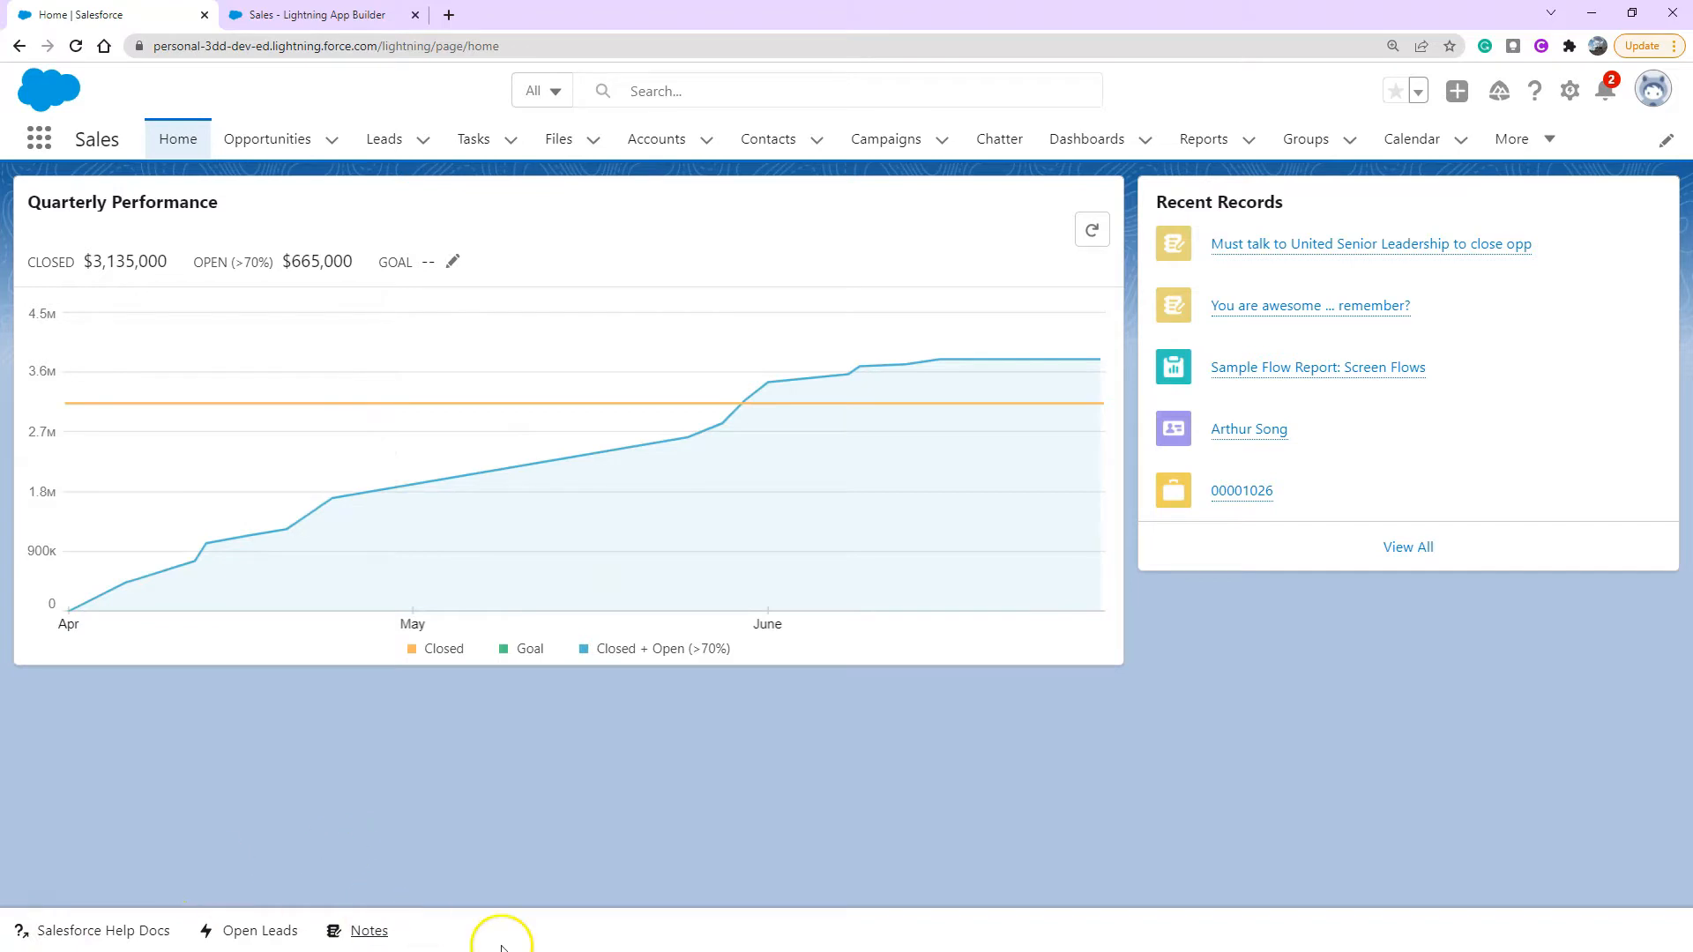
{"action": "mouse_move", "coordinate": [467, 815]}
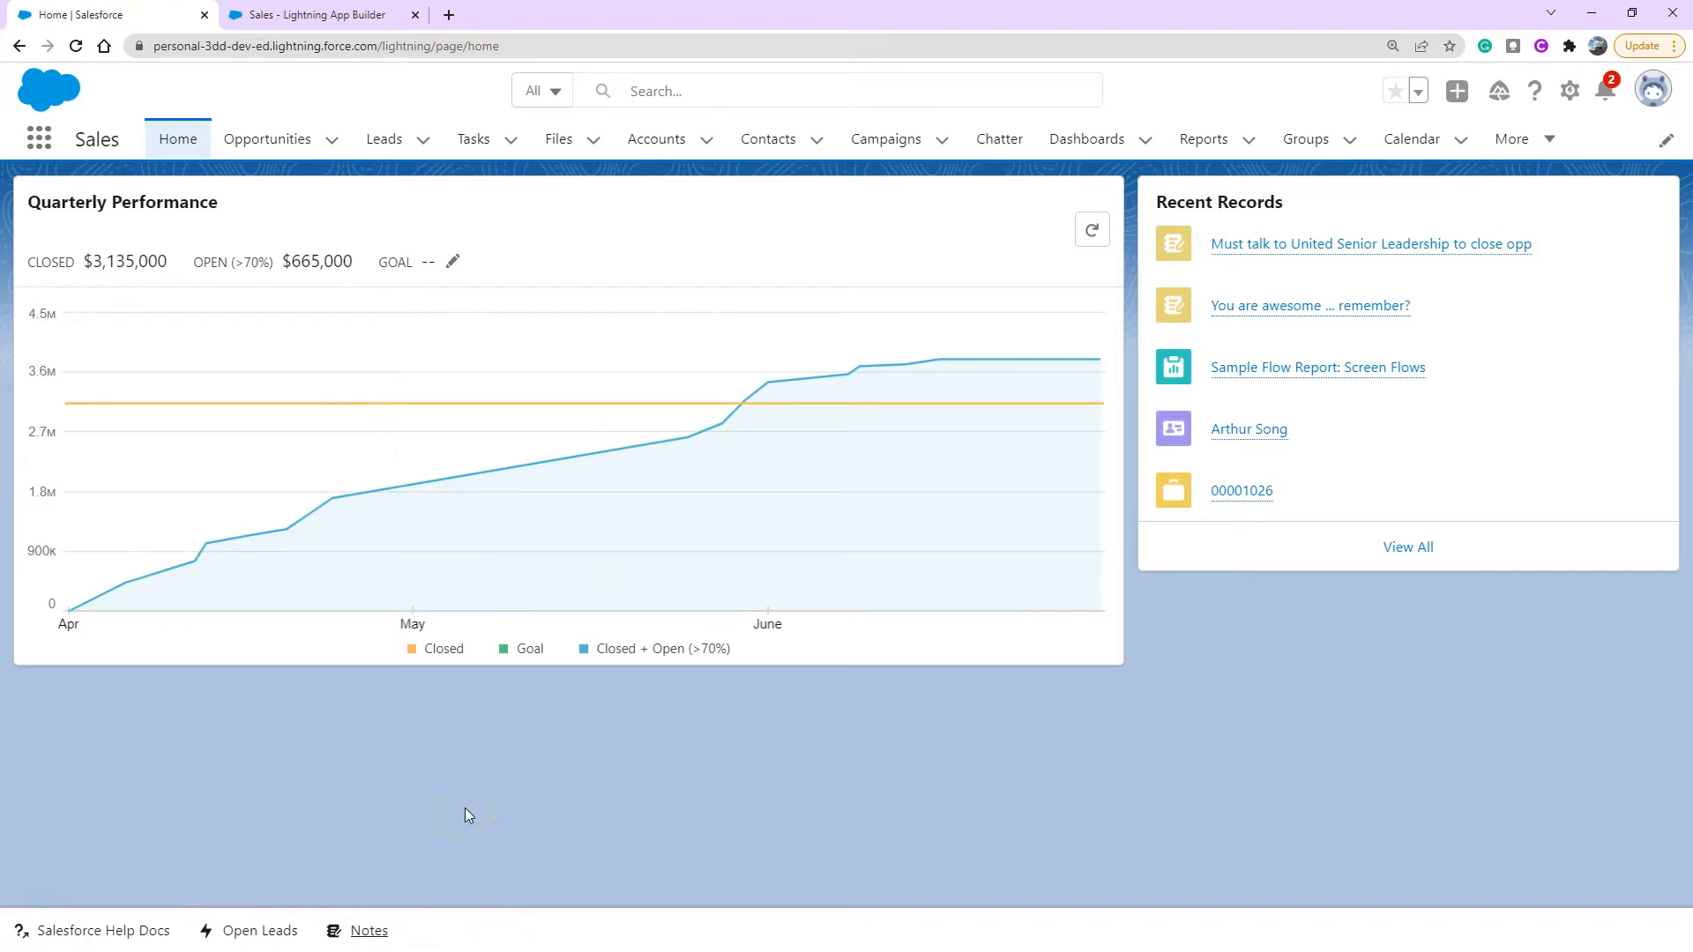